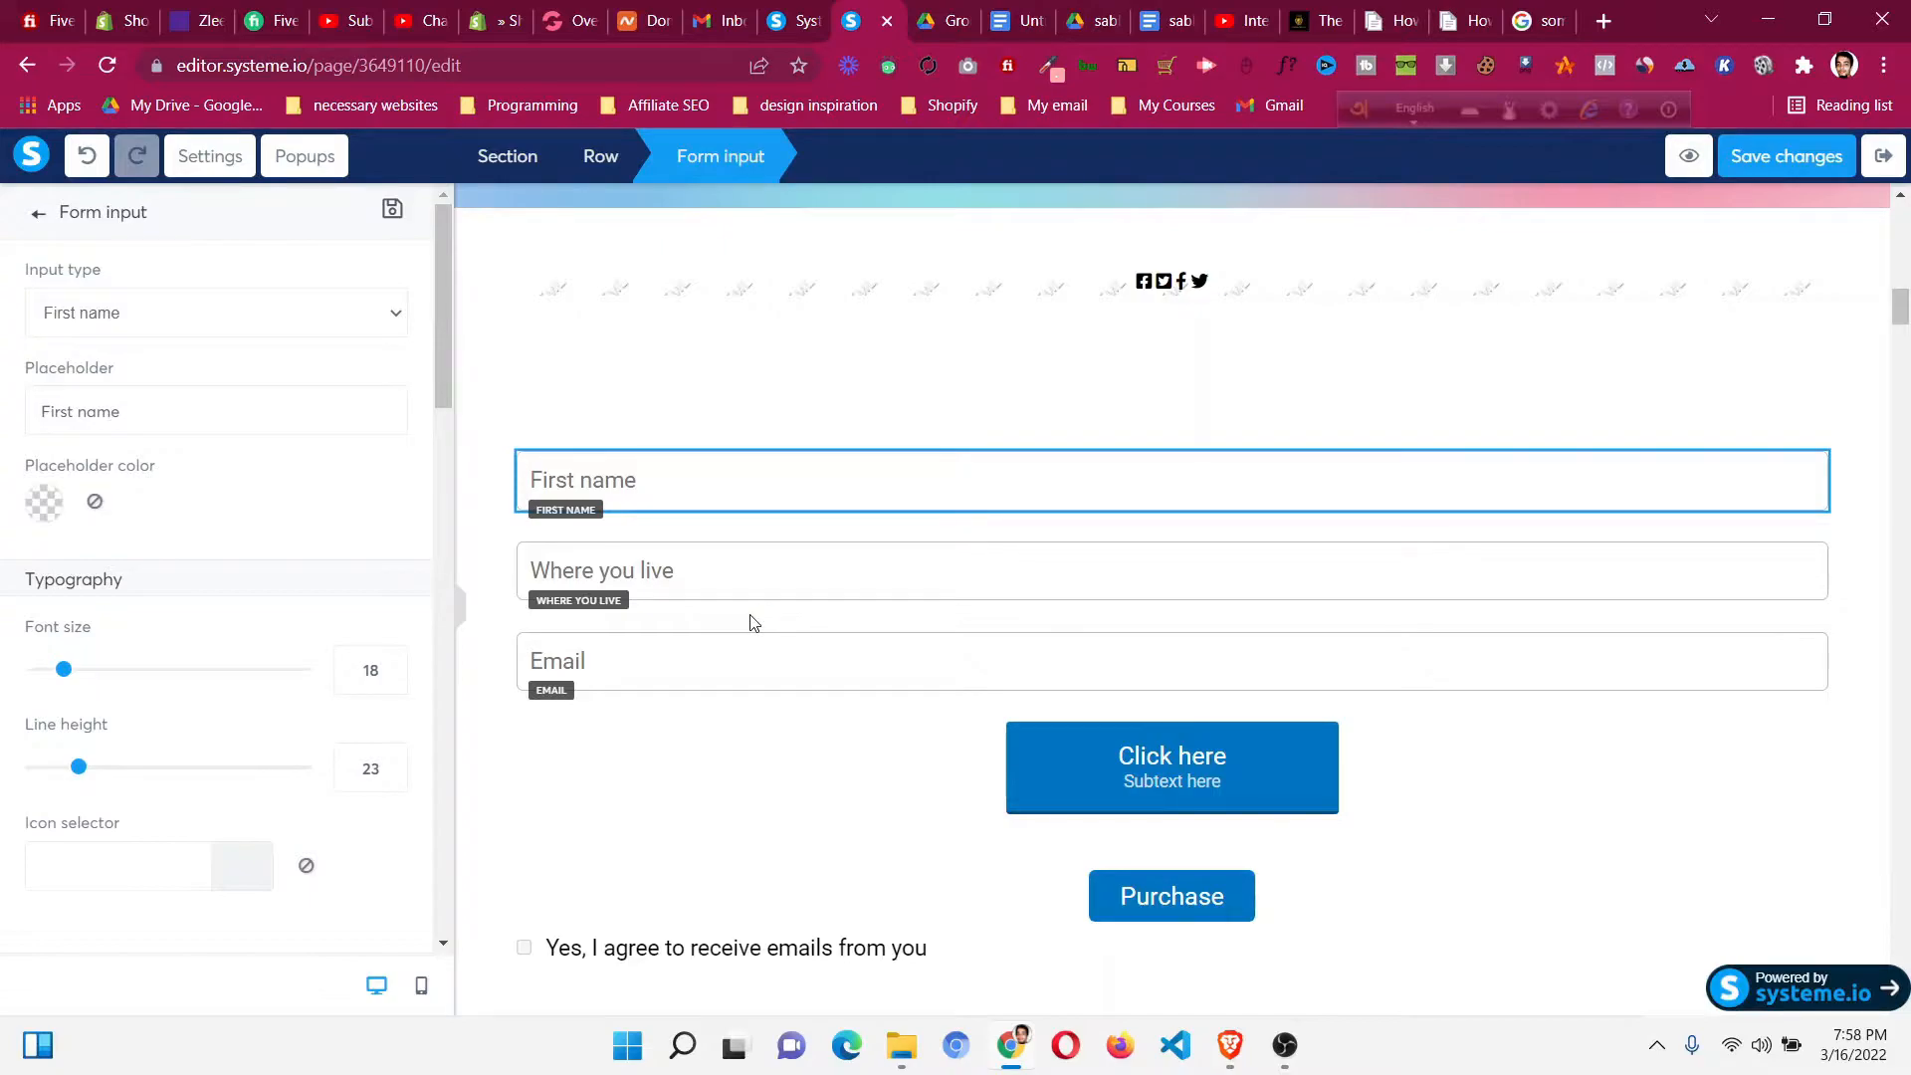
mouse_move(6, 213)
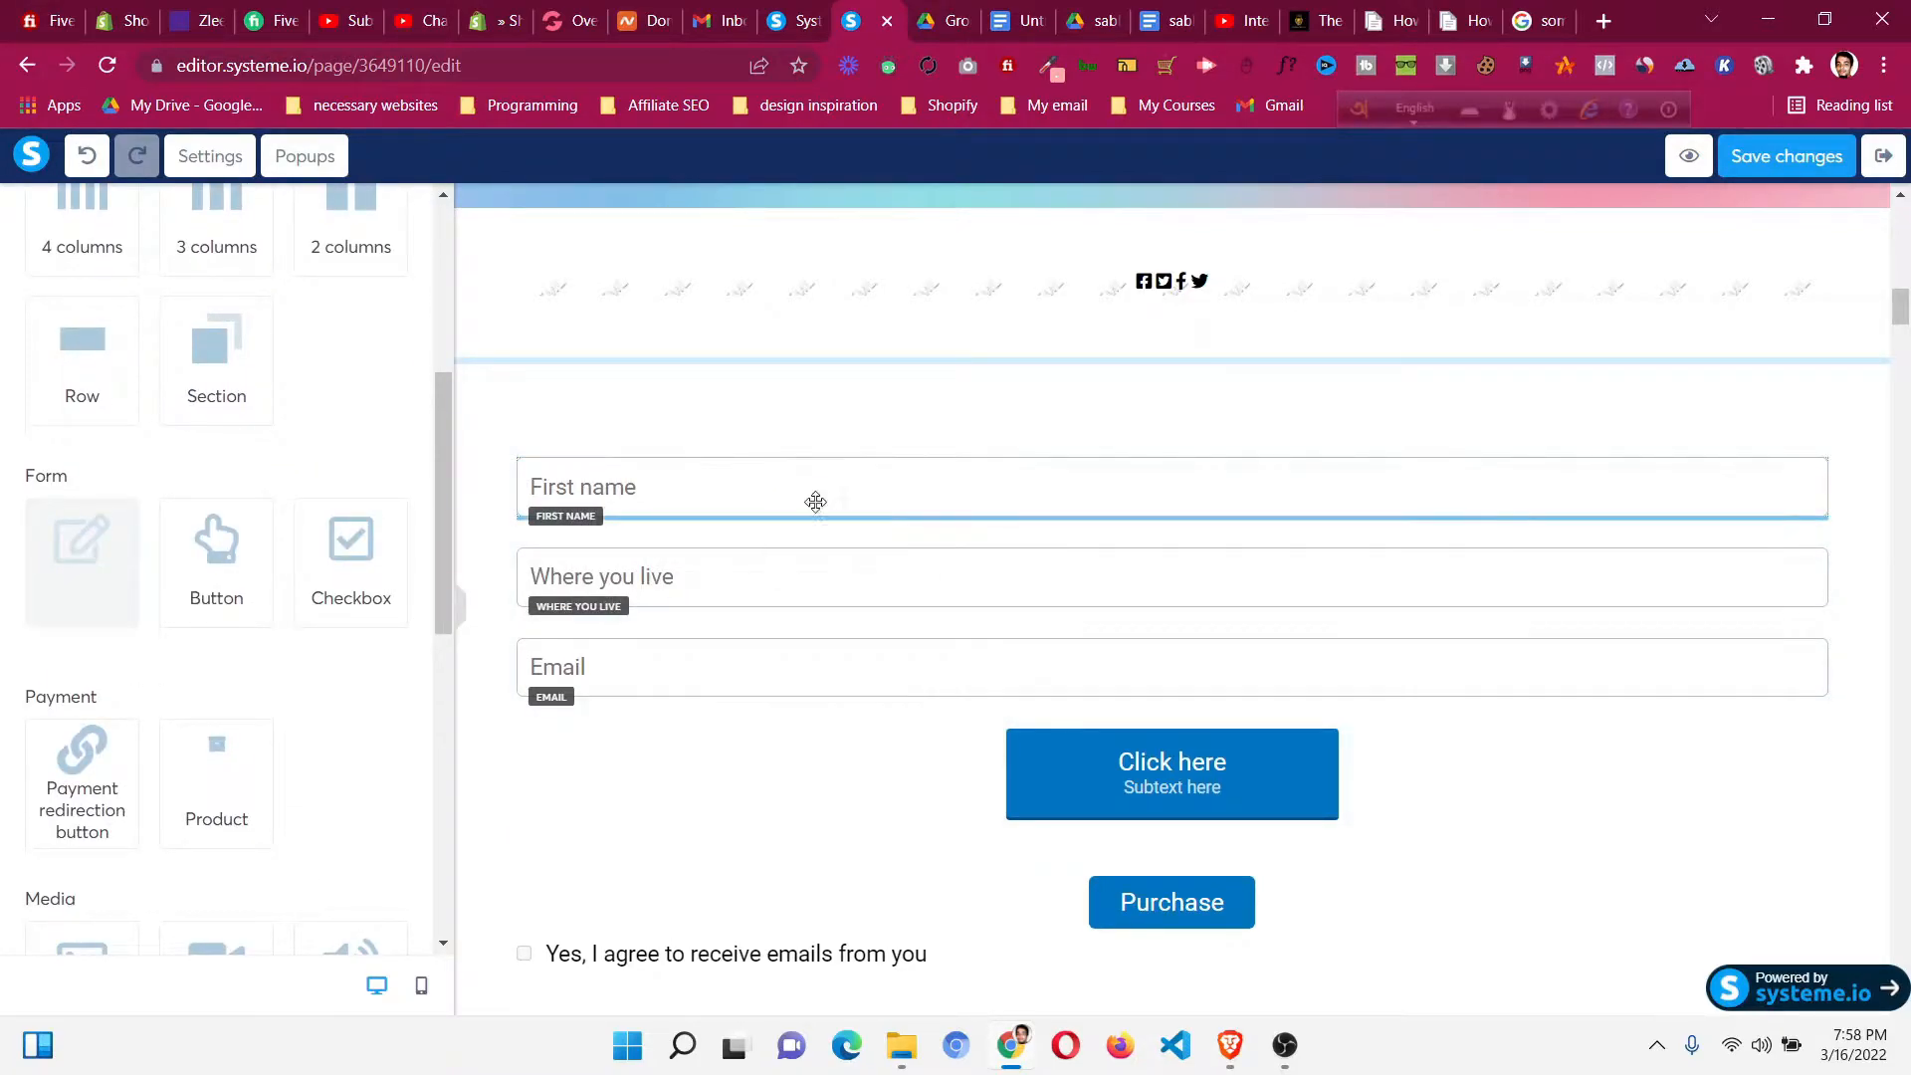
Place a new untyped Form input under First name and review its Input type options.
left_click(1171, 572)
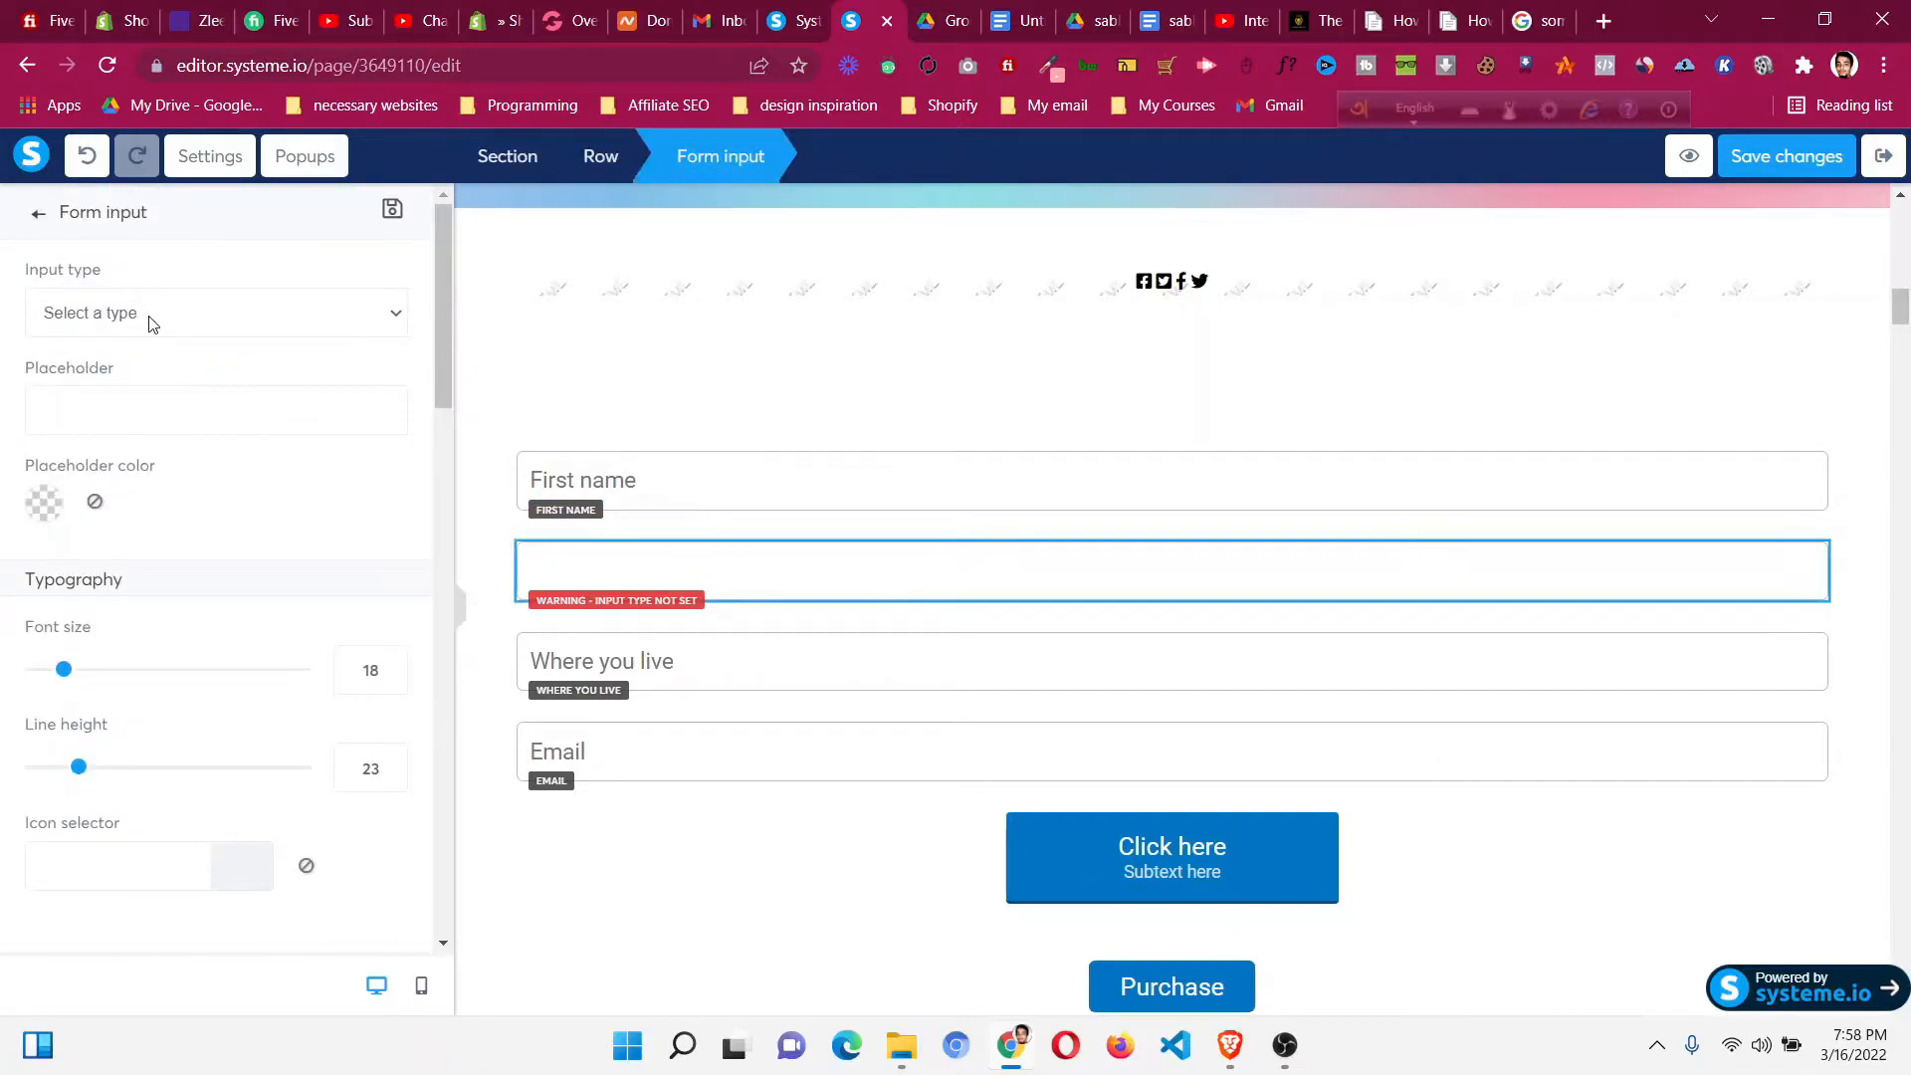
left_click(215, 313)
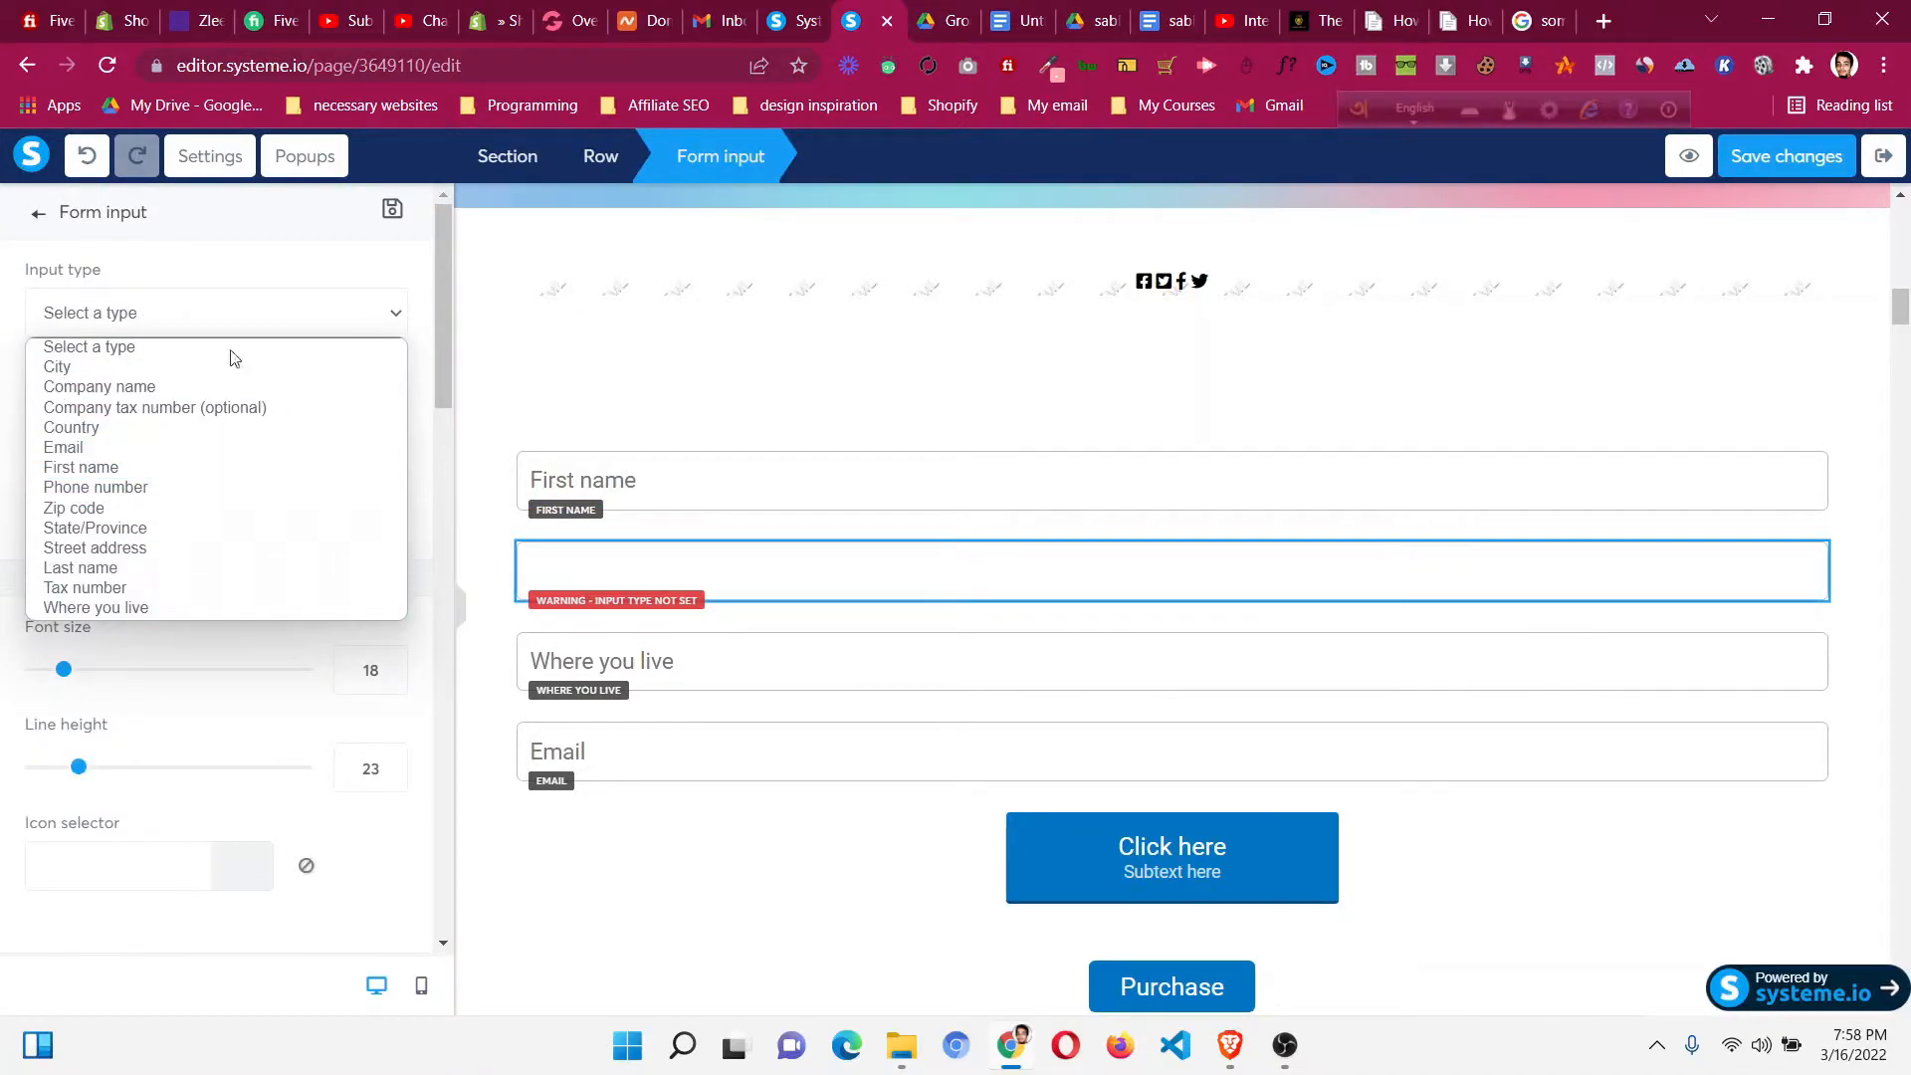
left_click(215, 312)
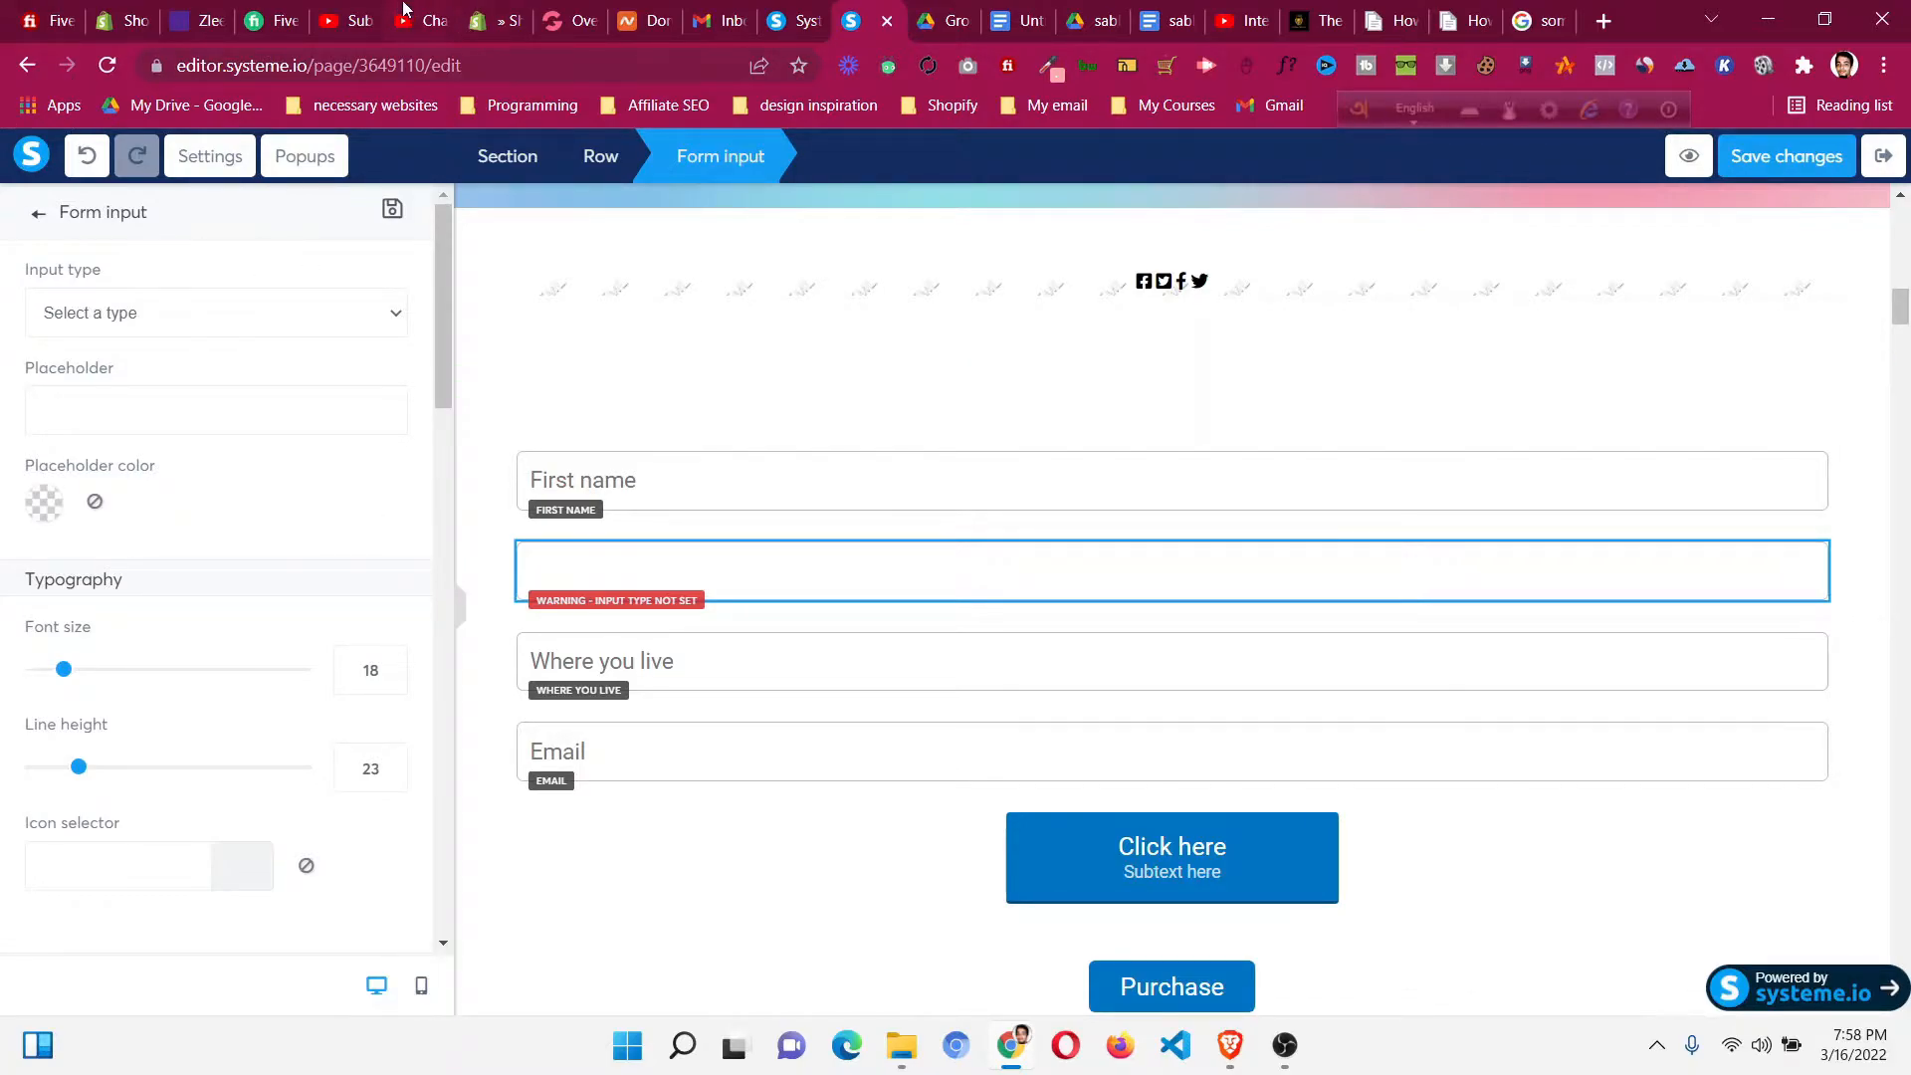
Browse the YouTube channel's Videos uploads, then return to the Systeme.io dashboard.
left_click(326, 20)
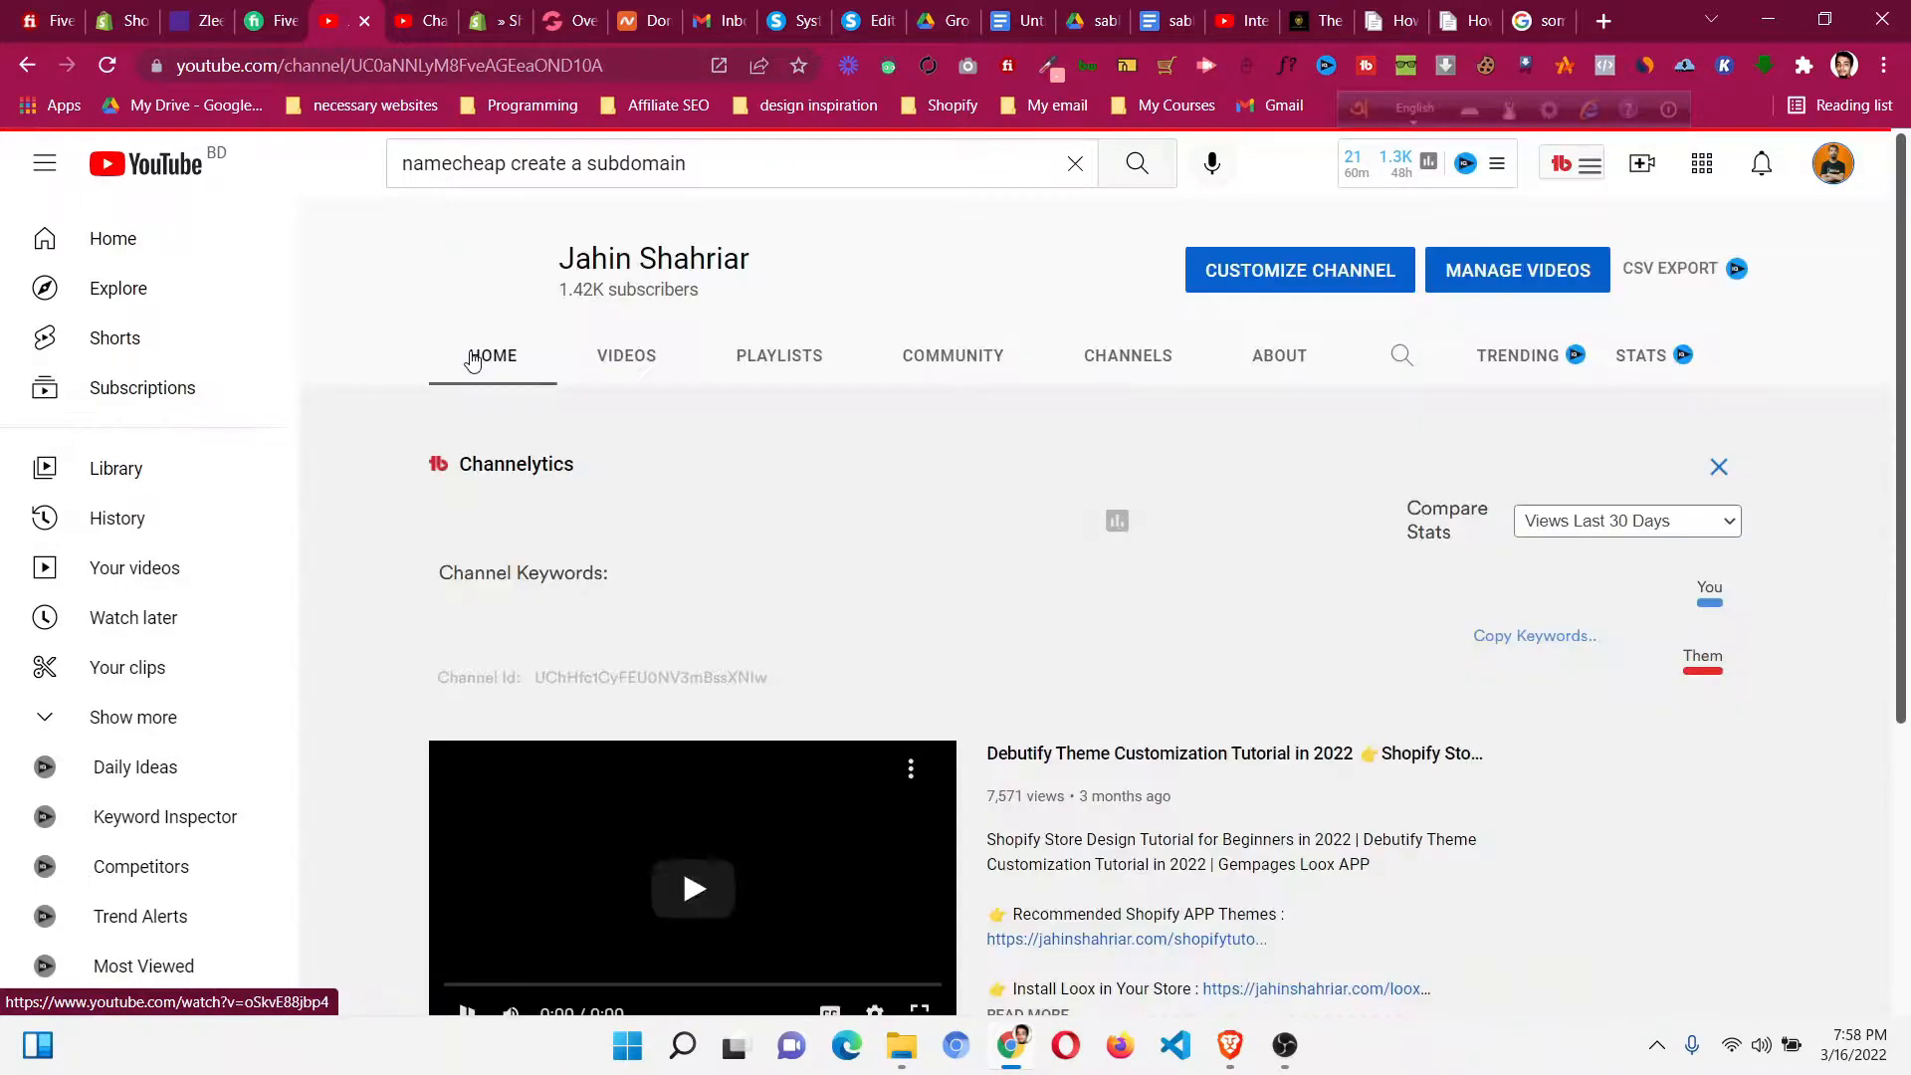
left_click(625, 354)
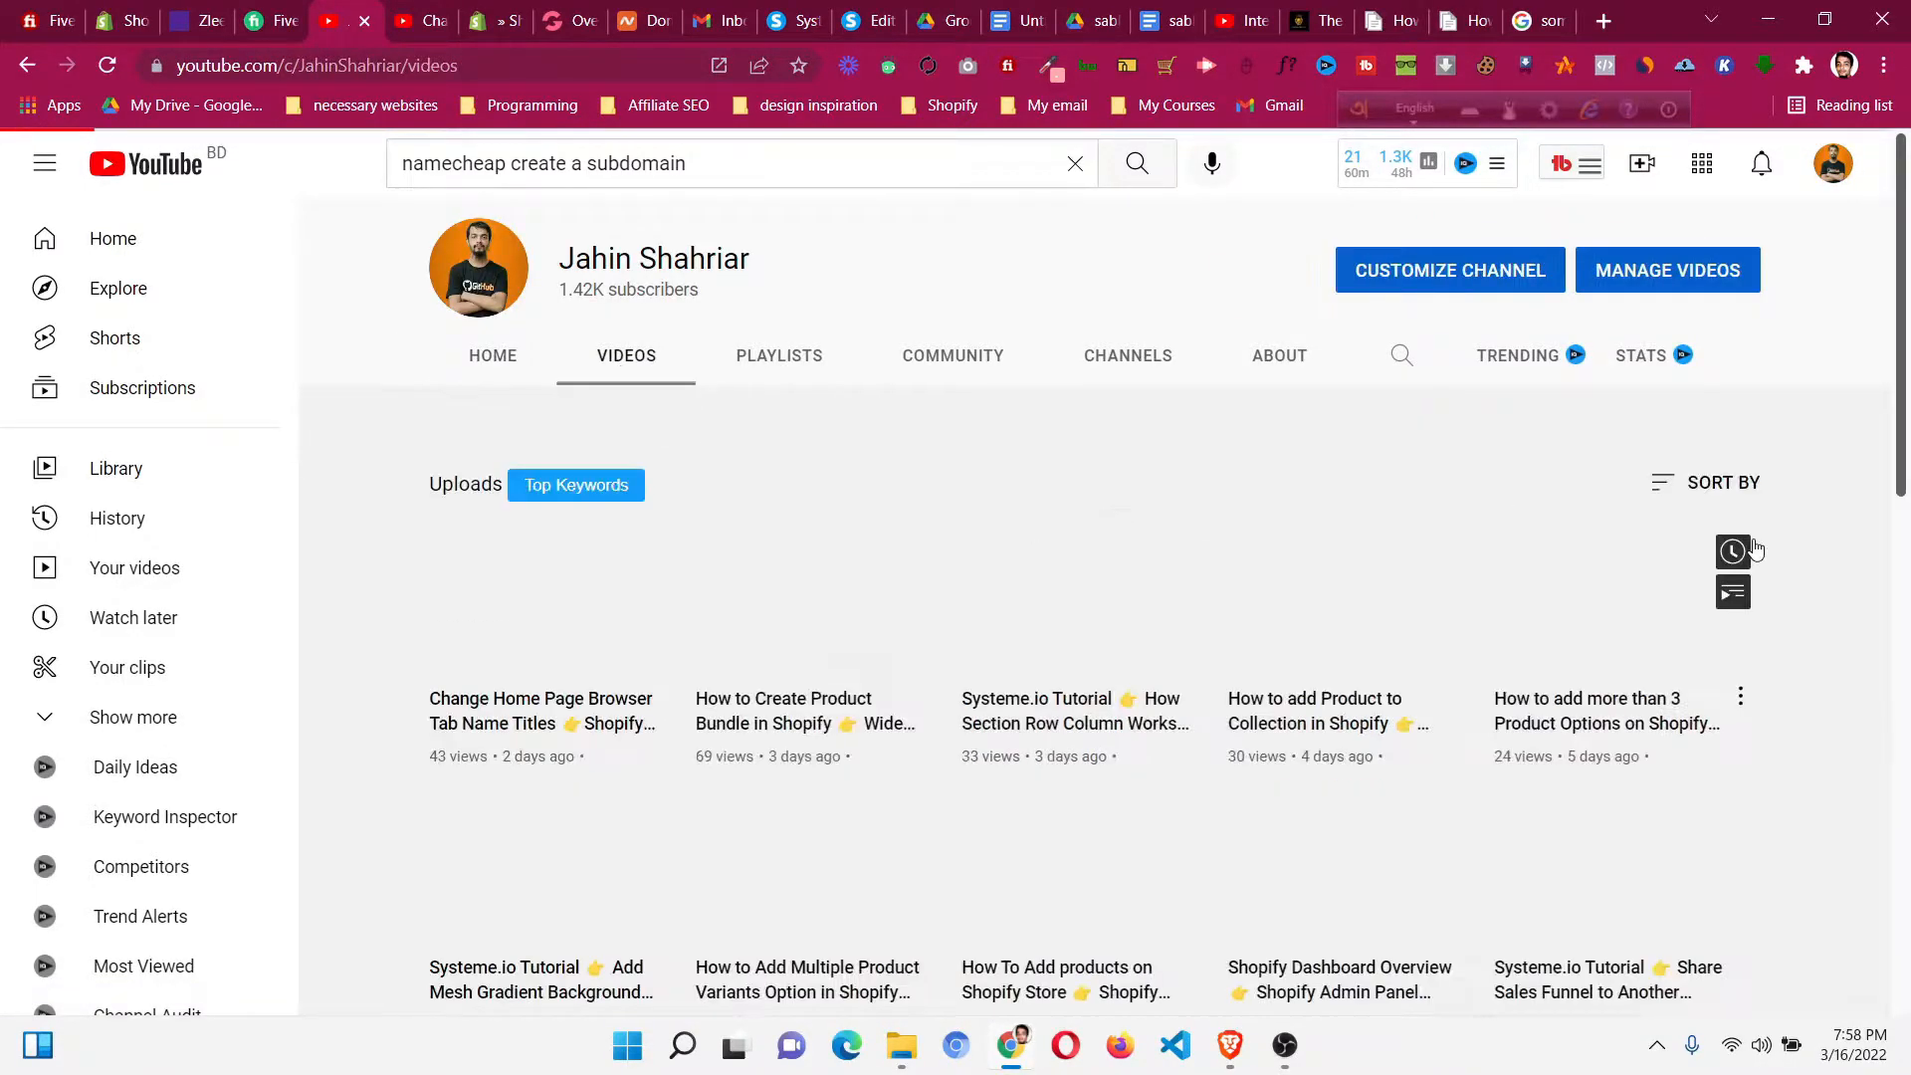
scroll("down", 3)
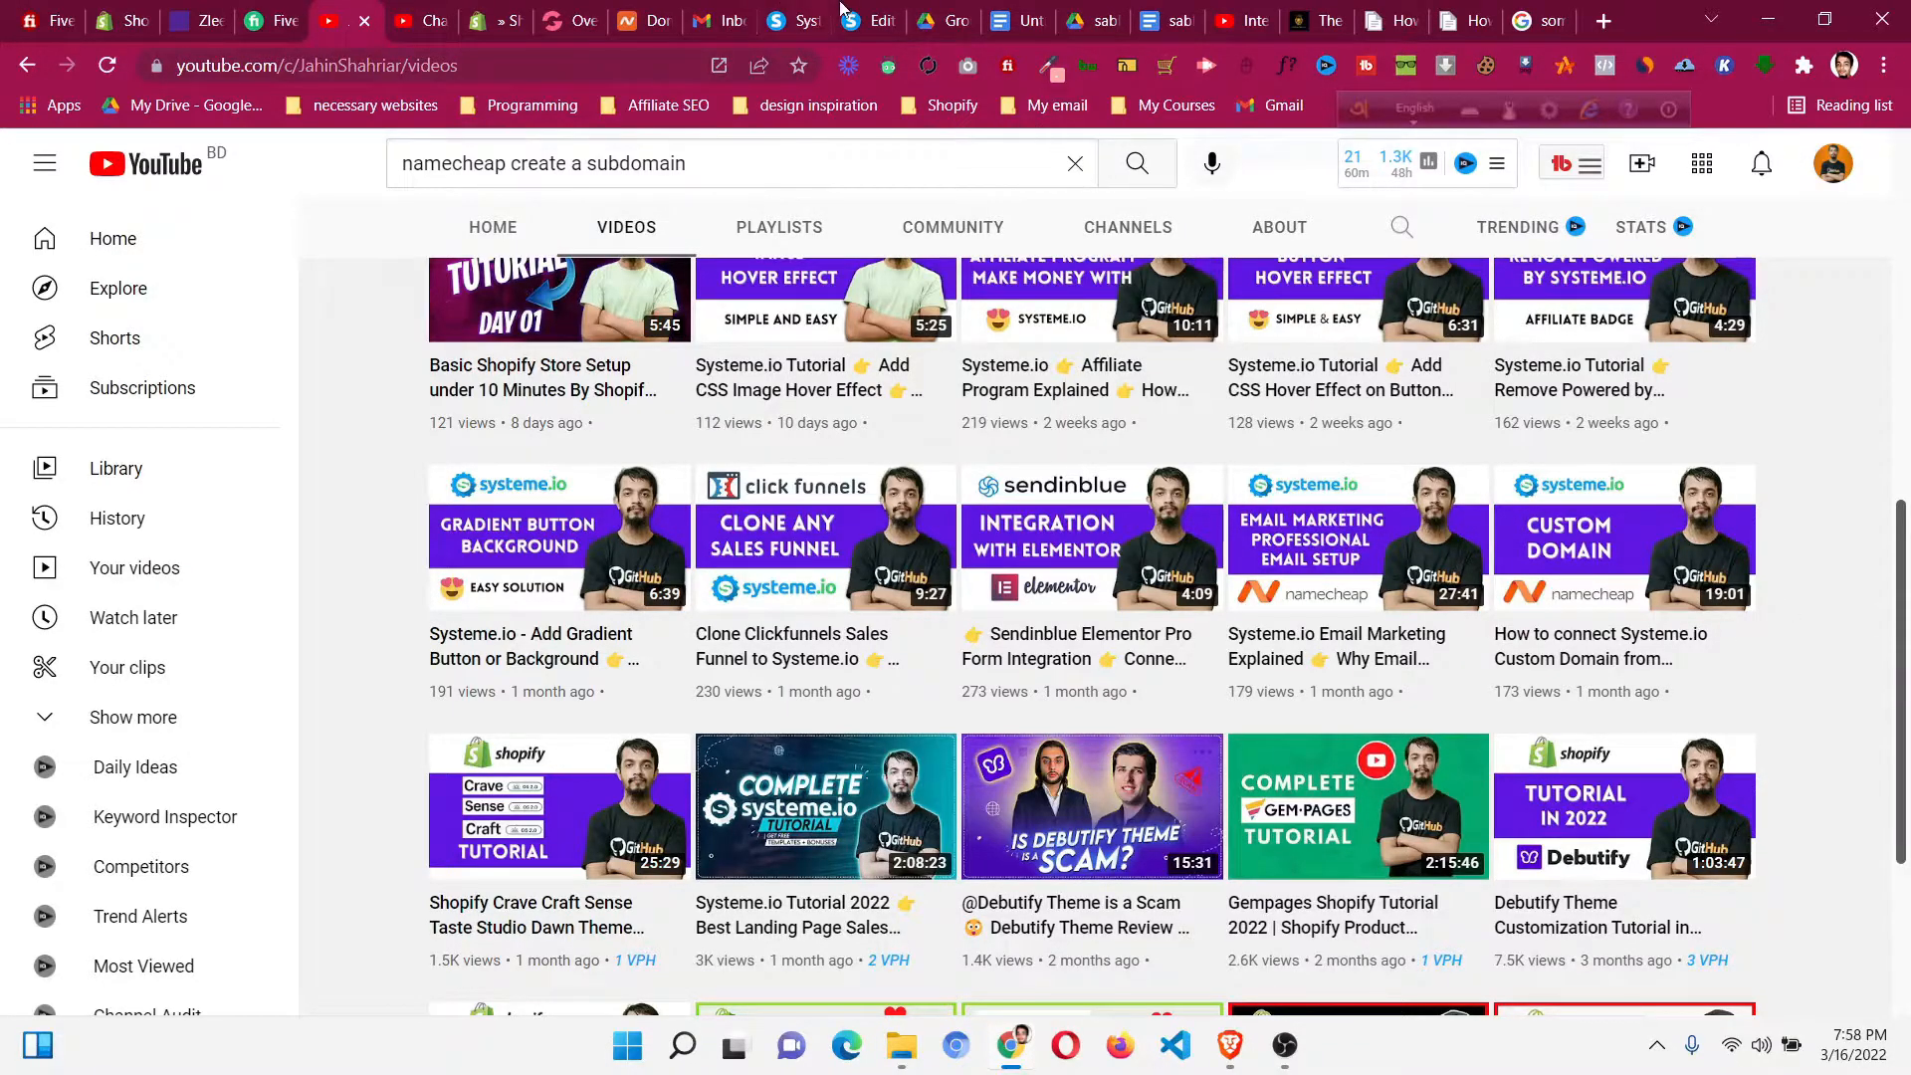
left_click(794, 20)
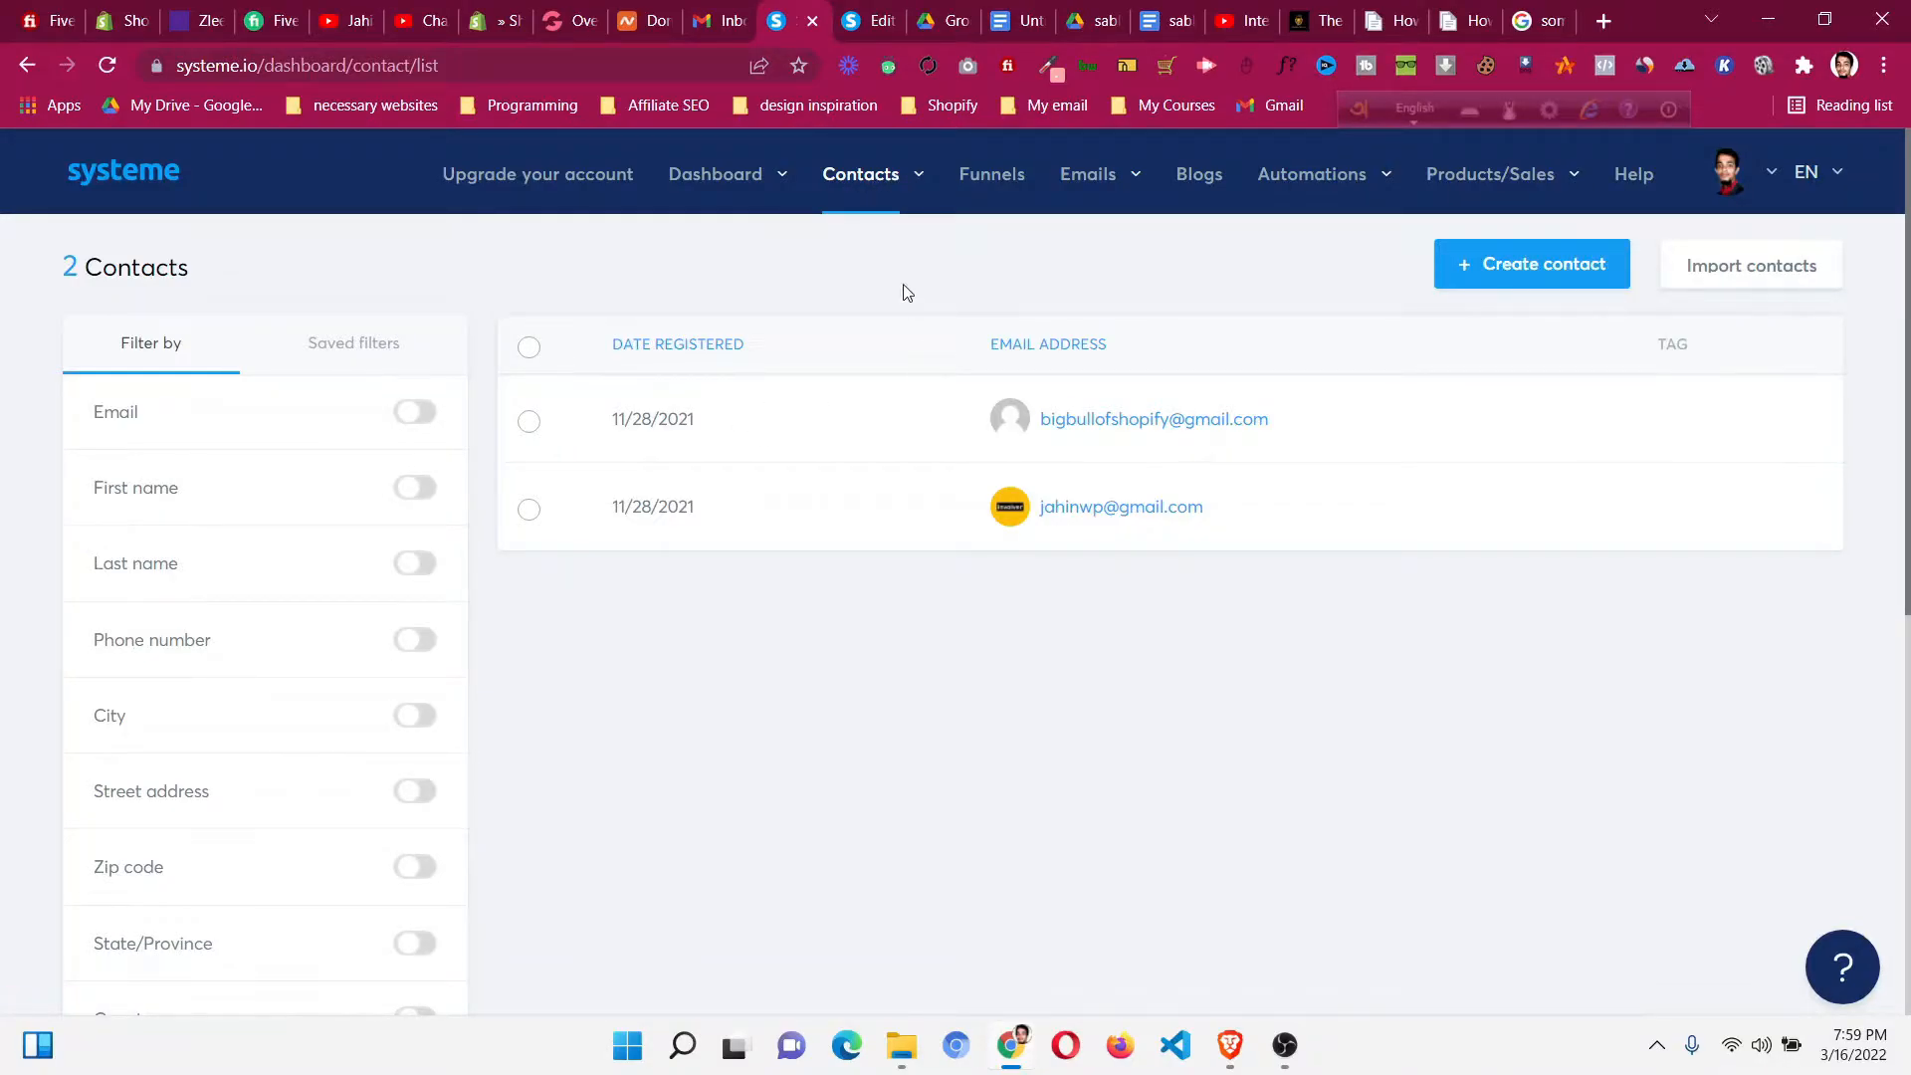
left_click(860, 174)
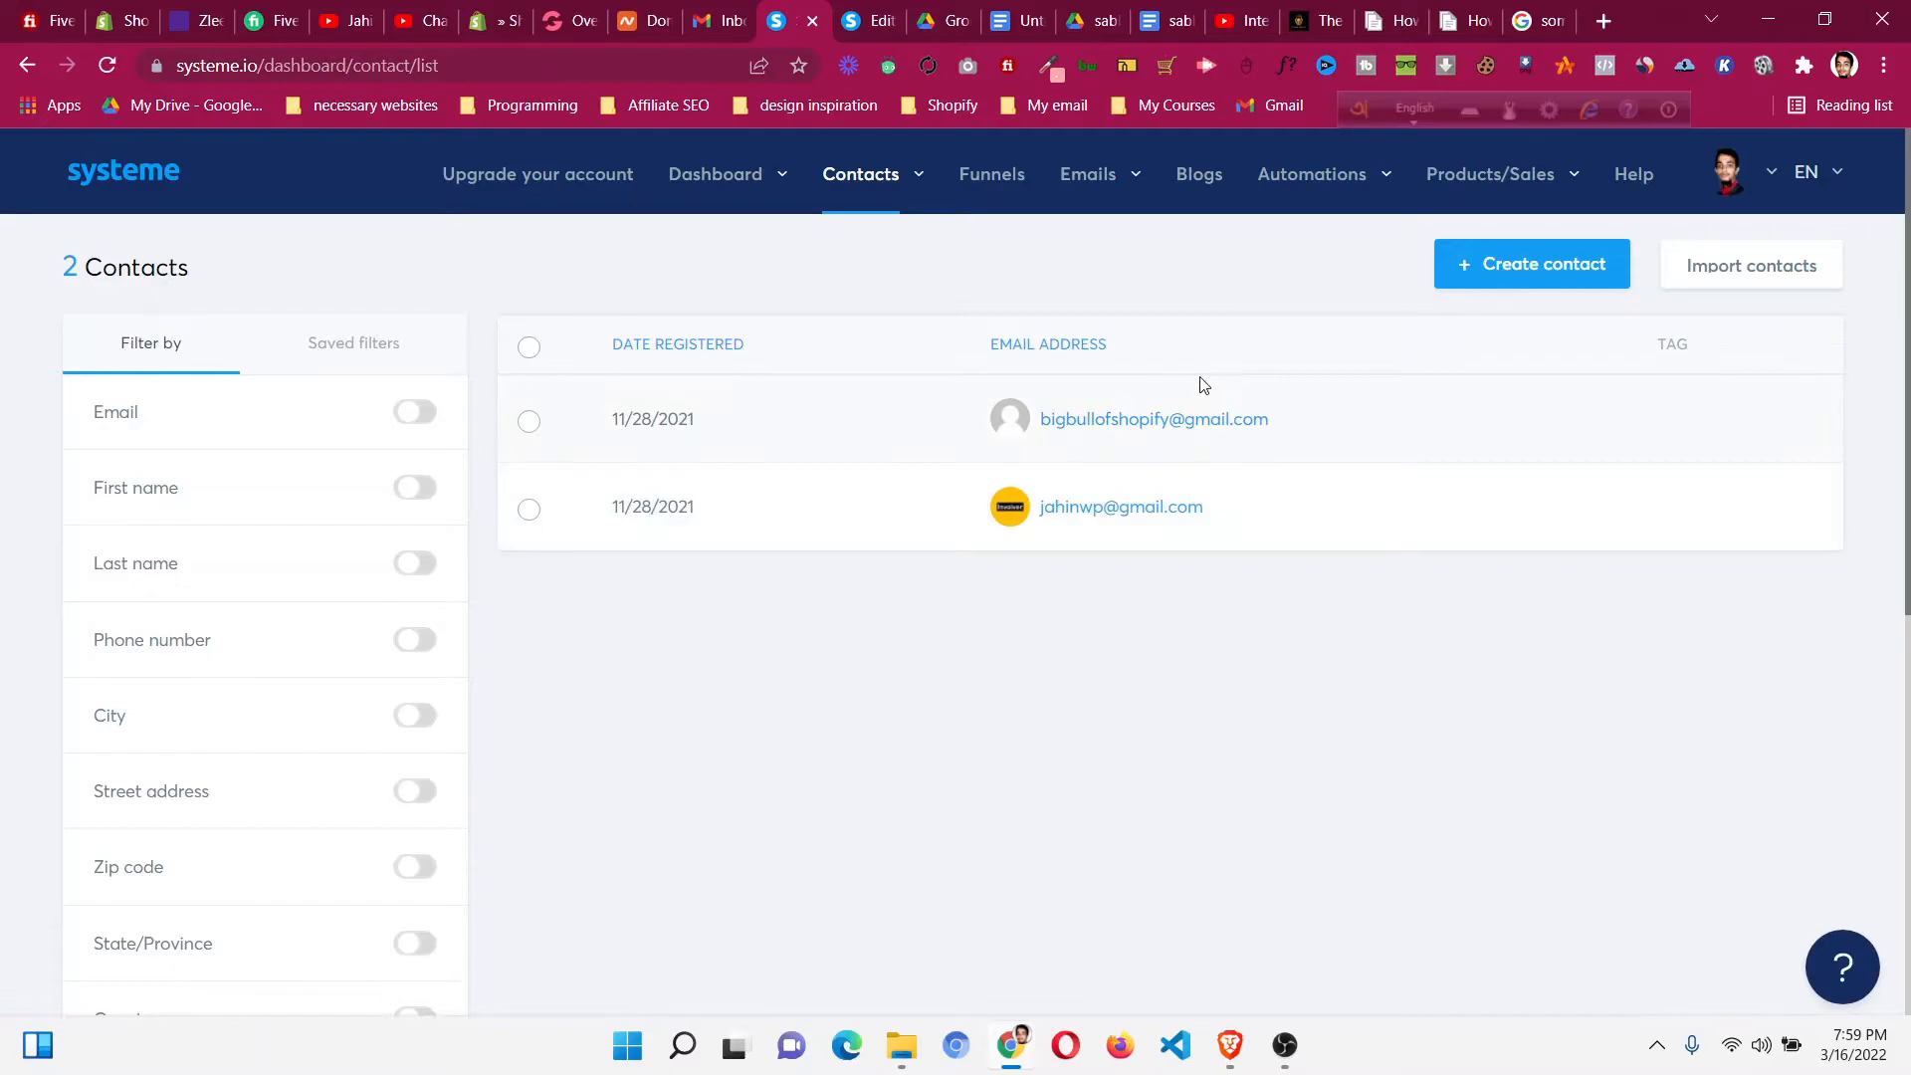
left_click(1531, 263)
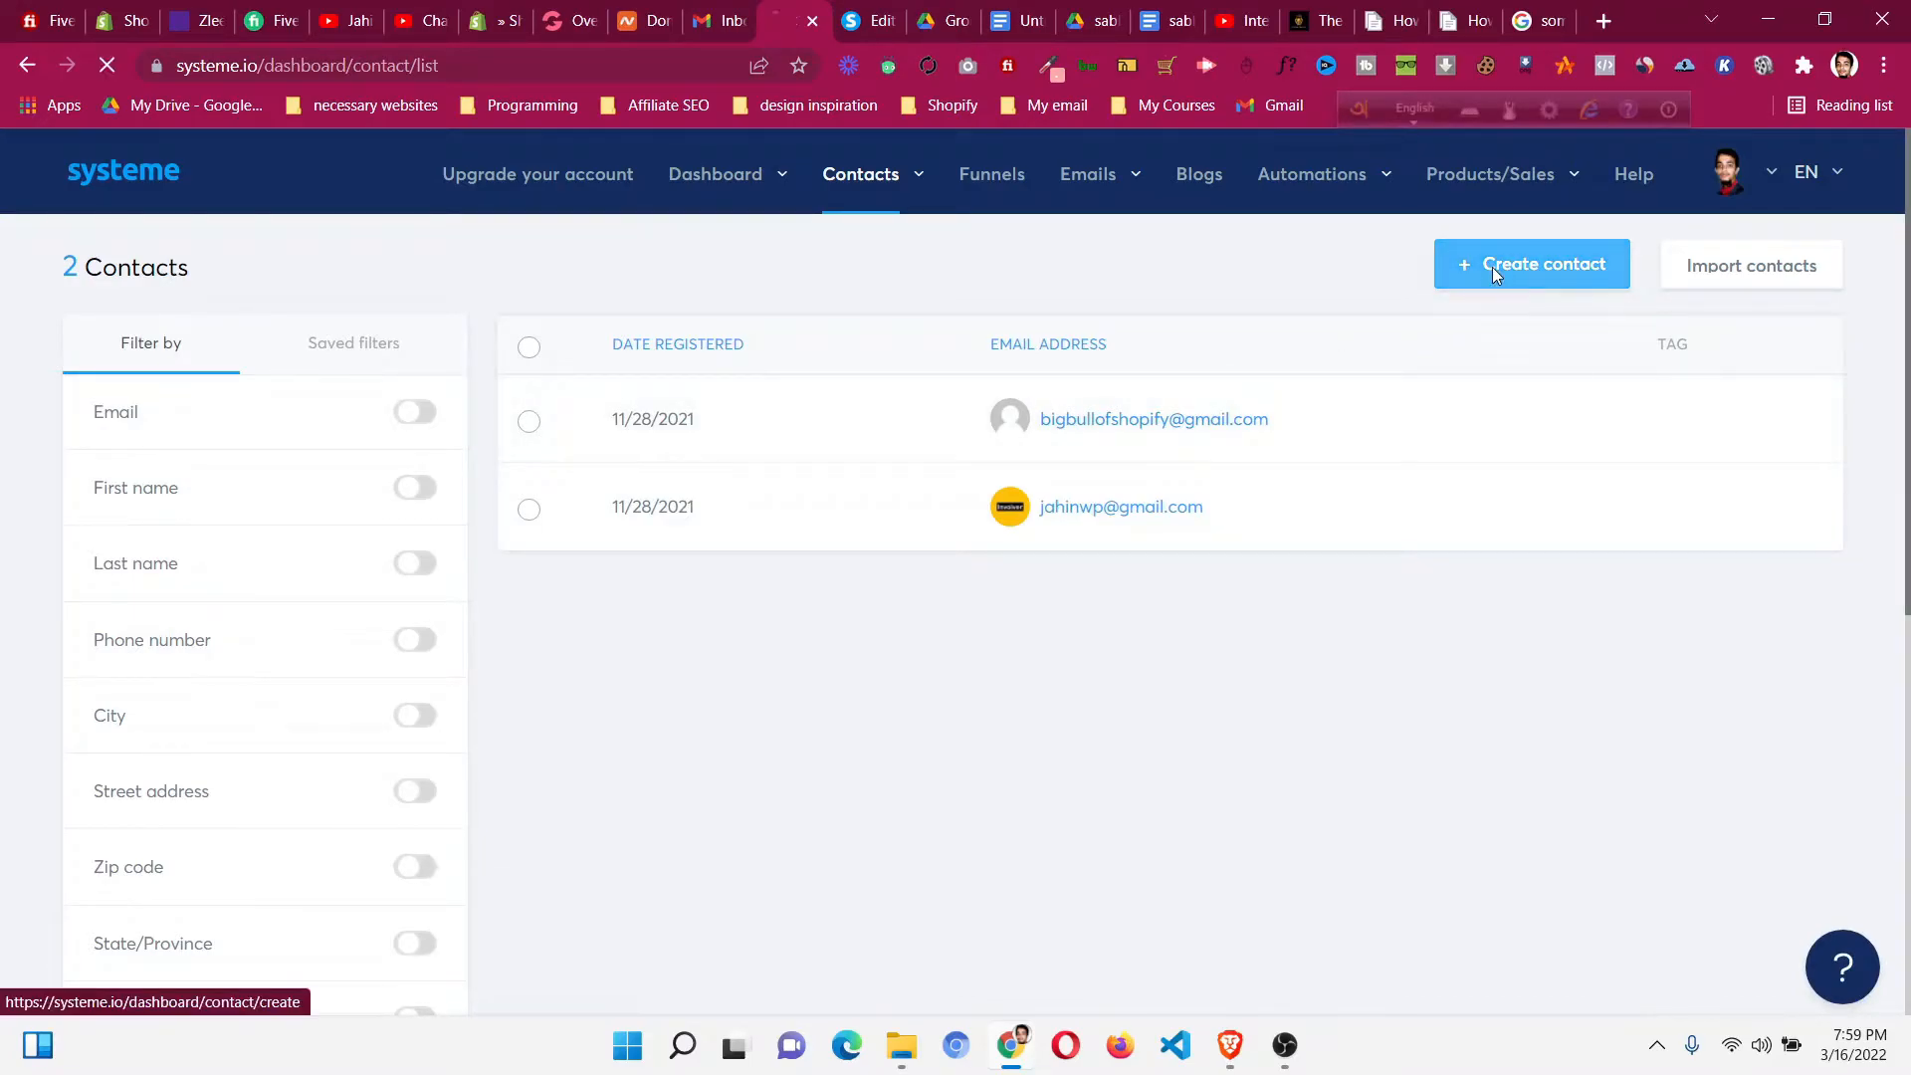
left_click(1531, 265)
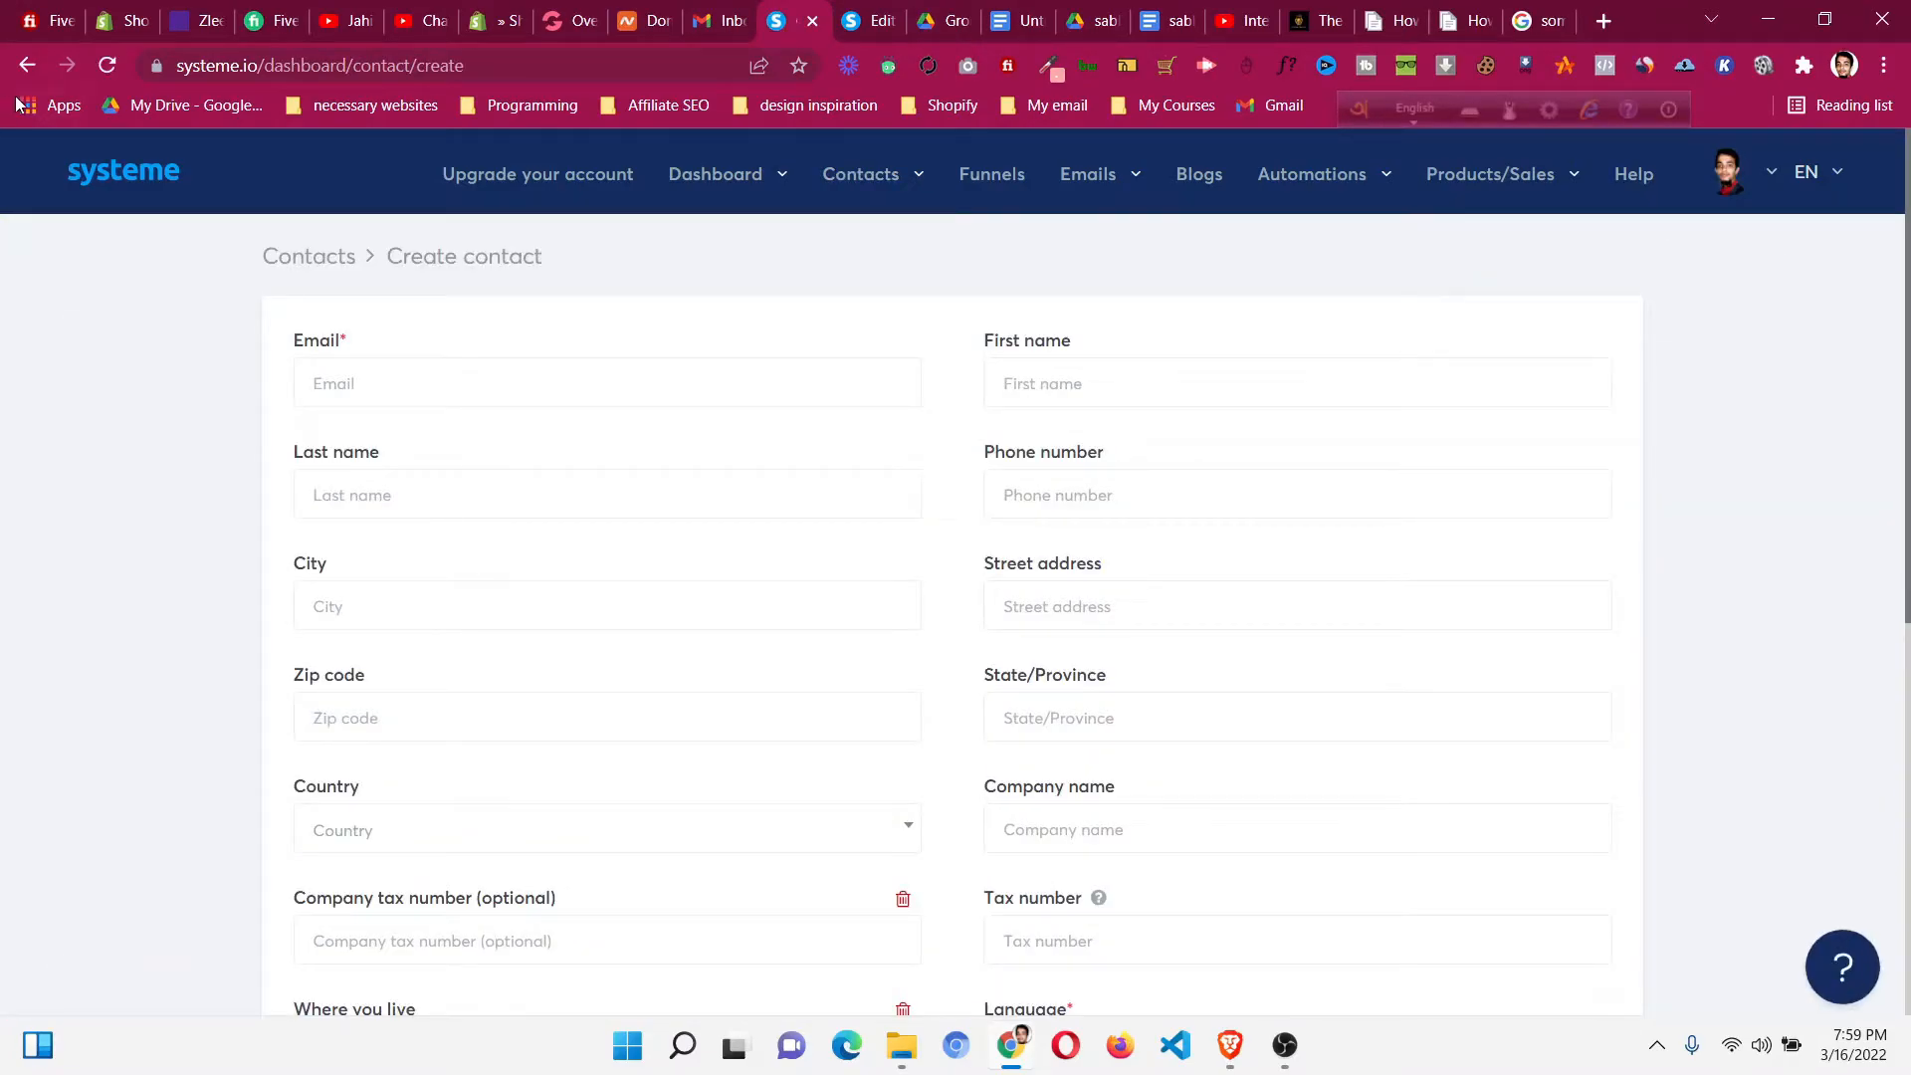
left_click(860, 173)
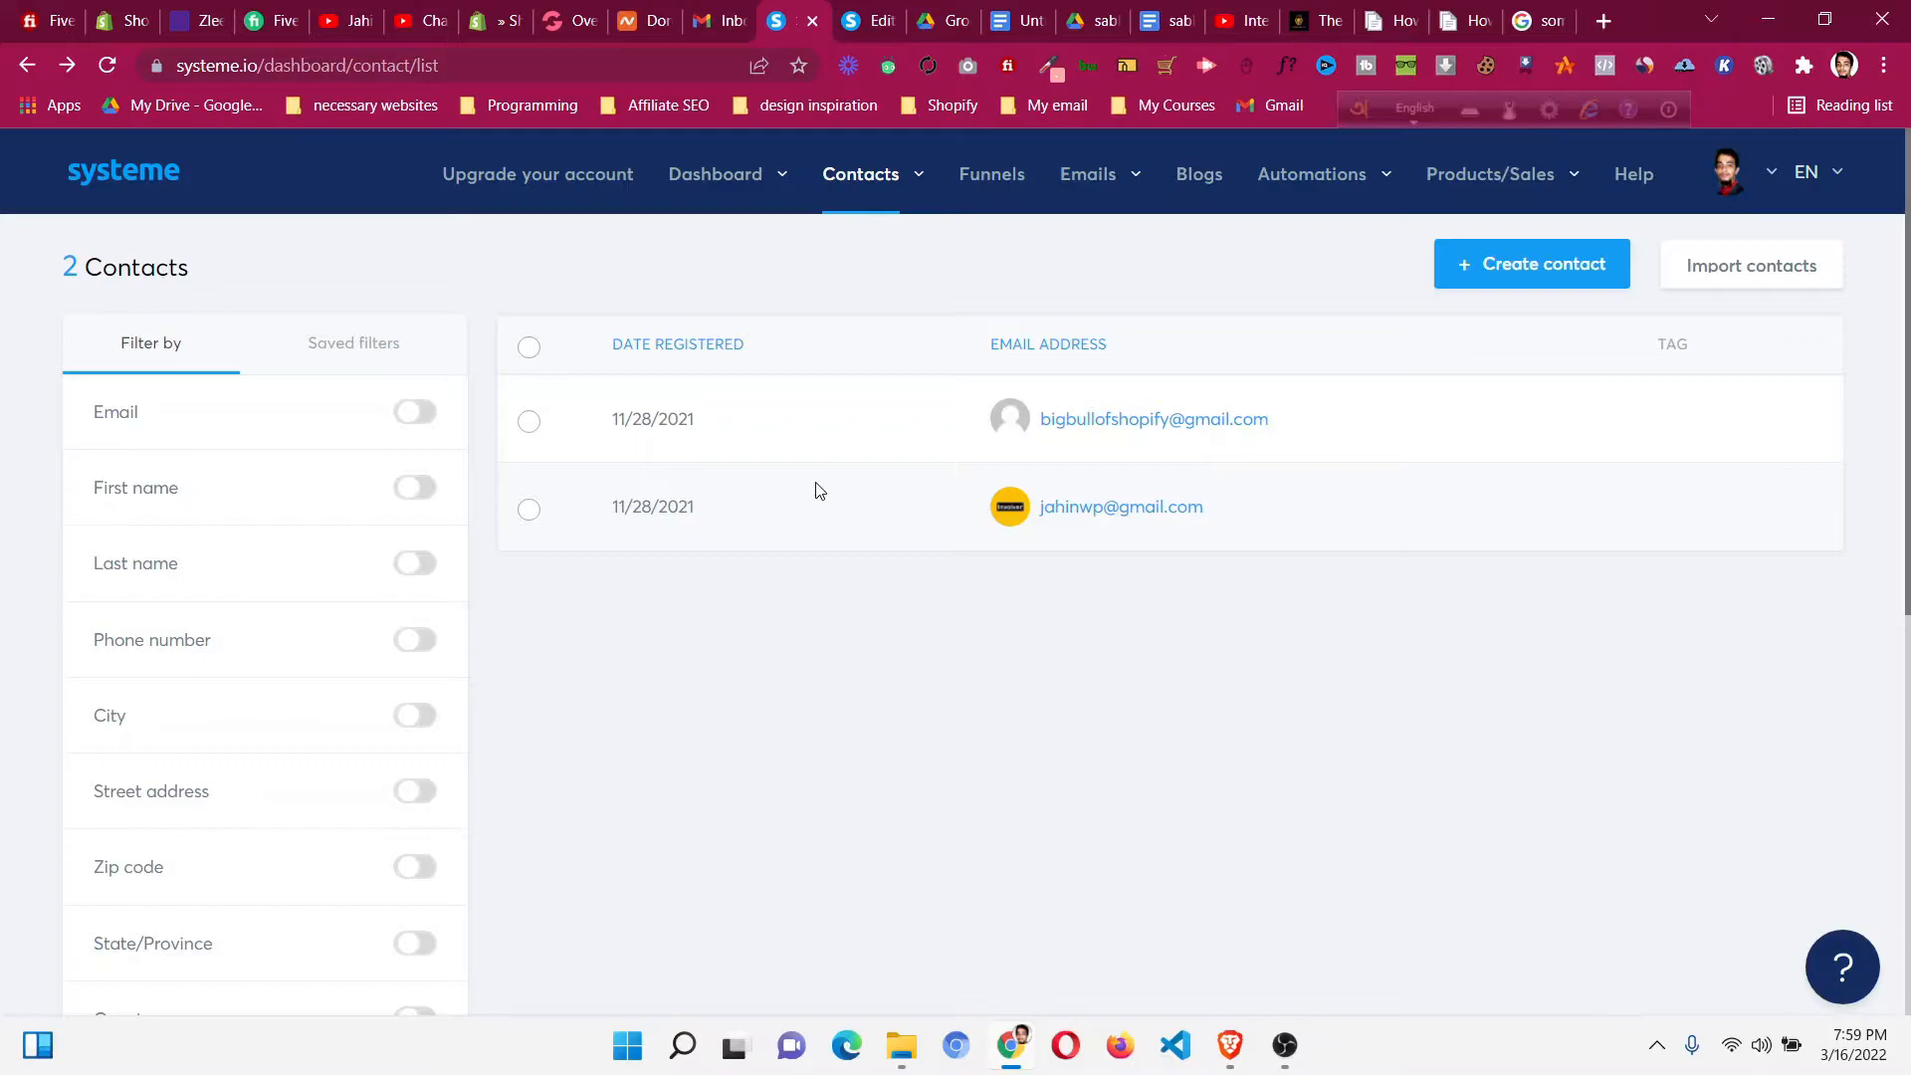
mouse_move(1413, 414)
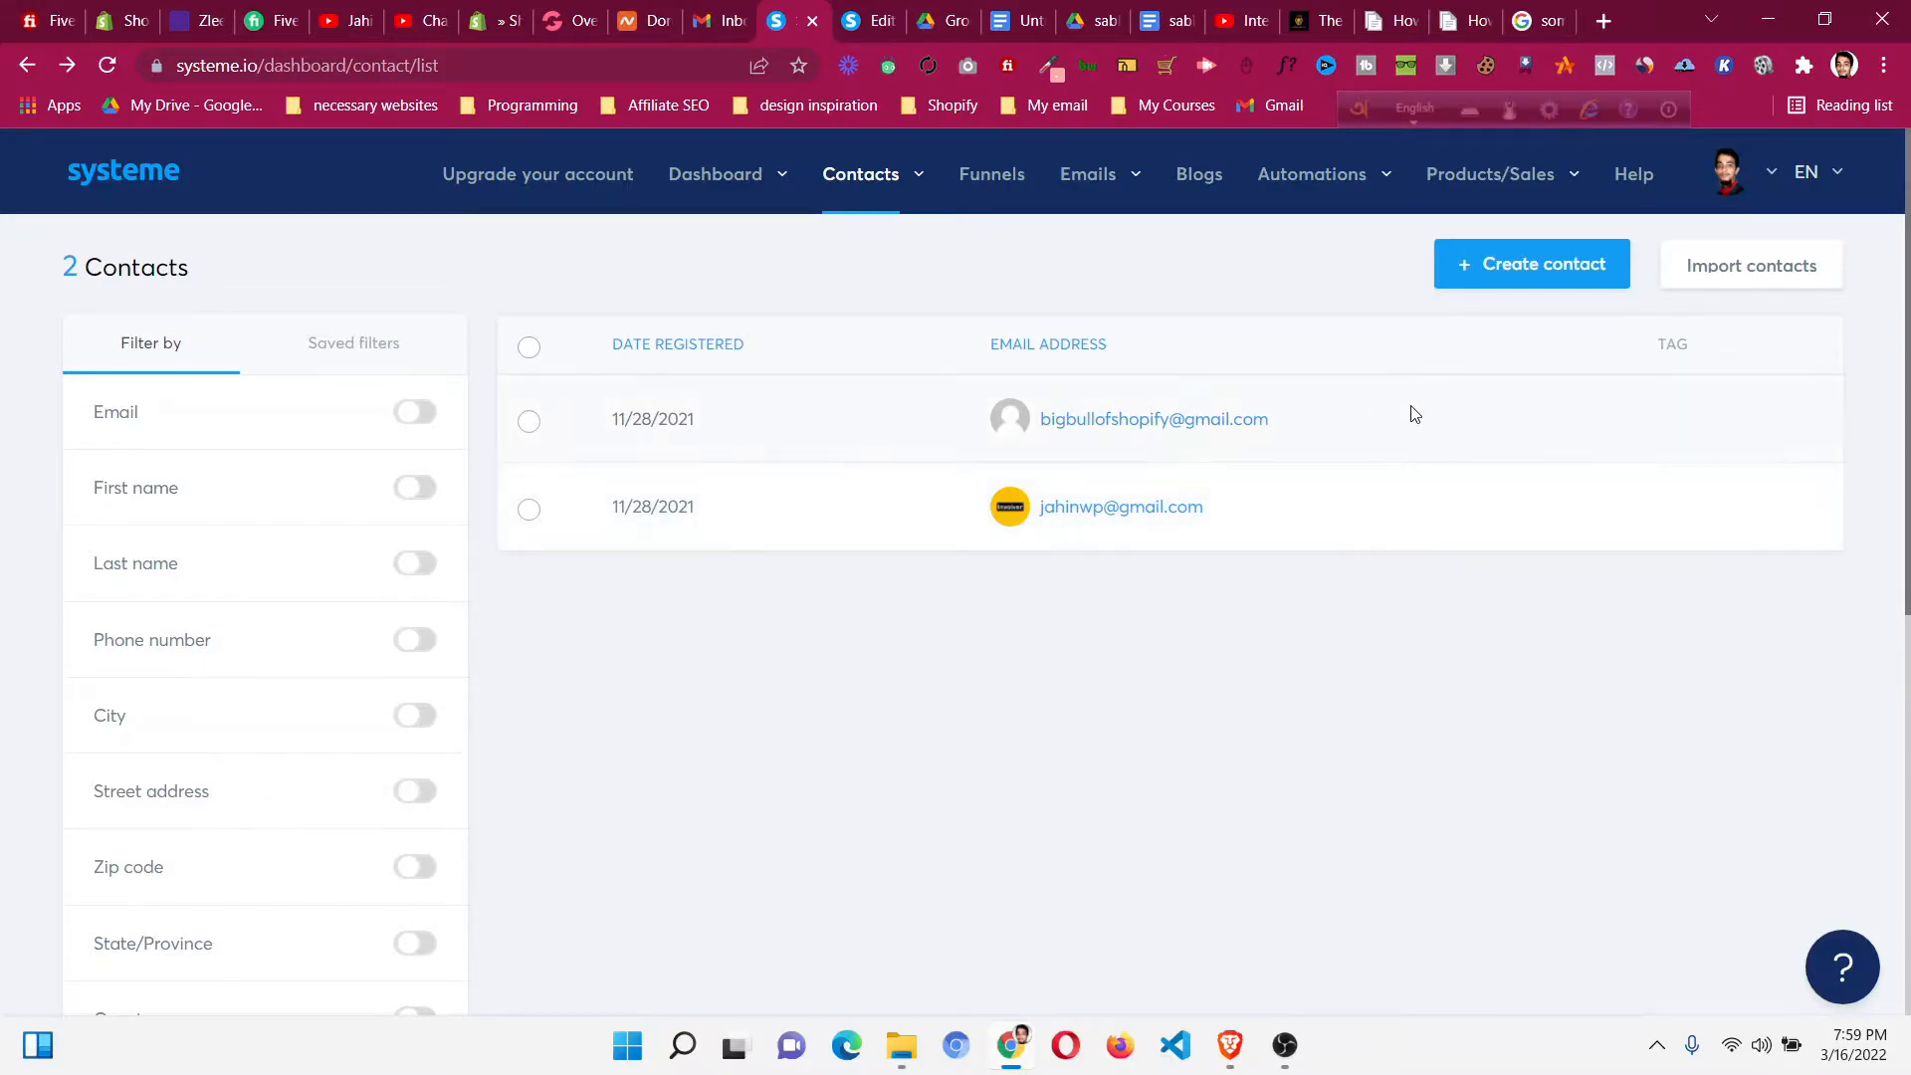
mouse_move(1152, 420)
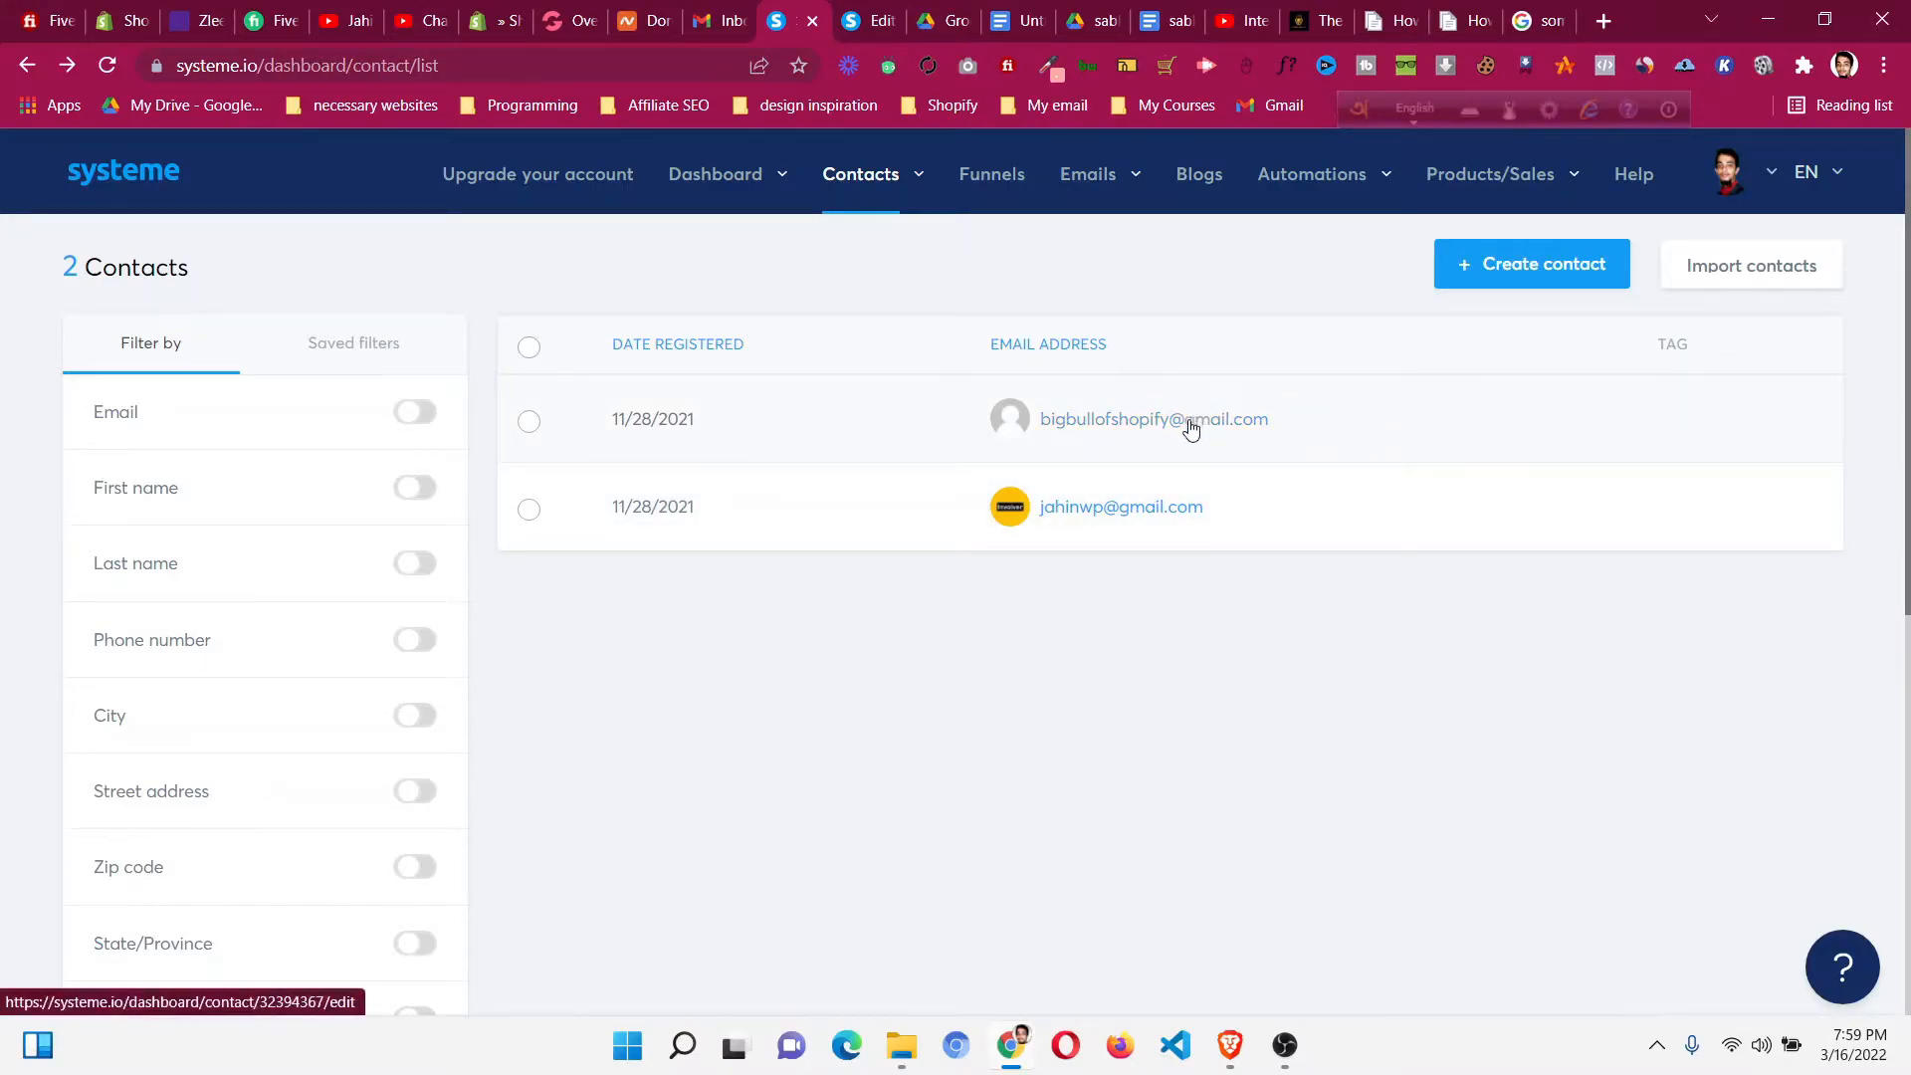
From the first contact's details, bring up the blank Create new contact field dialog.
left_click(1153, 418)
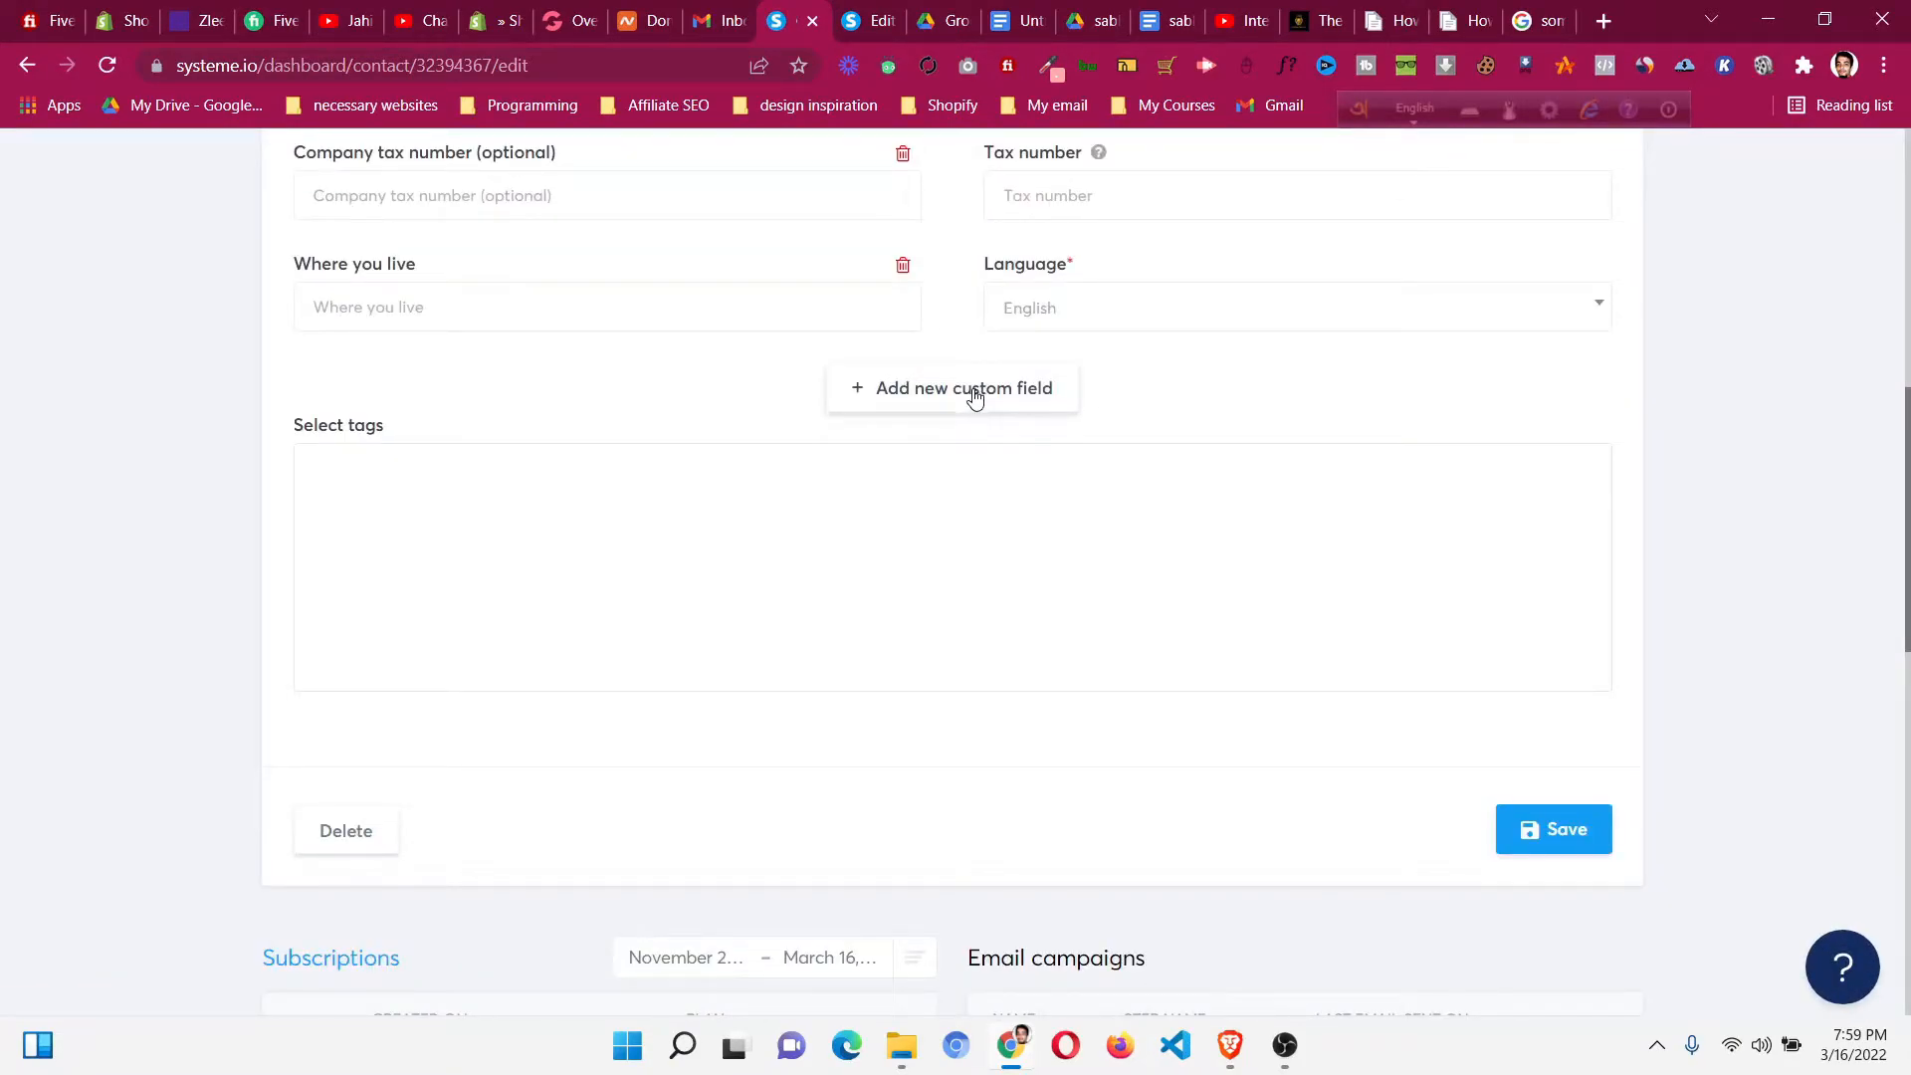
left_click(951, 388)
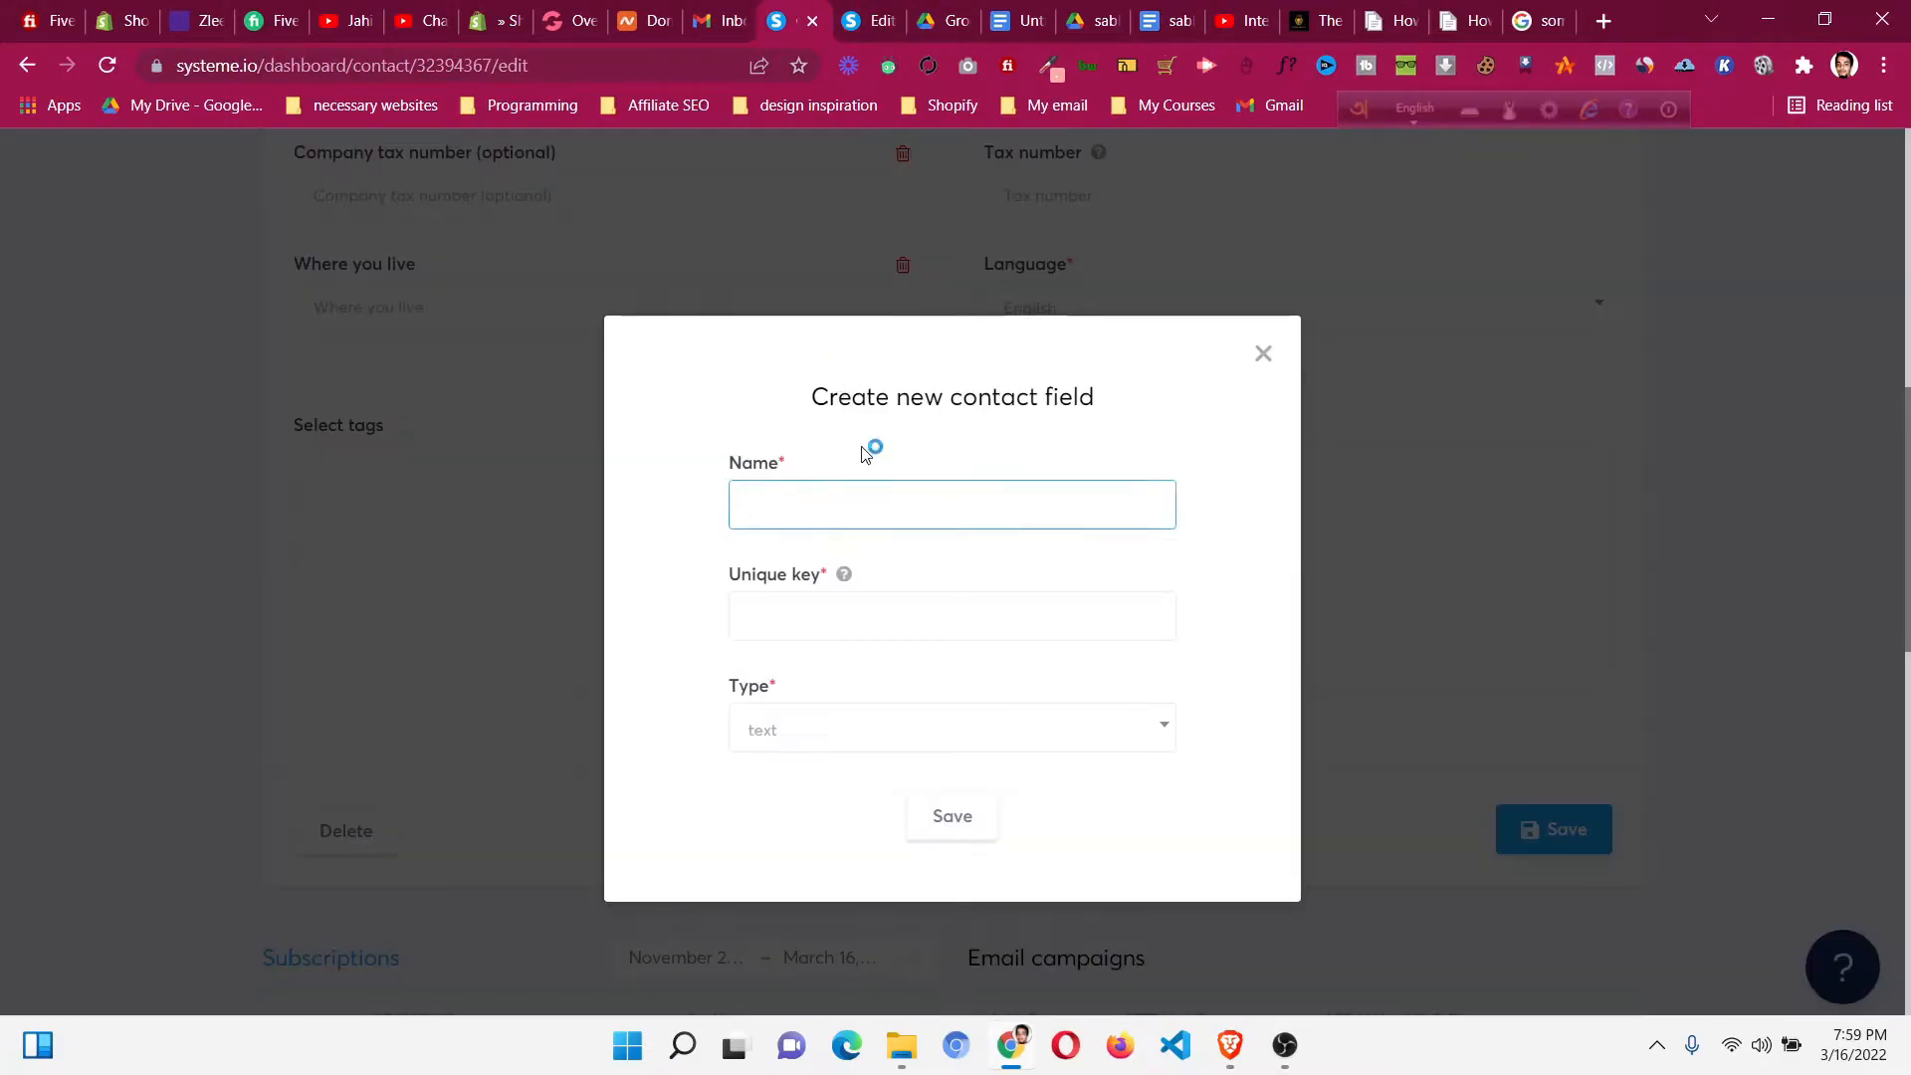
Name the new contact field 'How did you find our product'.
type("w")
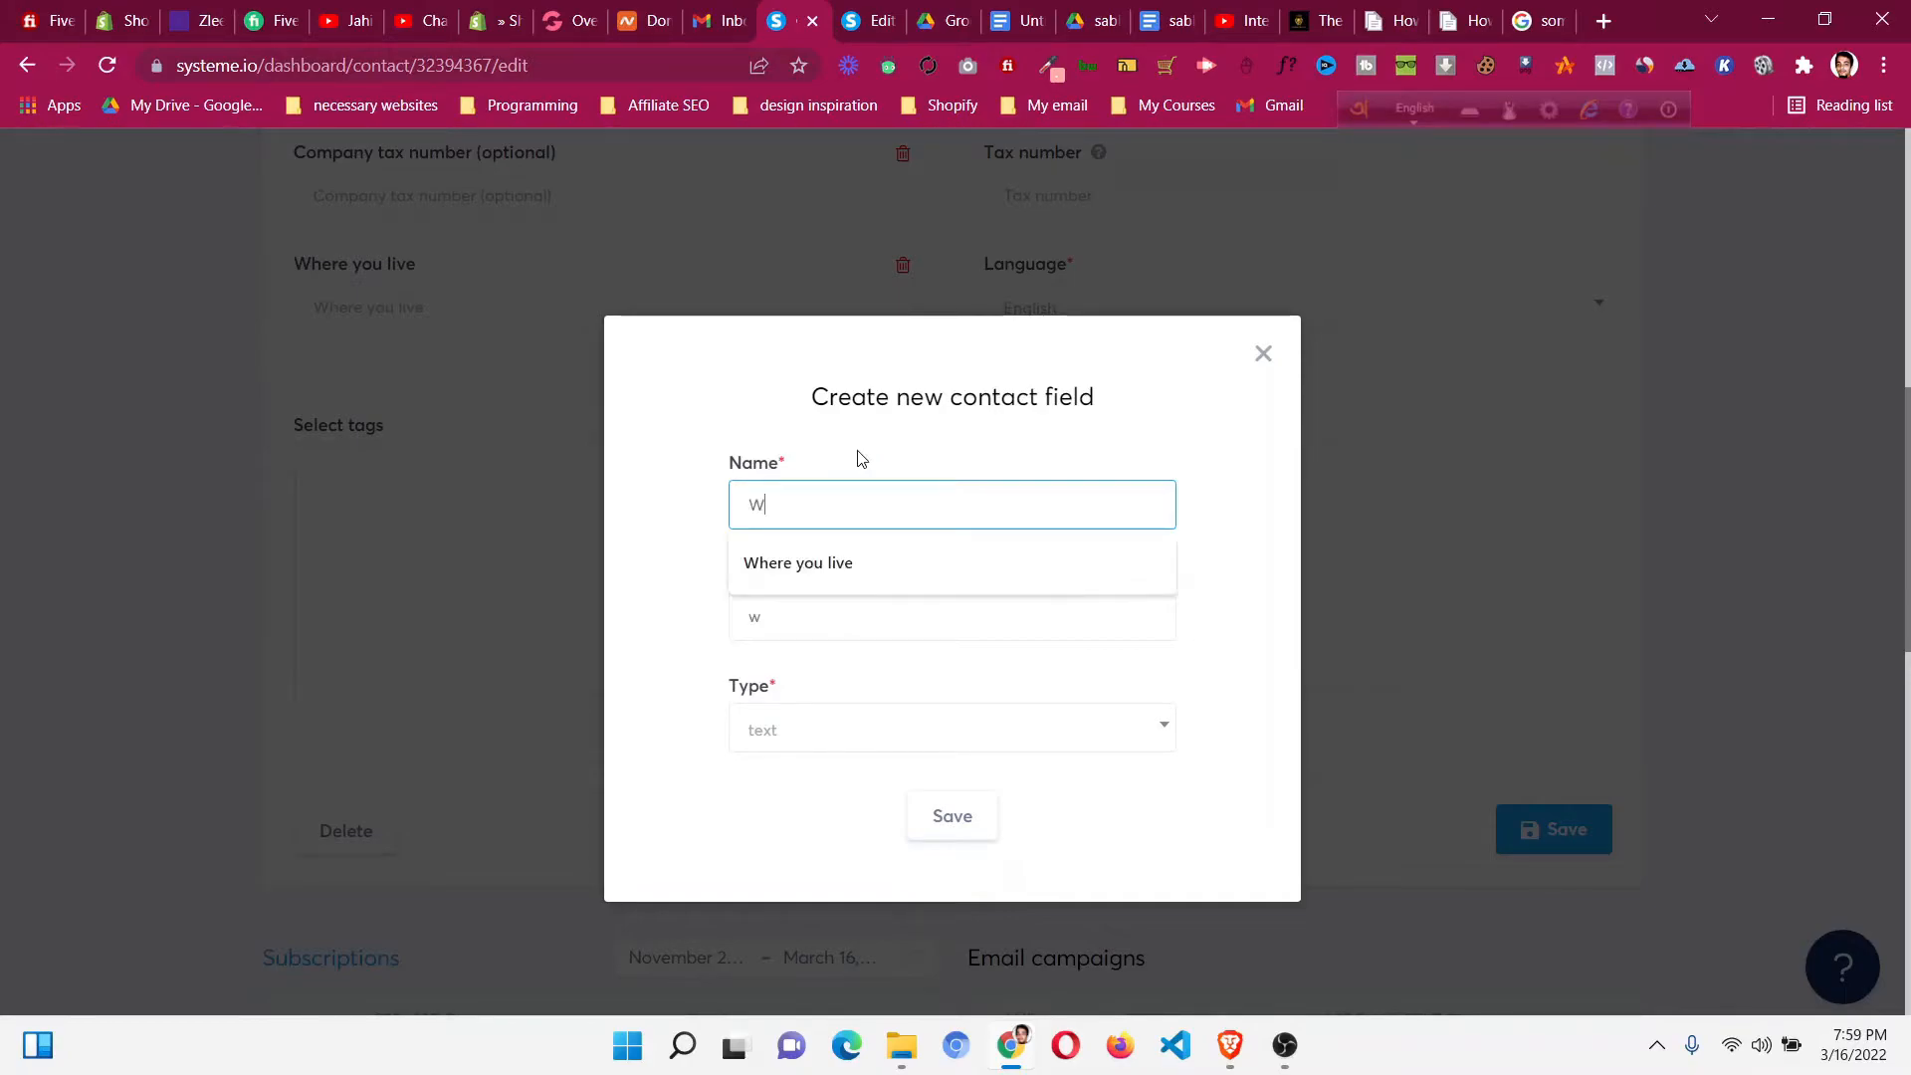
type("How did")
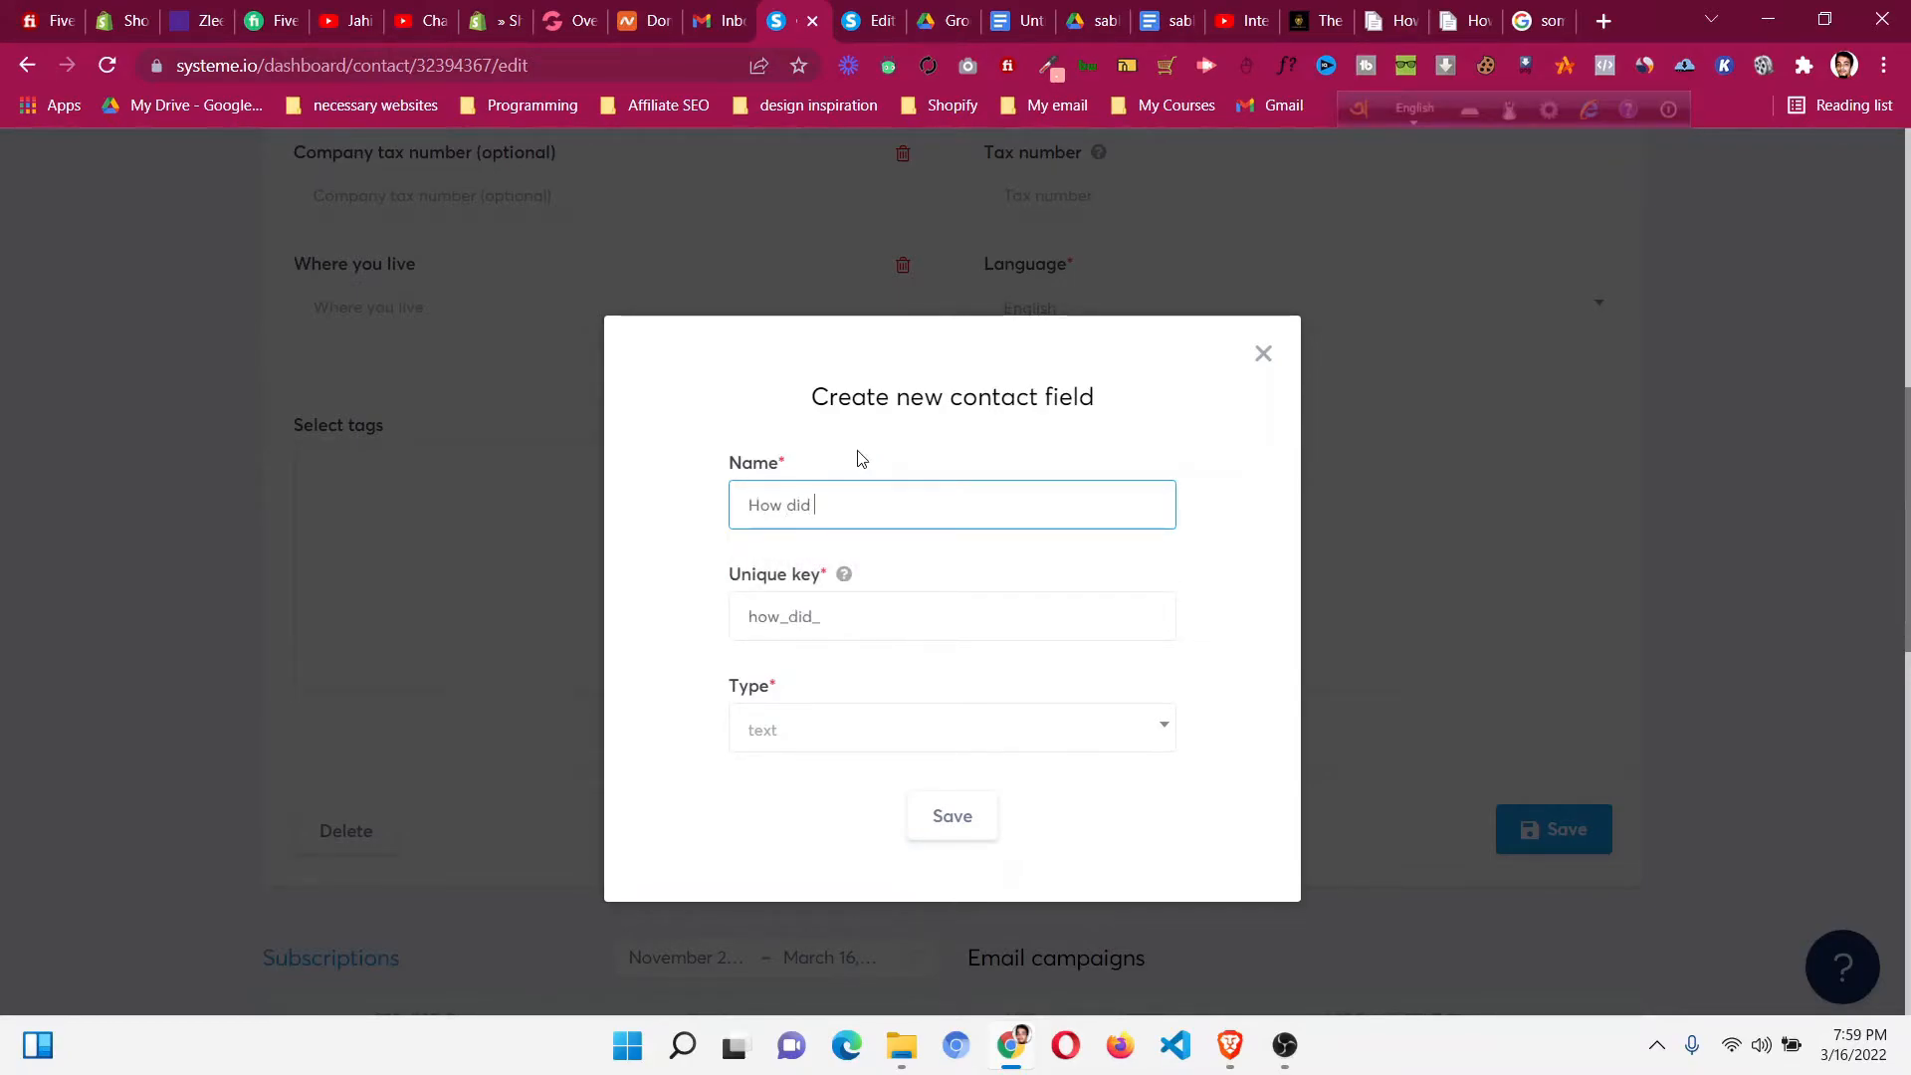
type("you f")
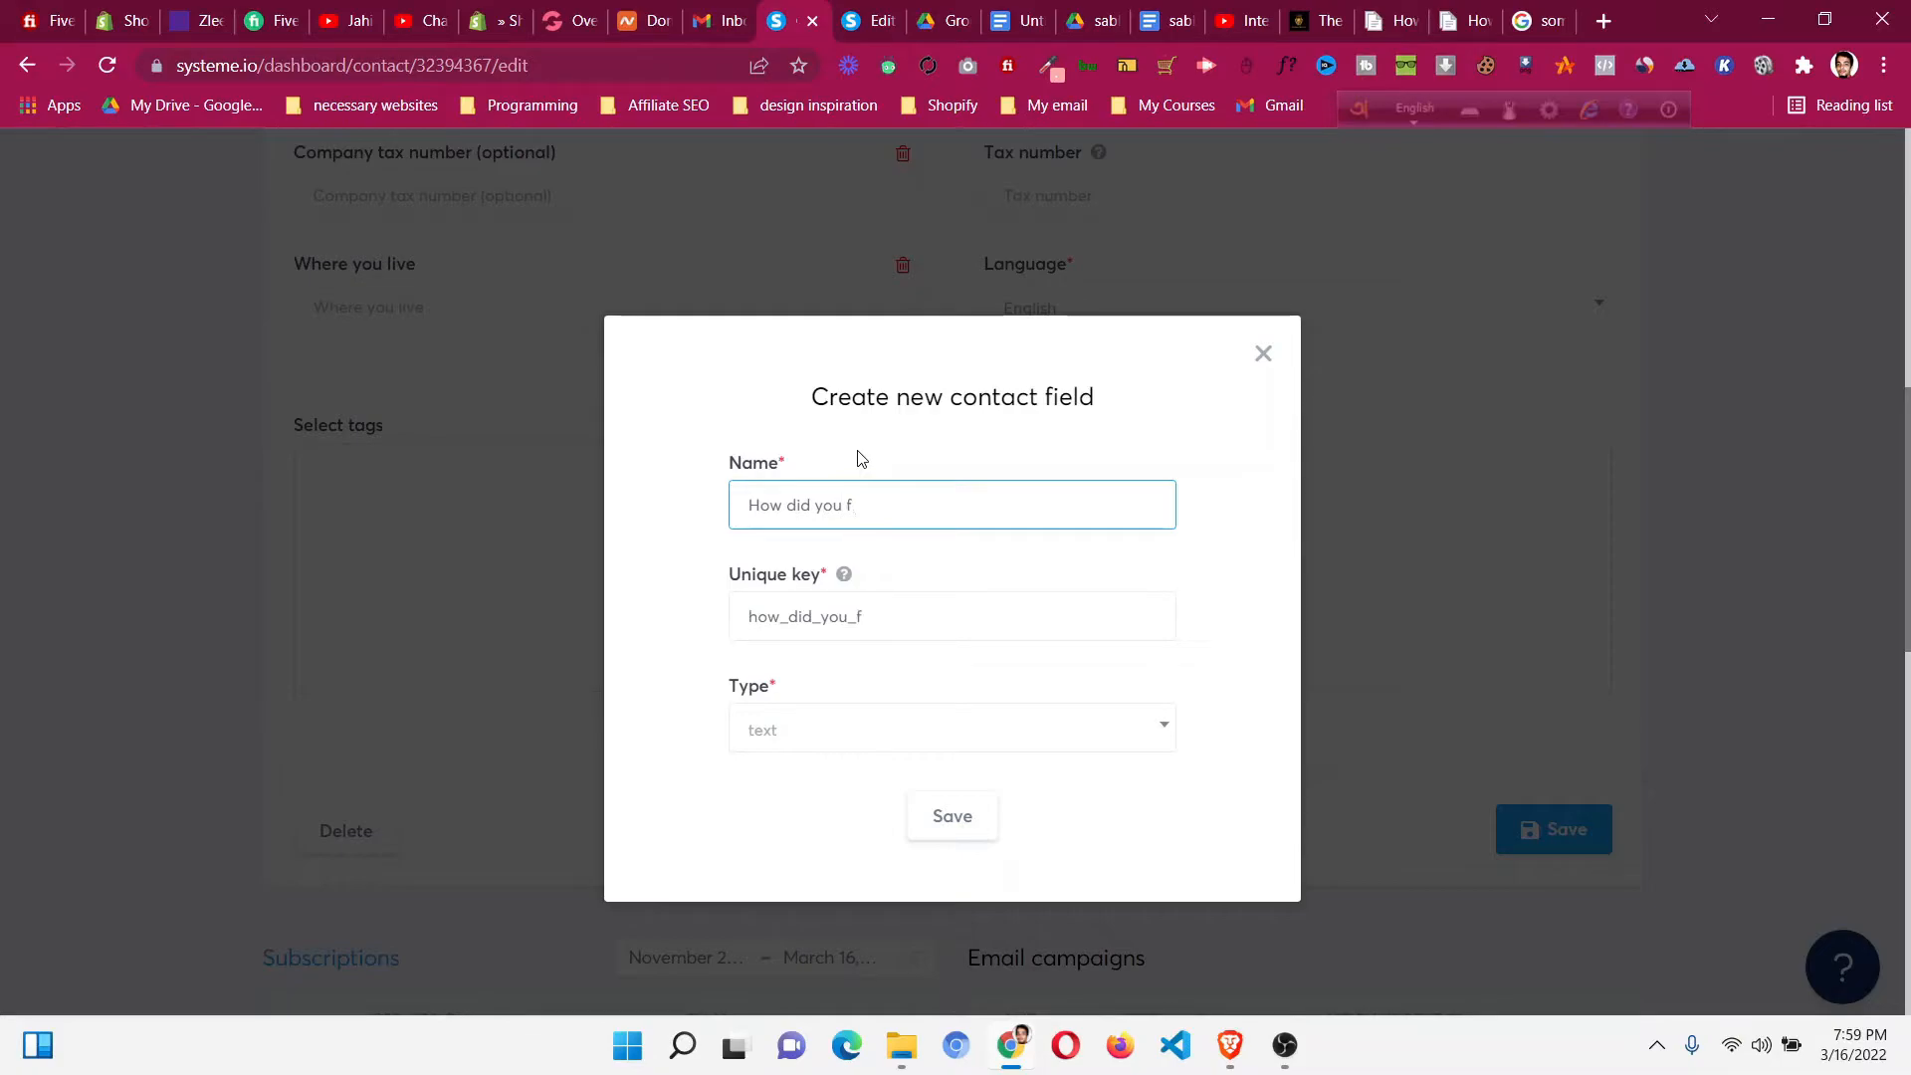
type("ind")
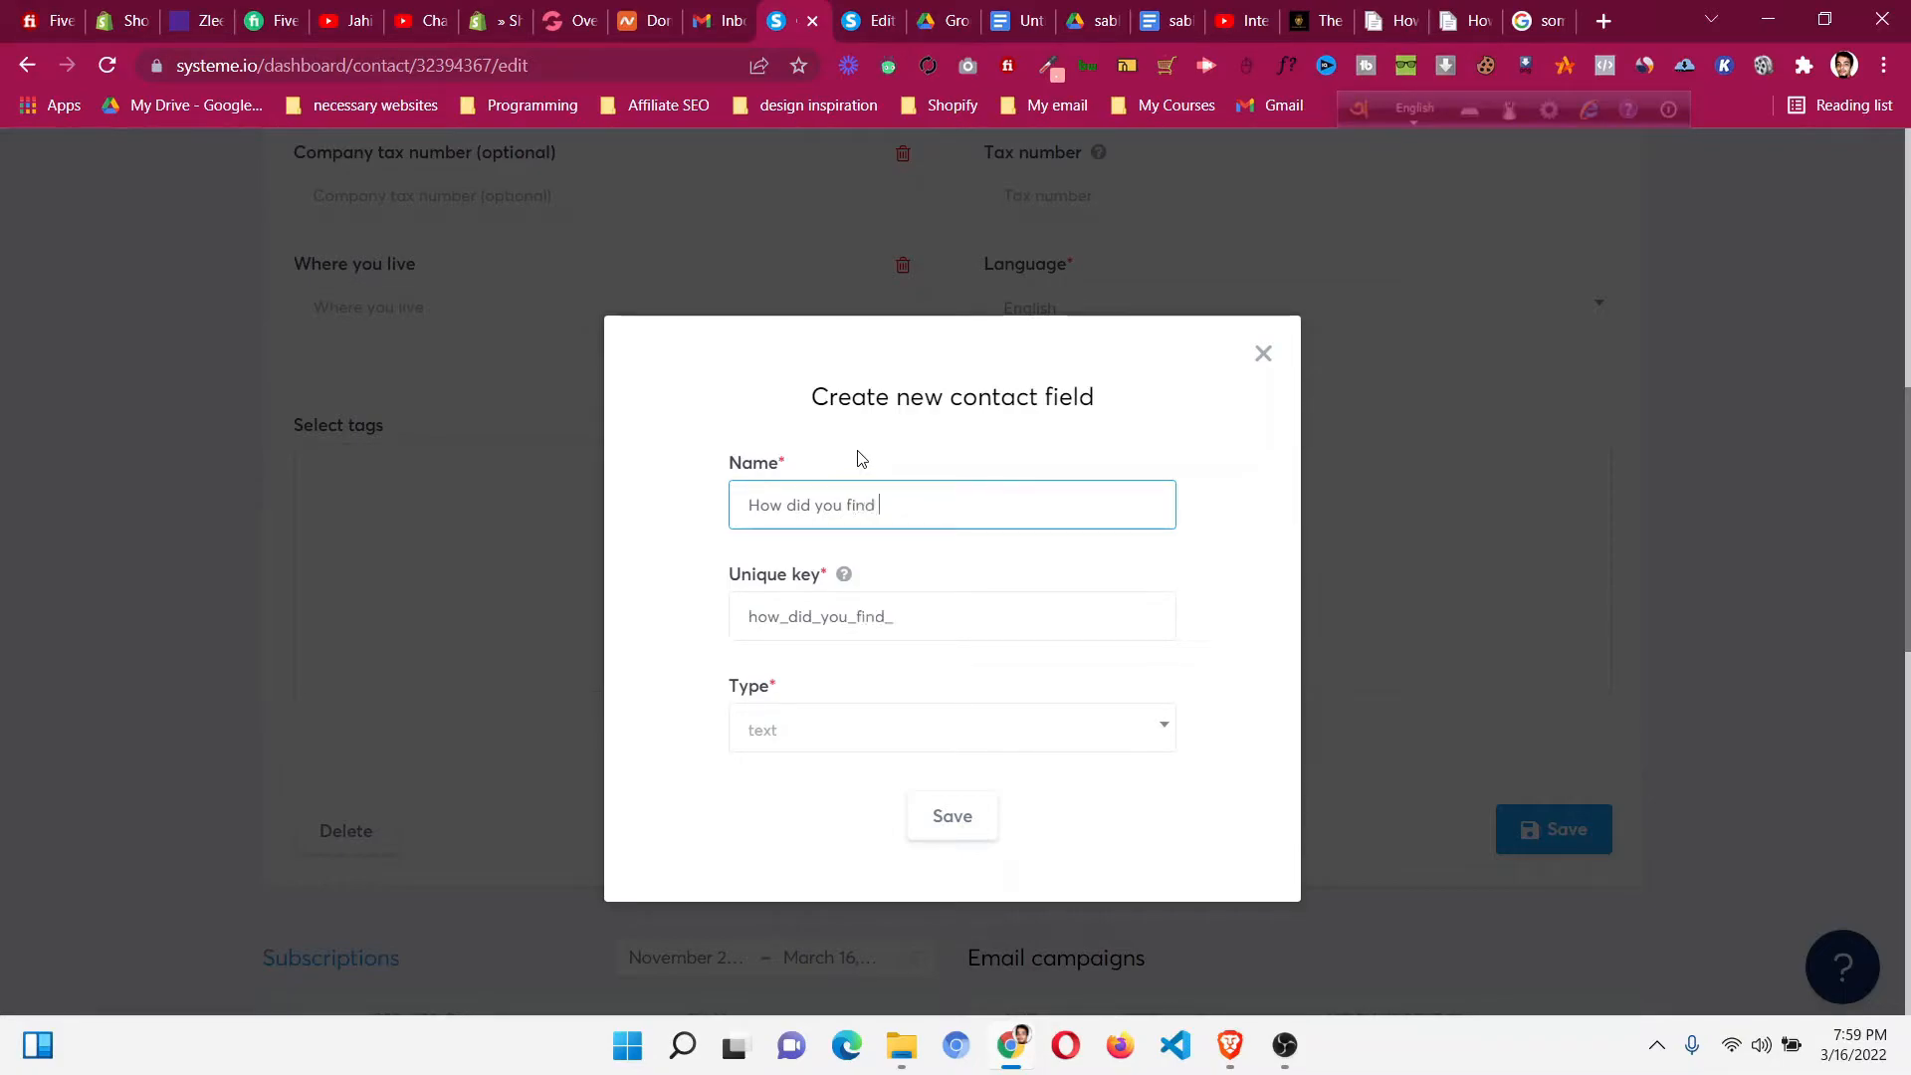
type("our product")
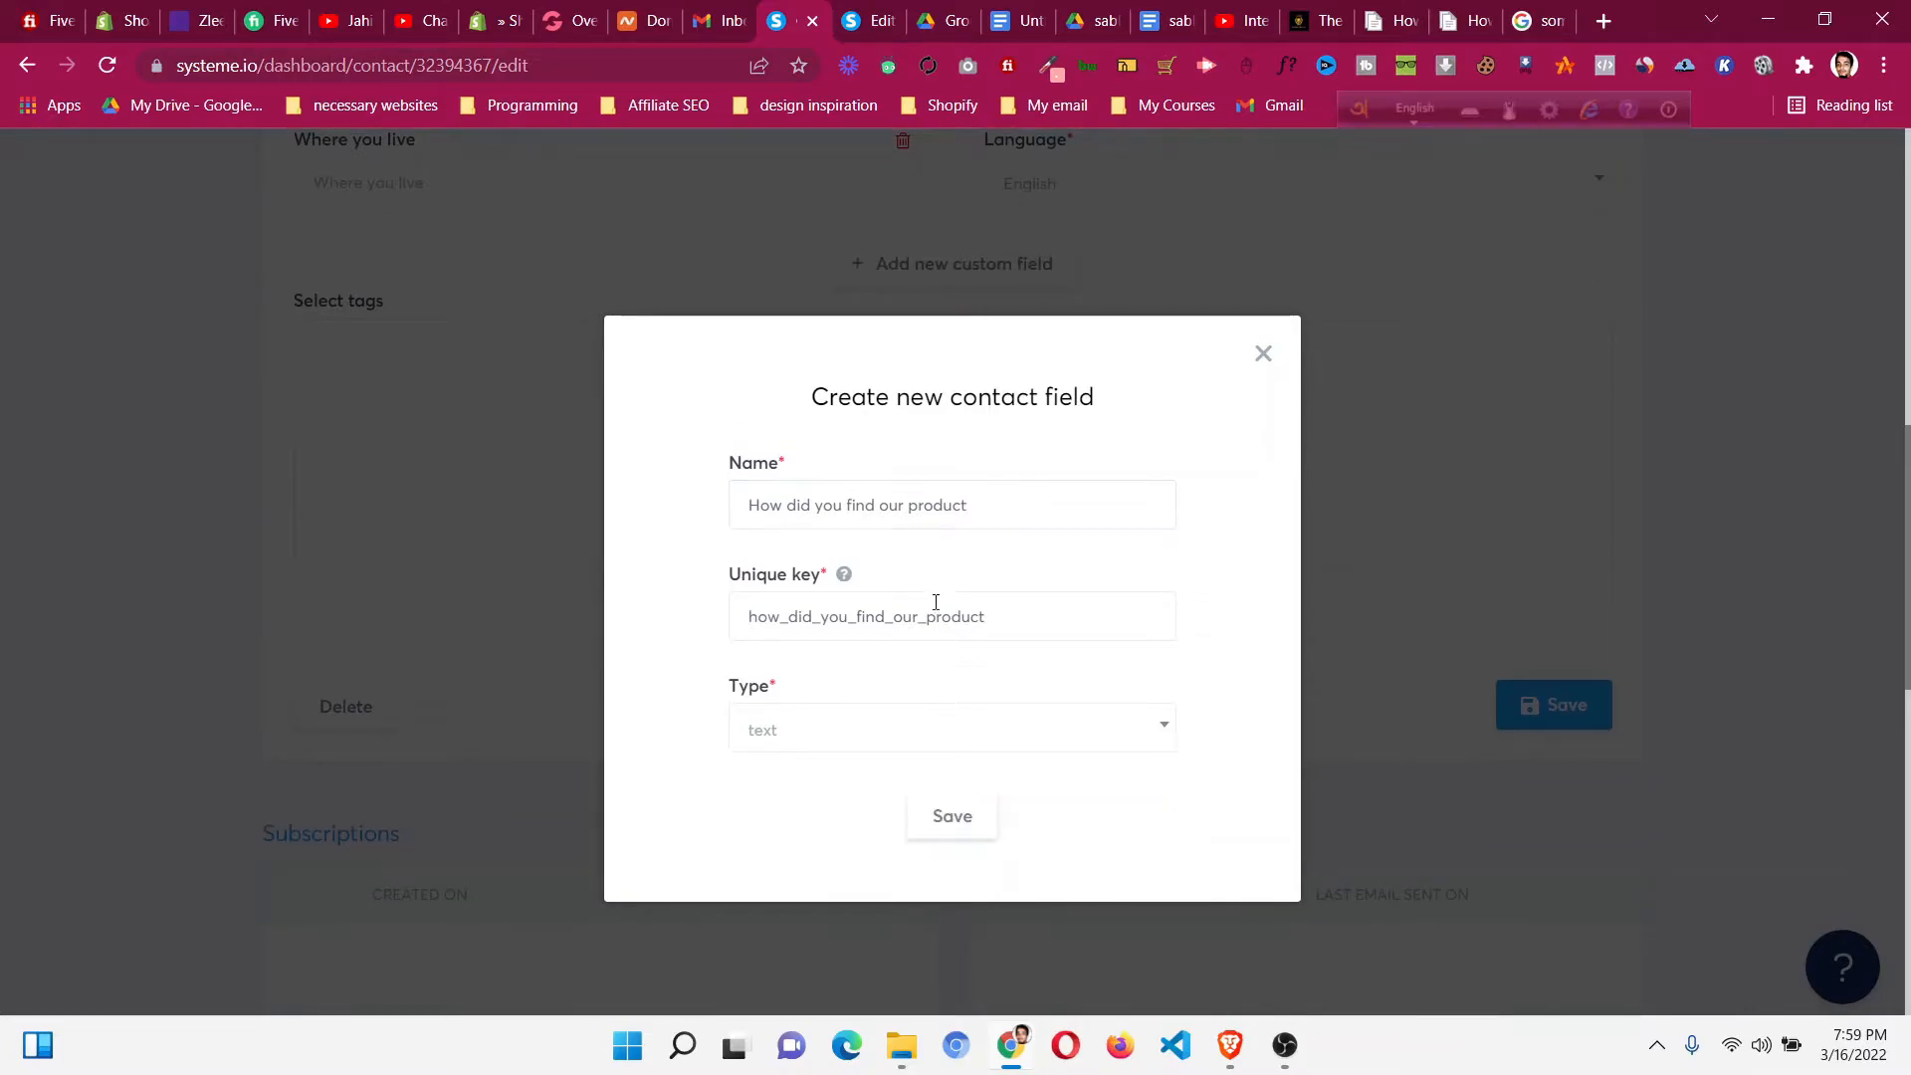
triple_click(856, 503)
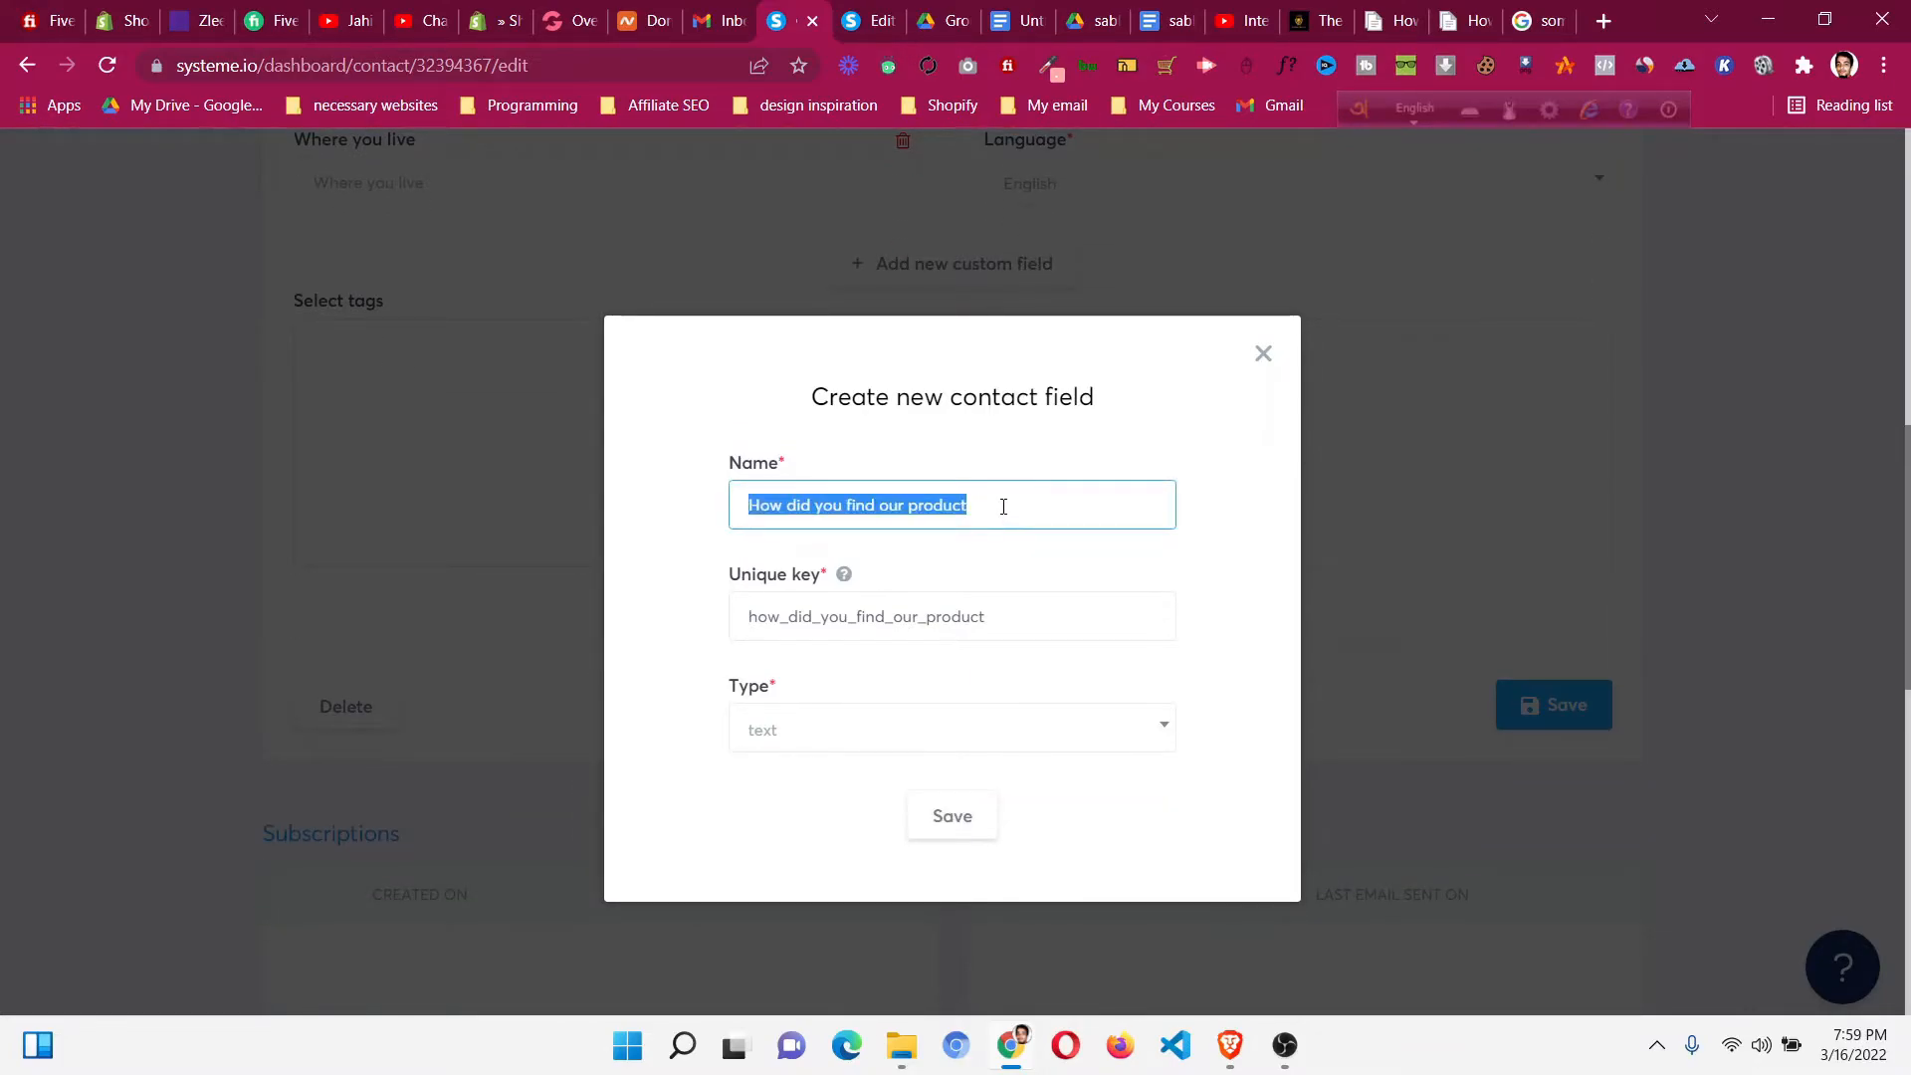
left_click(1015, 499)
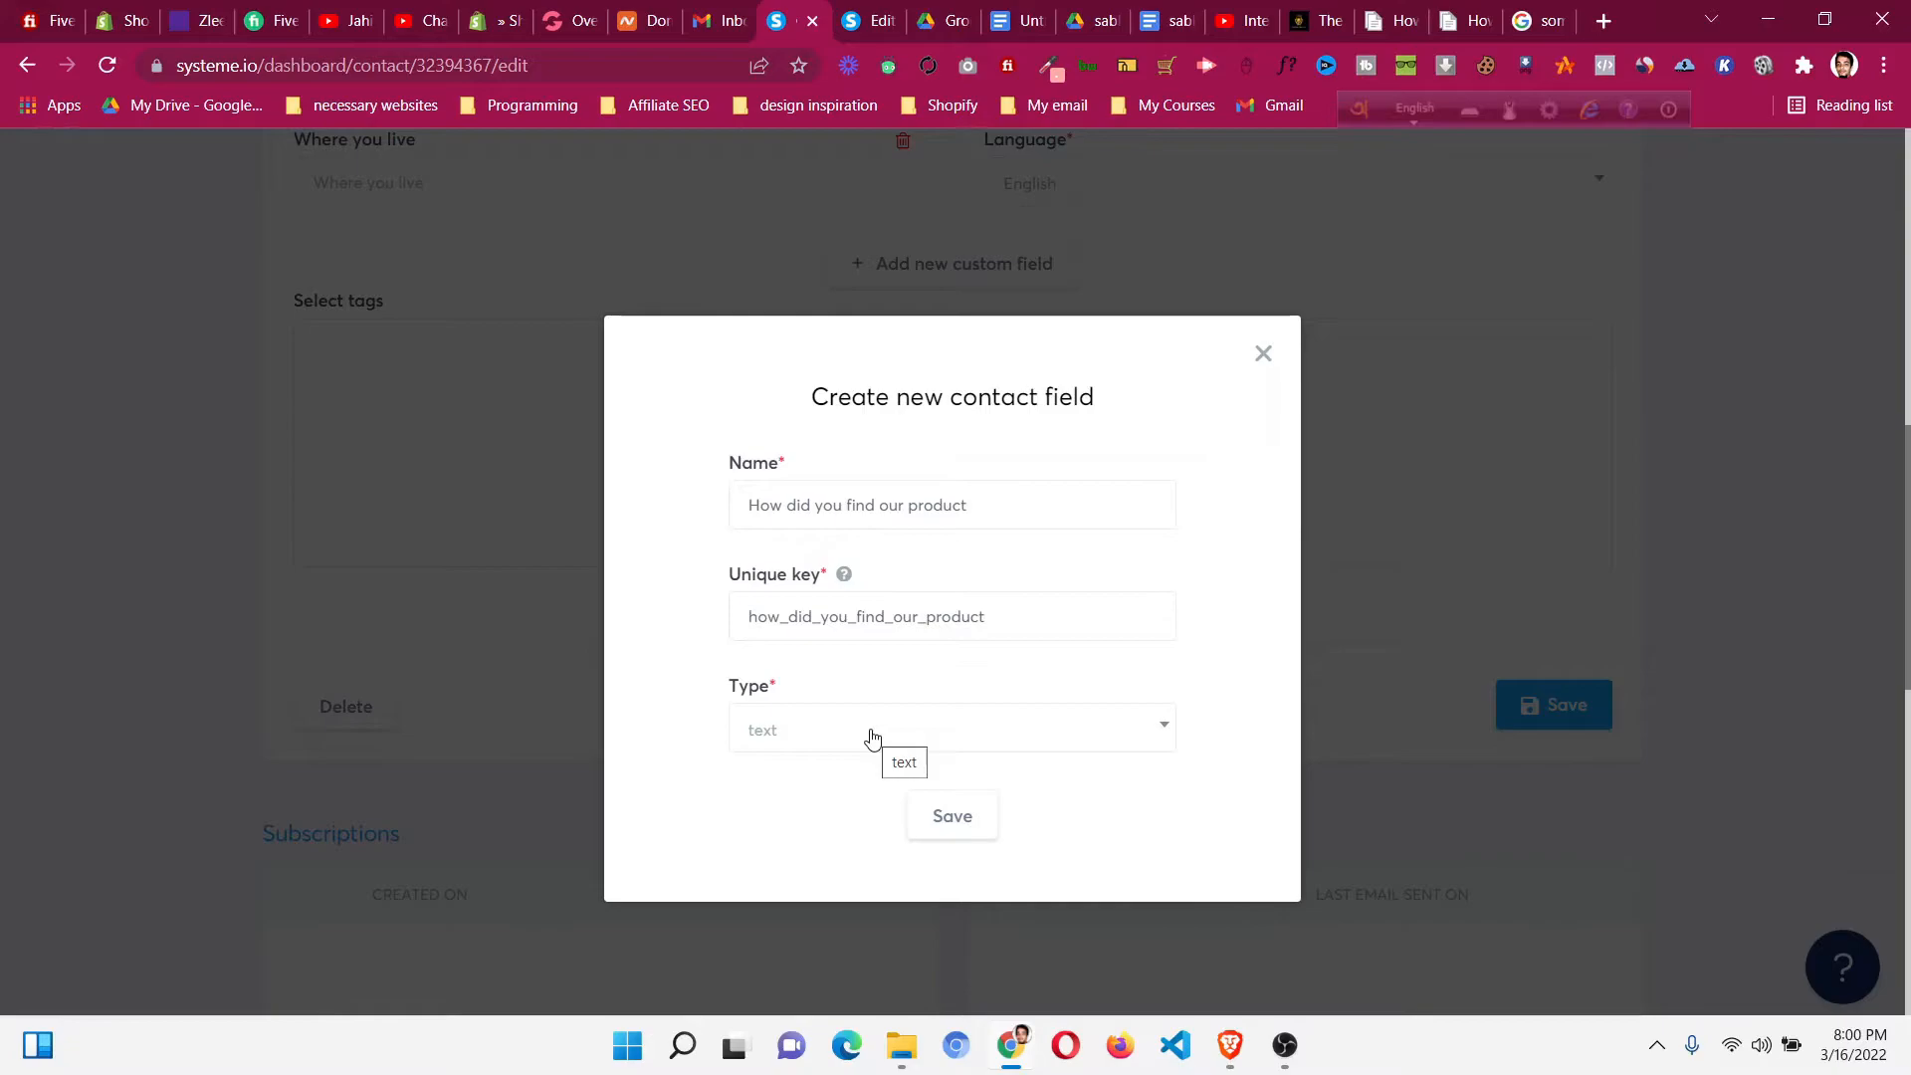
Give the field the country type and create it.
left_click(952, 729)
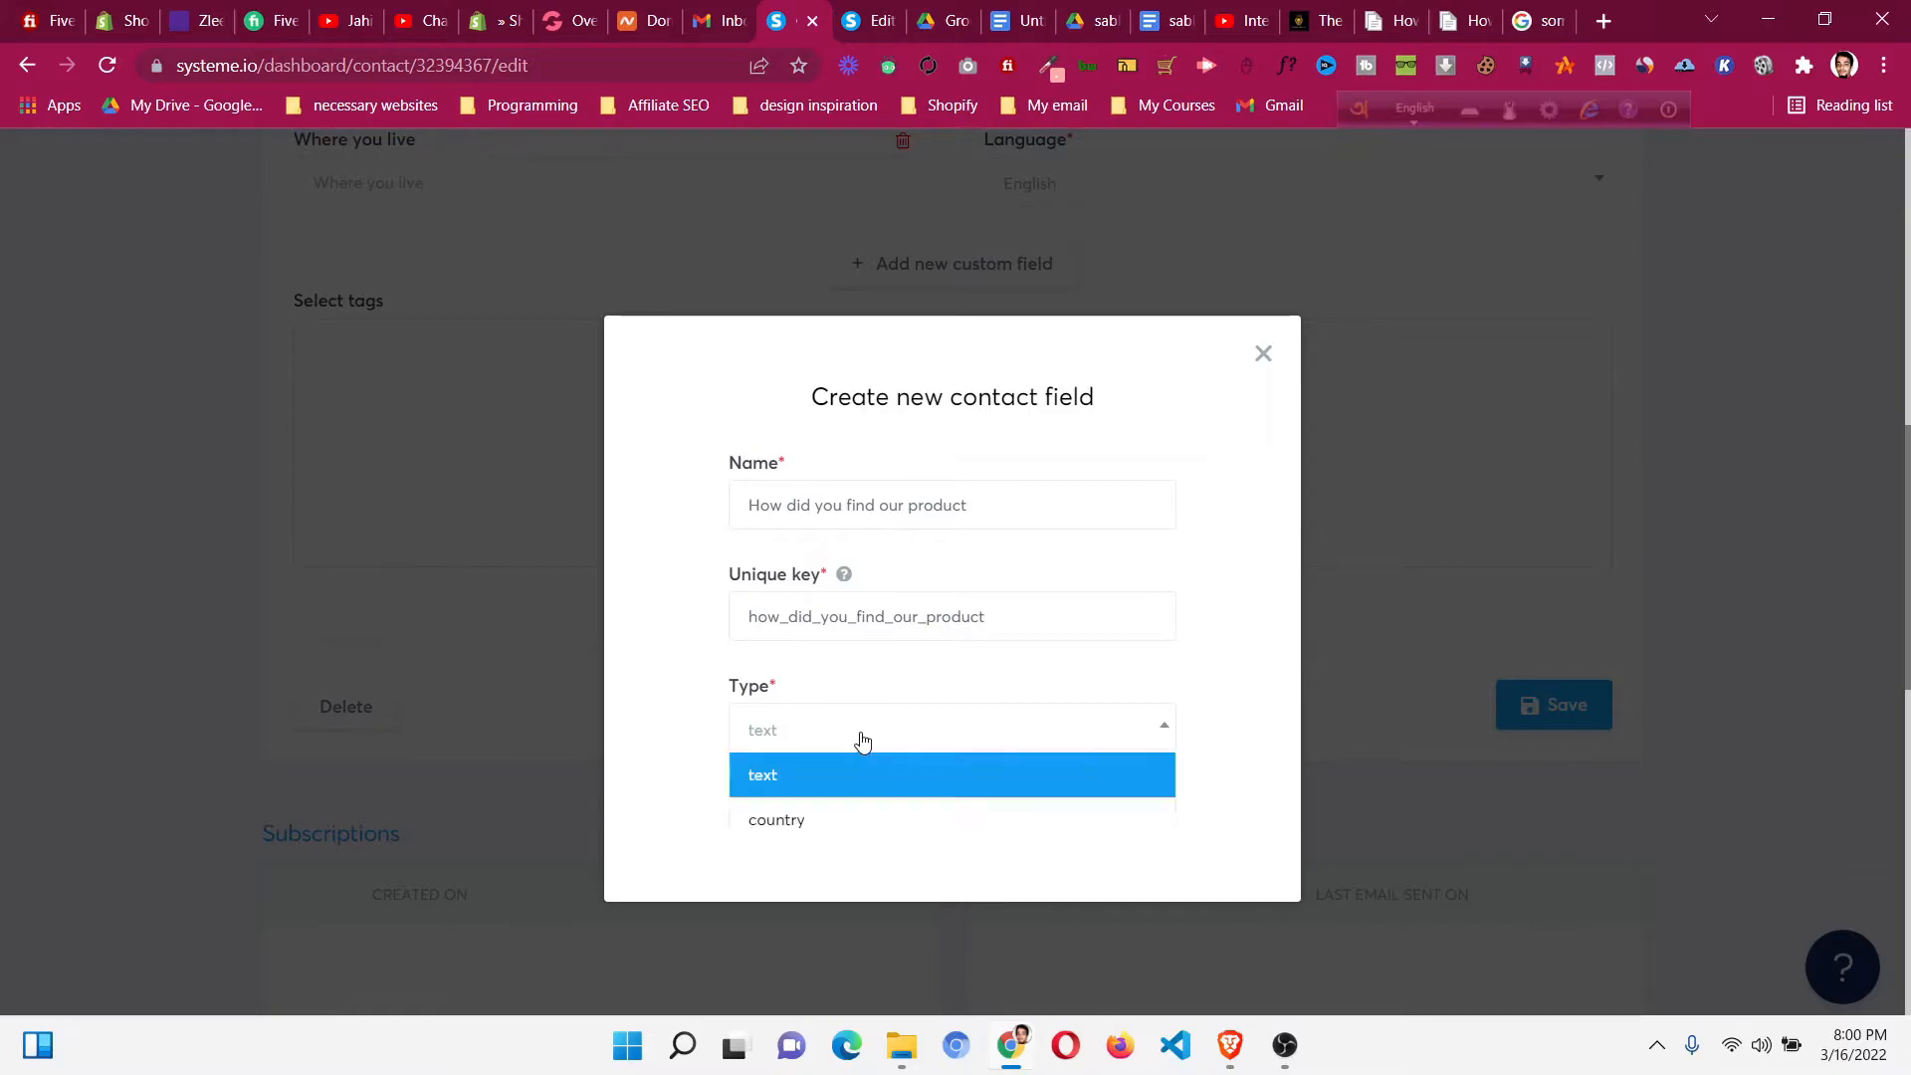
left_click(777, 818)
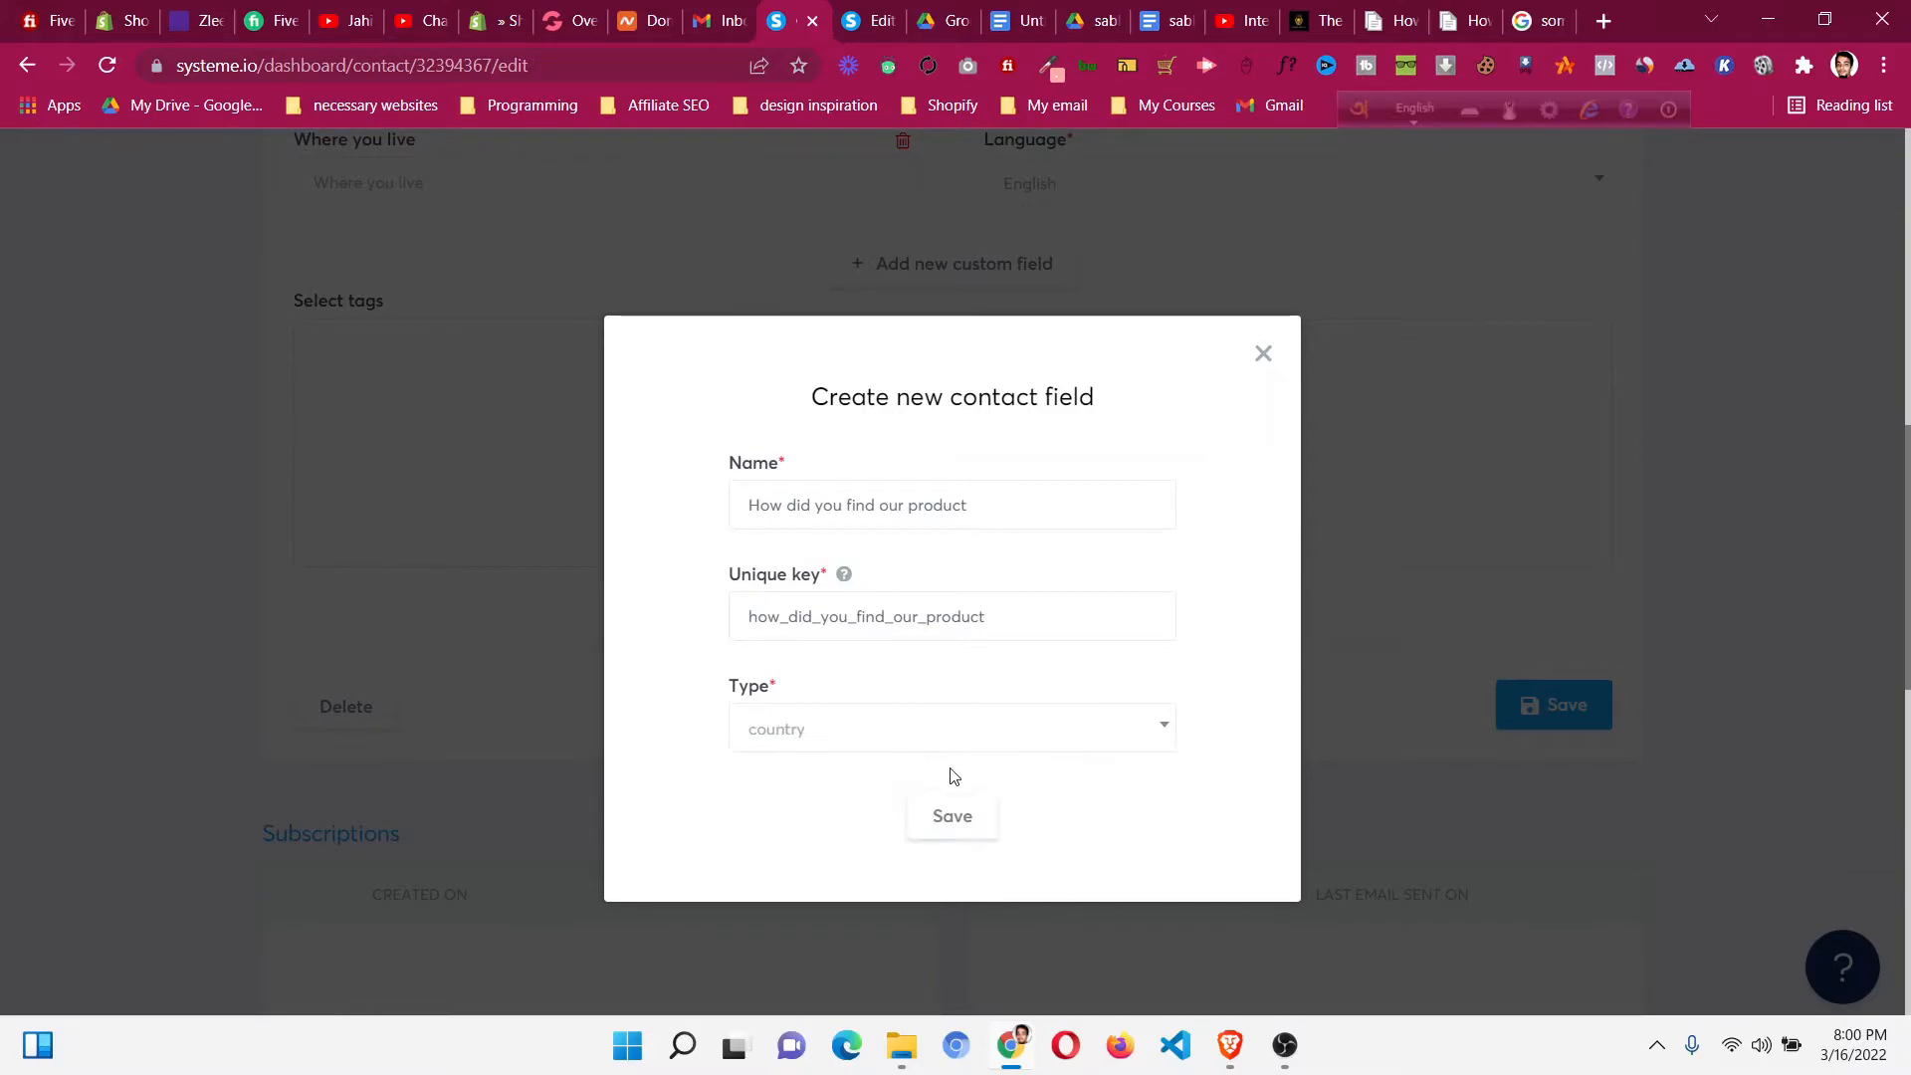
left_click(952, 816)
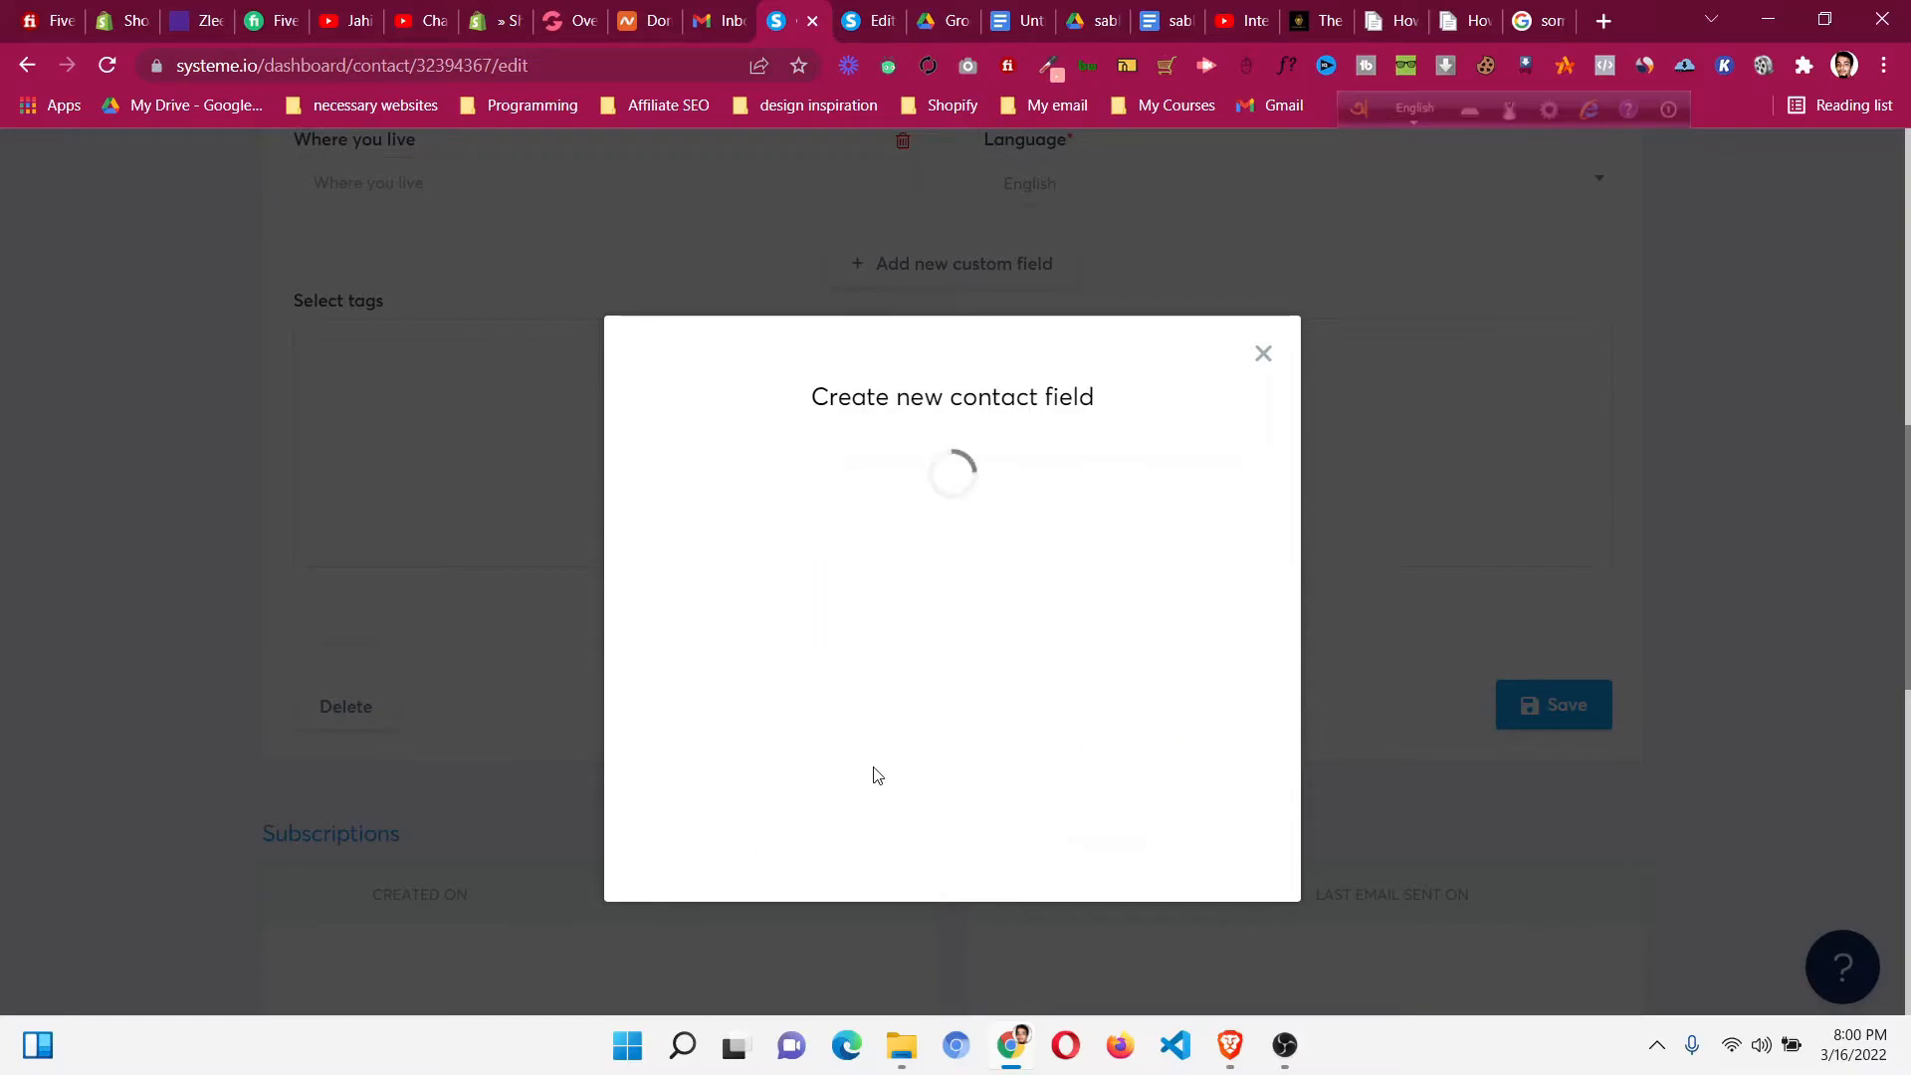
Save the contact with its new field and go to the Funnels list.
left_click(1262, 355)
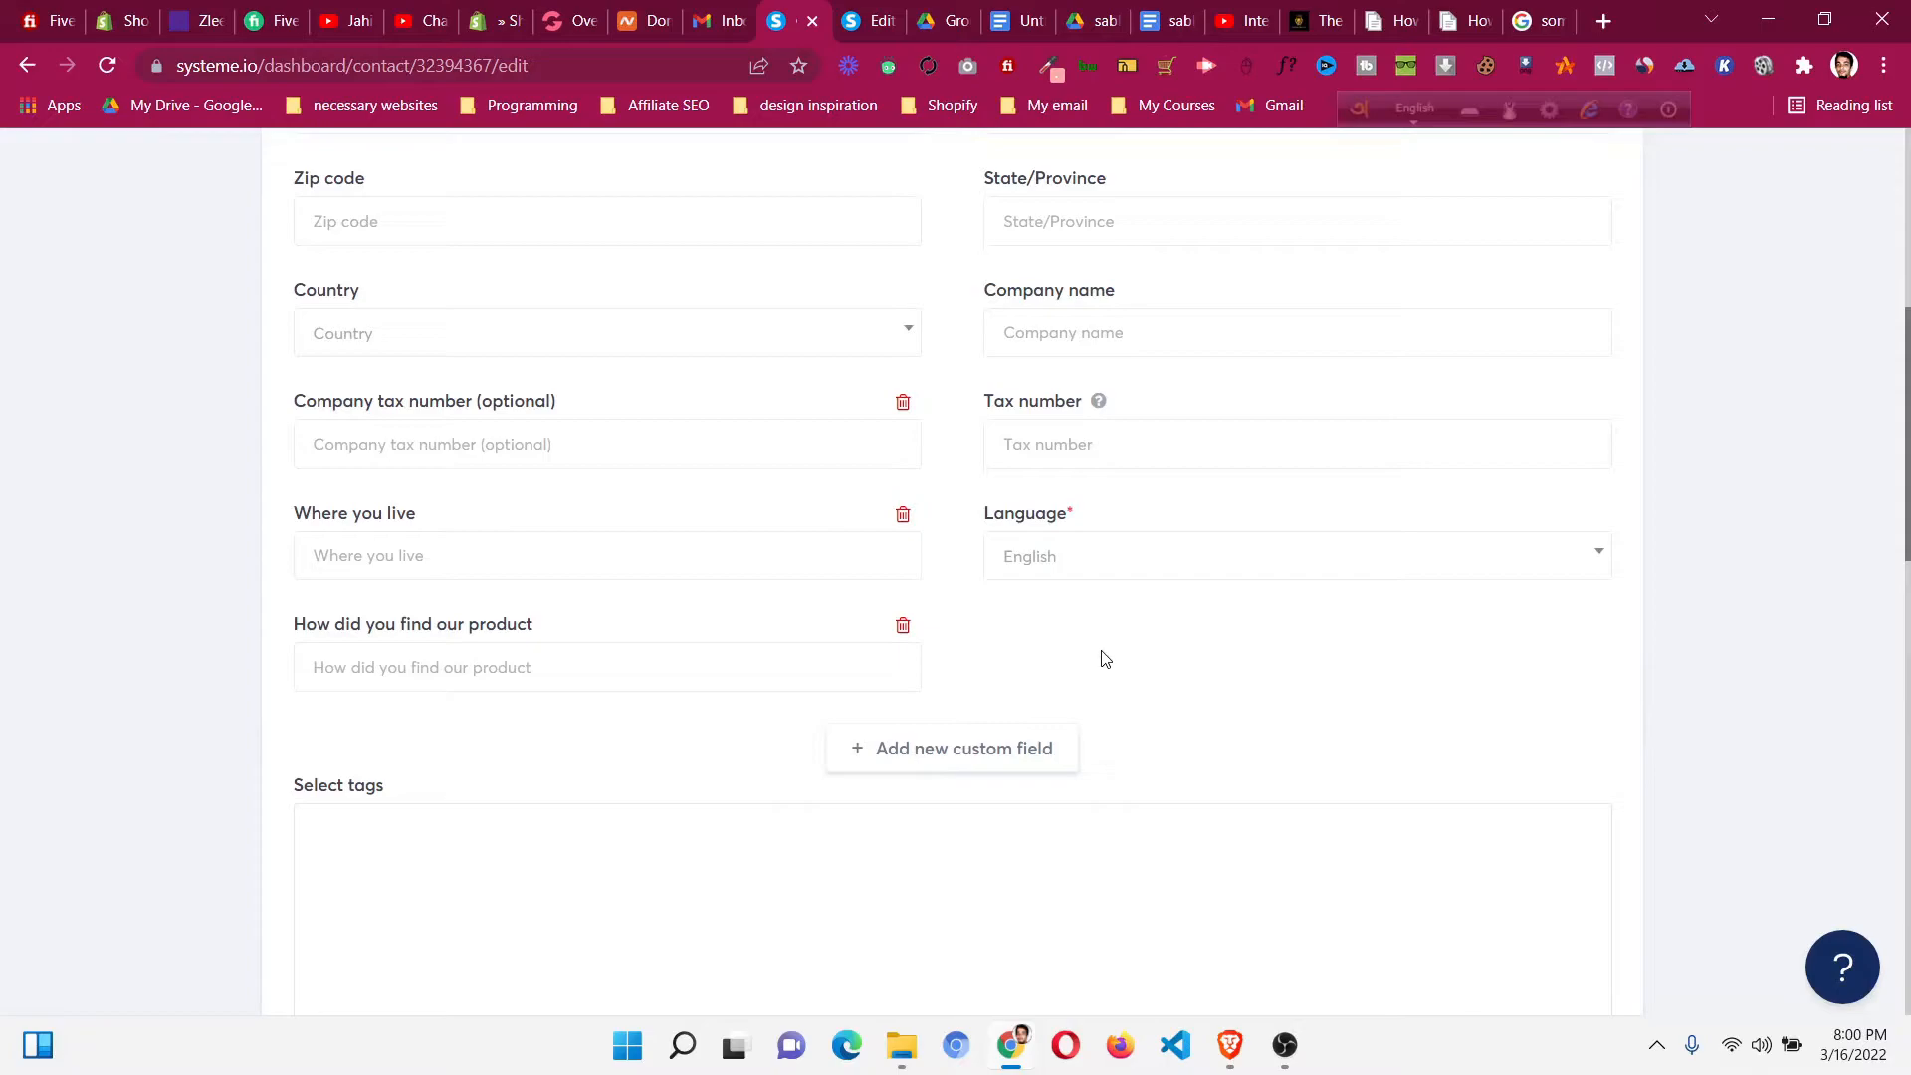
scroll("down", 3)
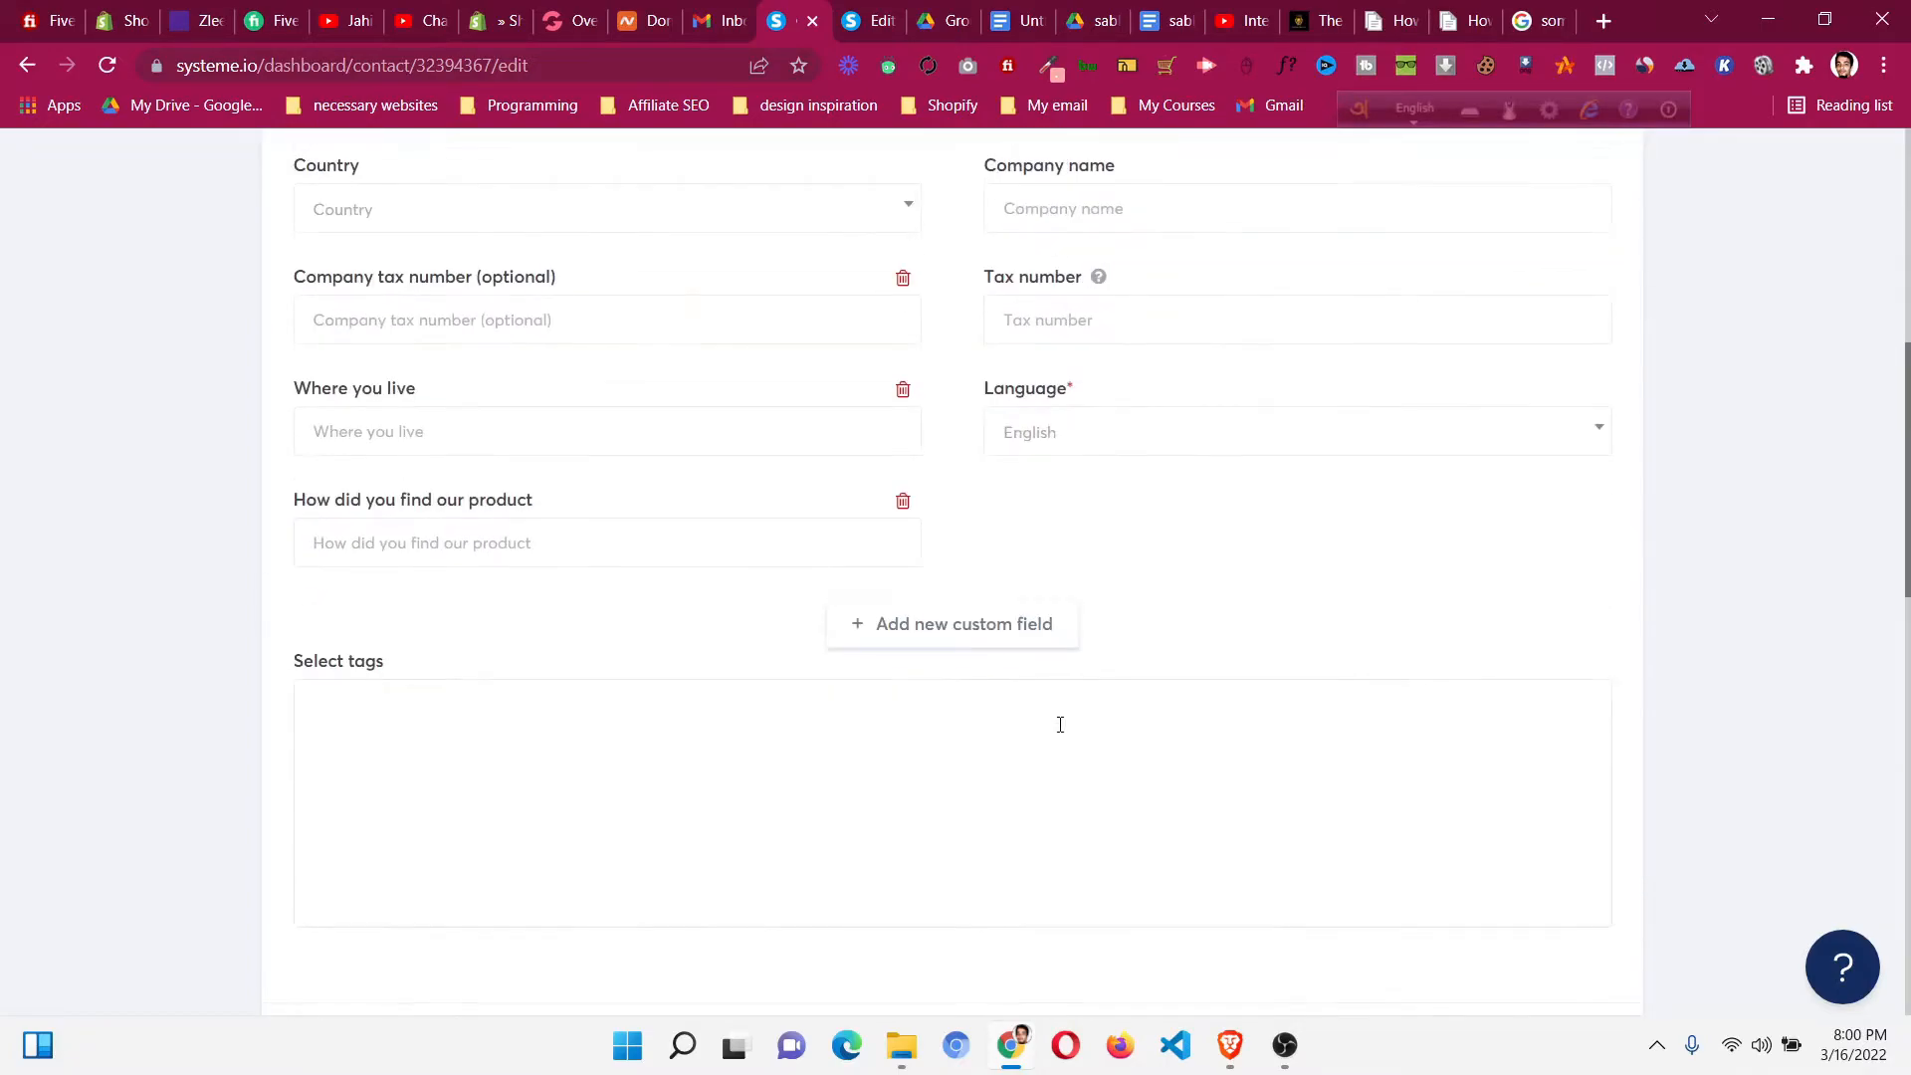
scroll("down", 3)
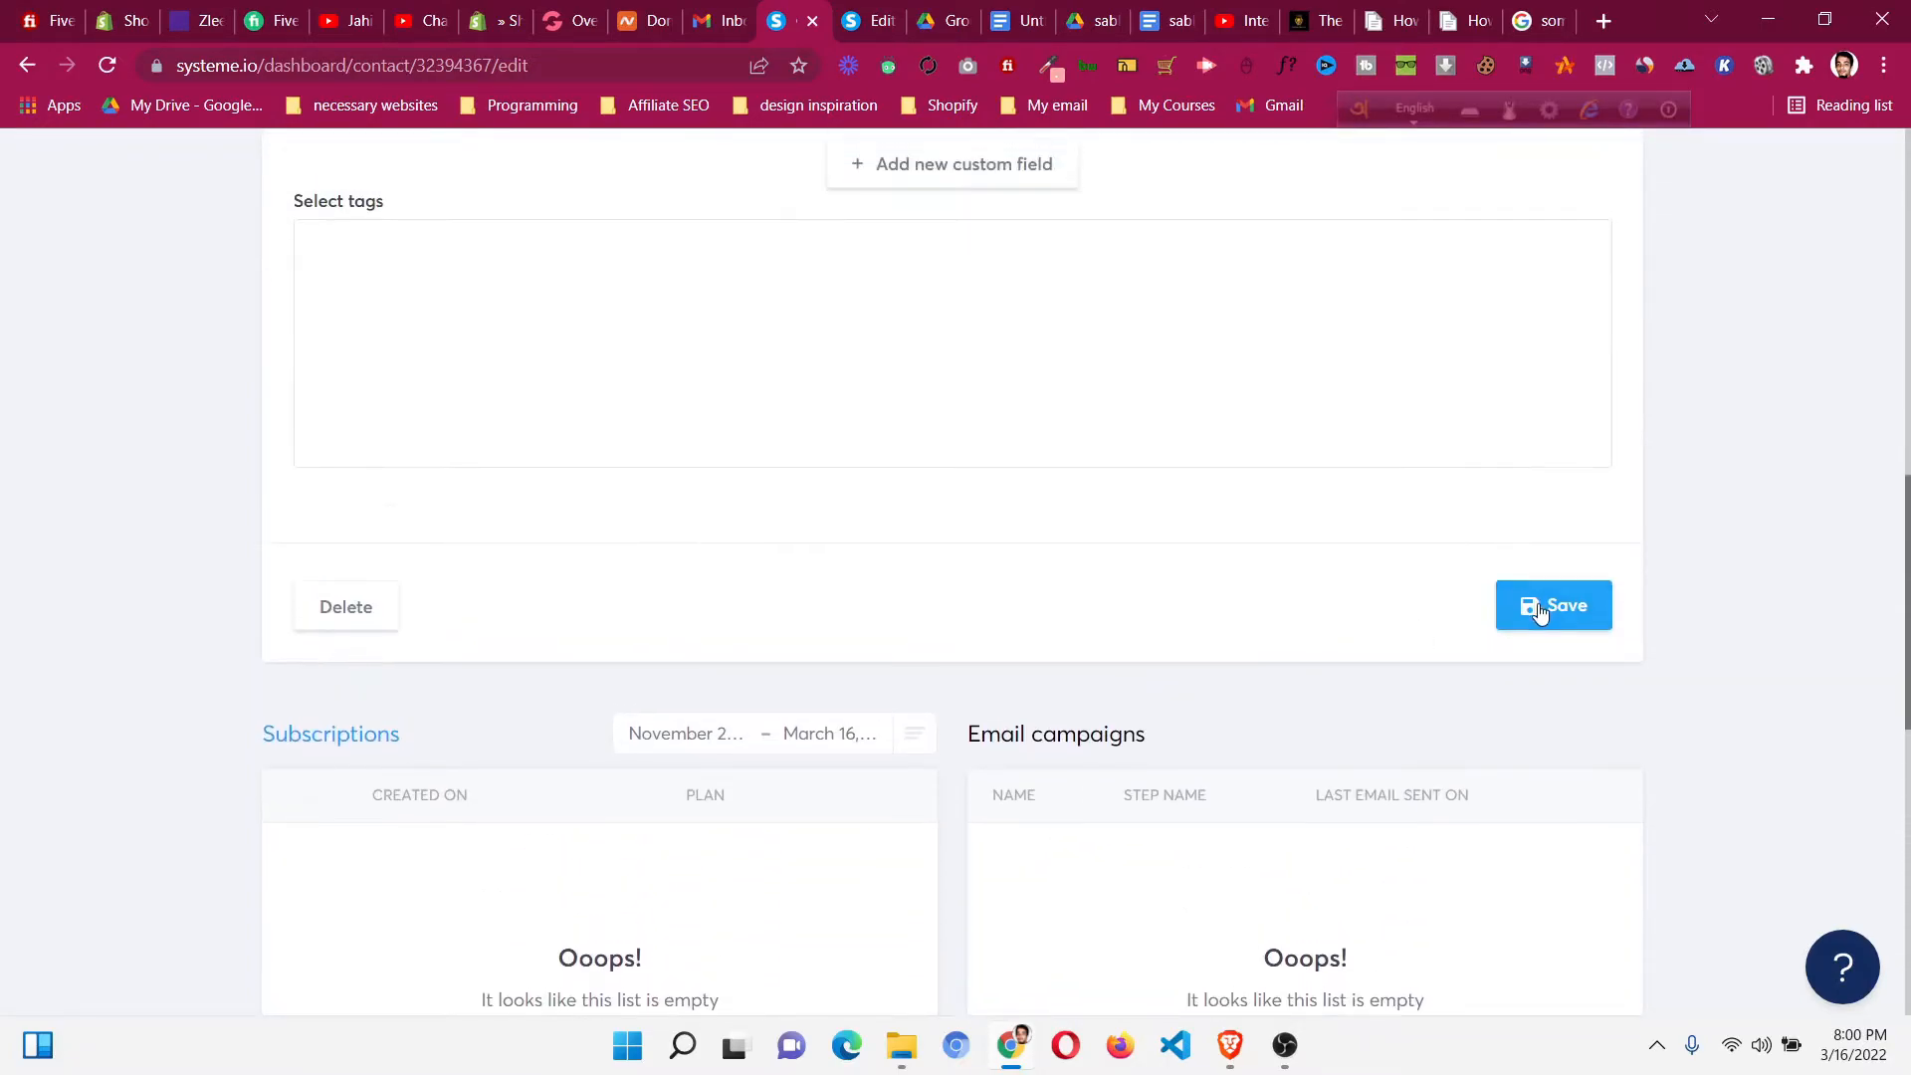
left_click(1553, 606)
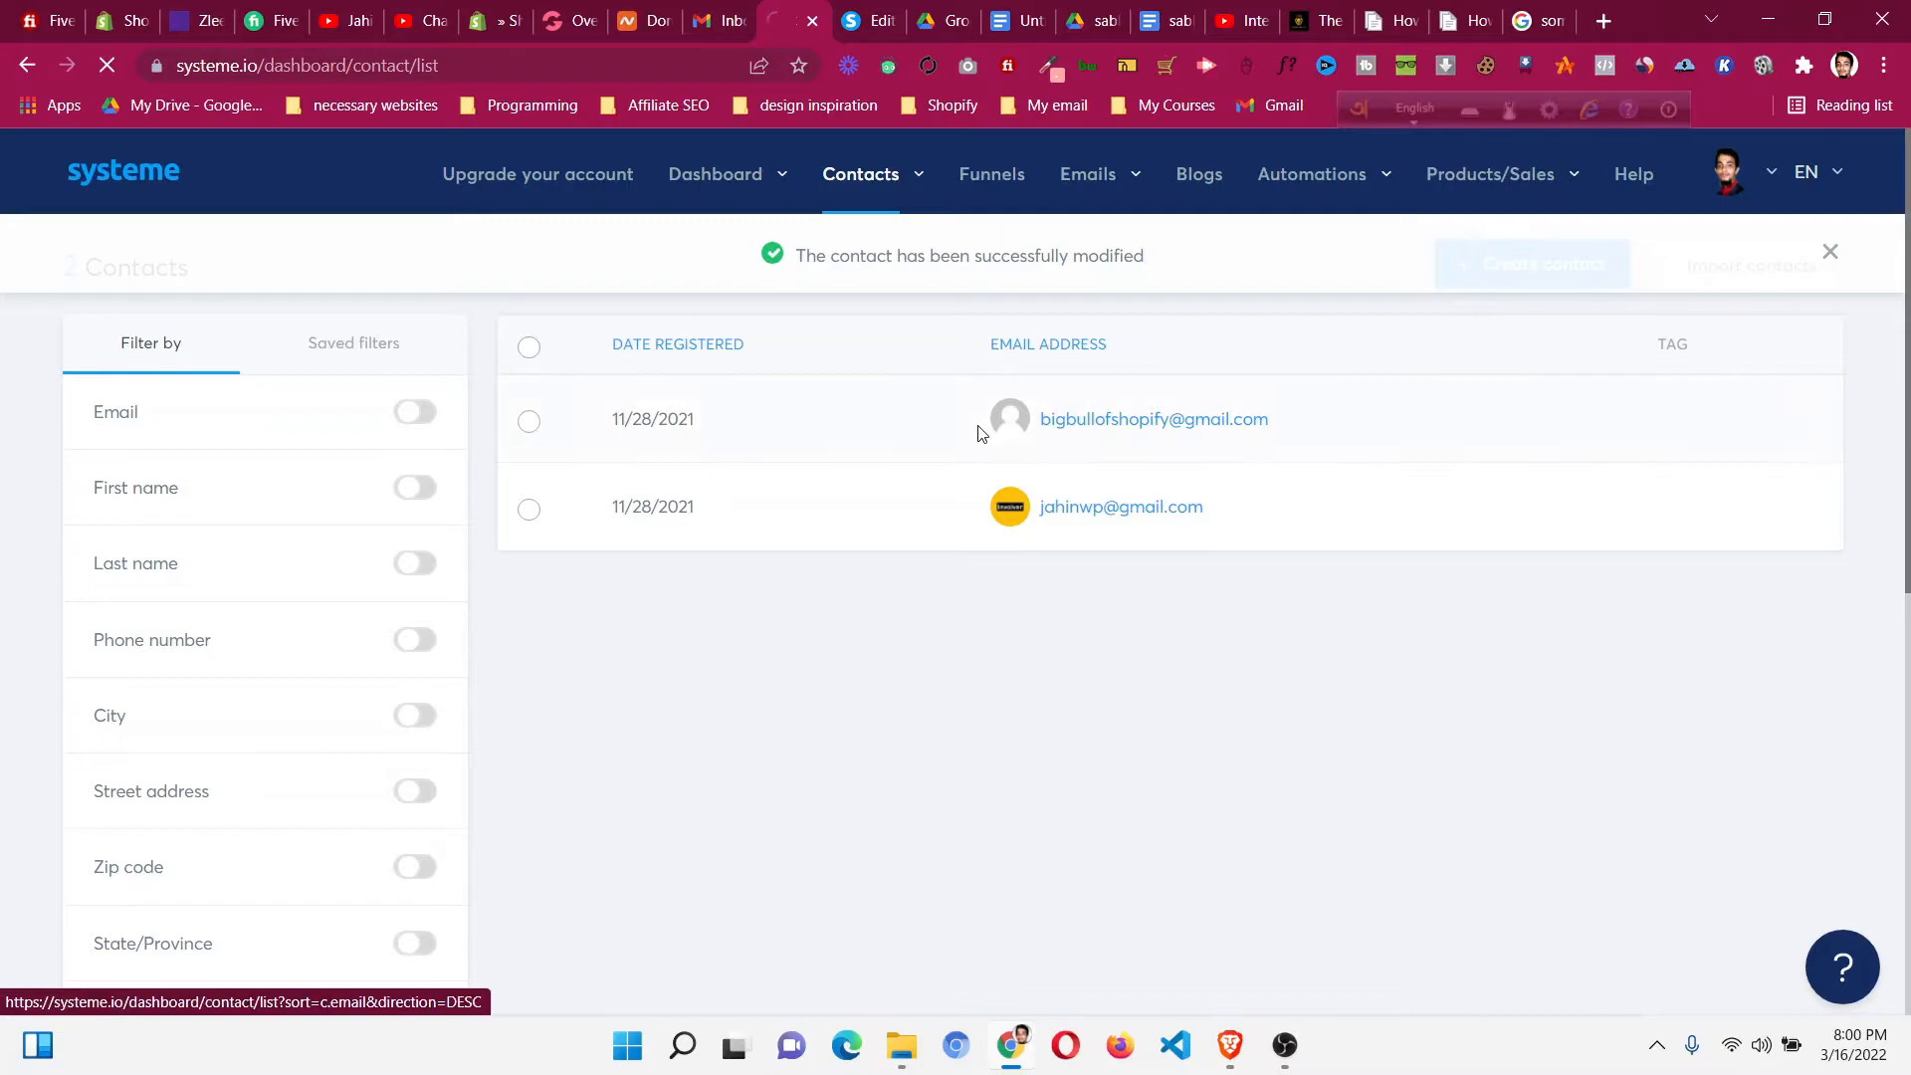
left_click(991, 173)
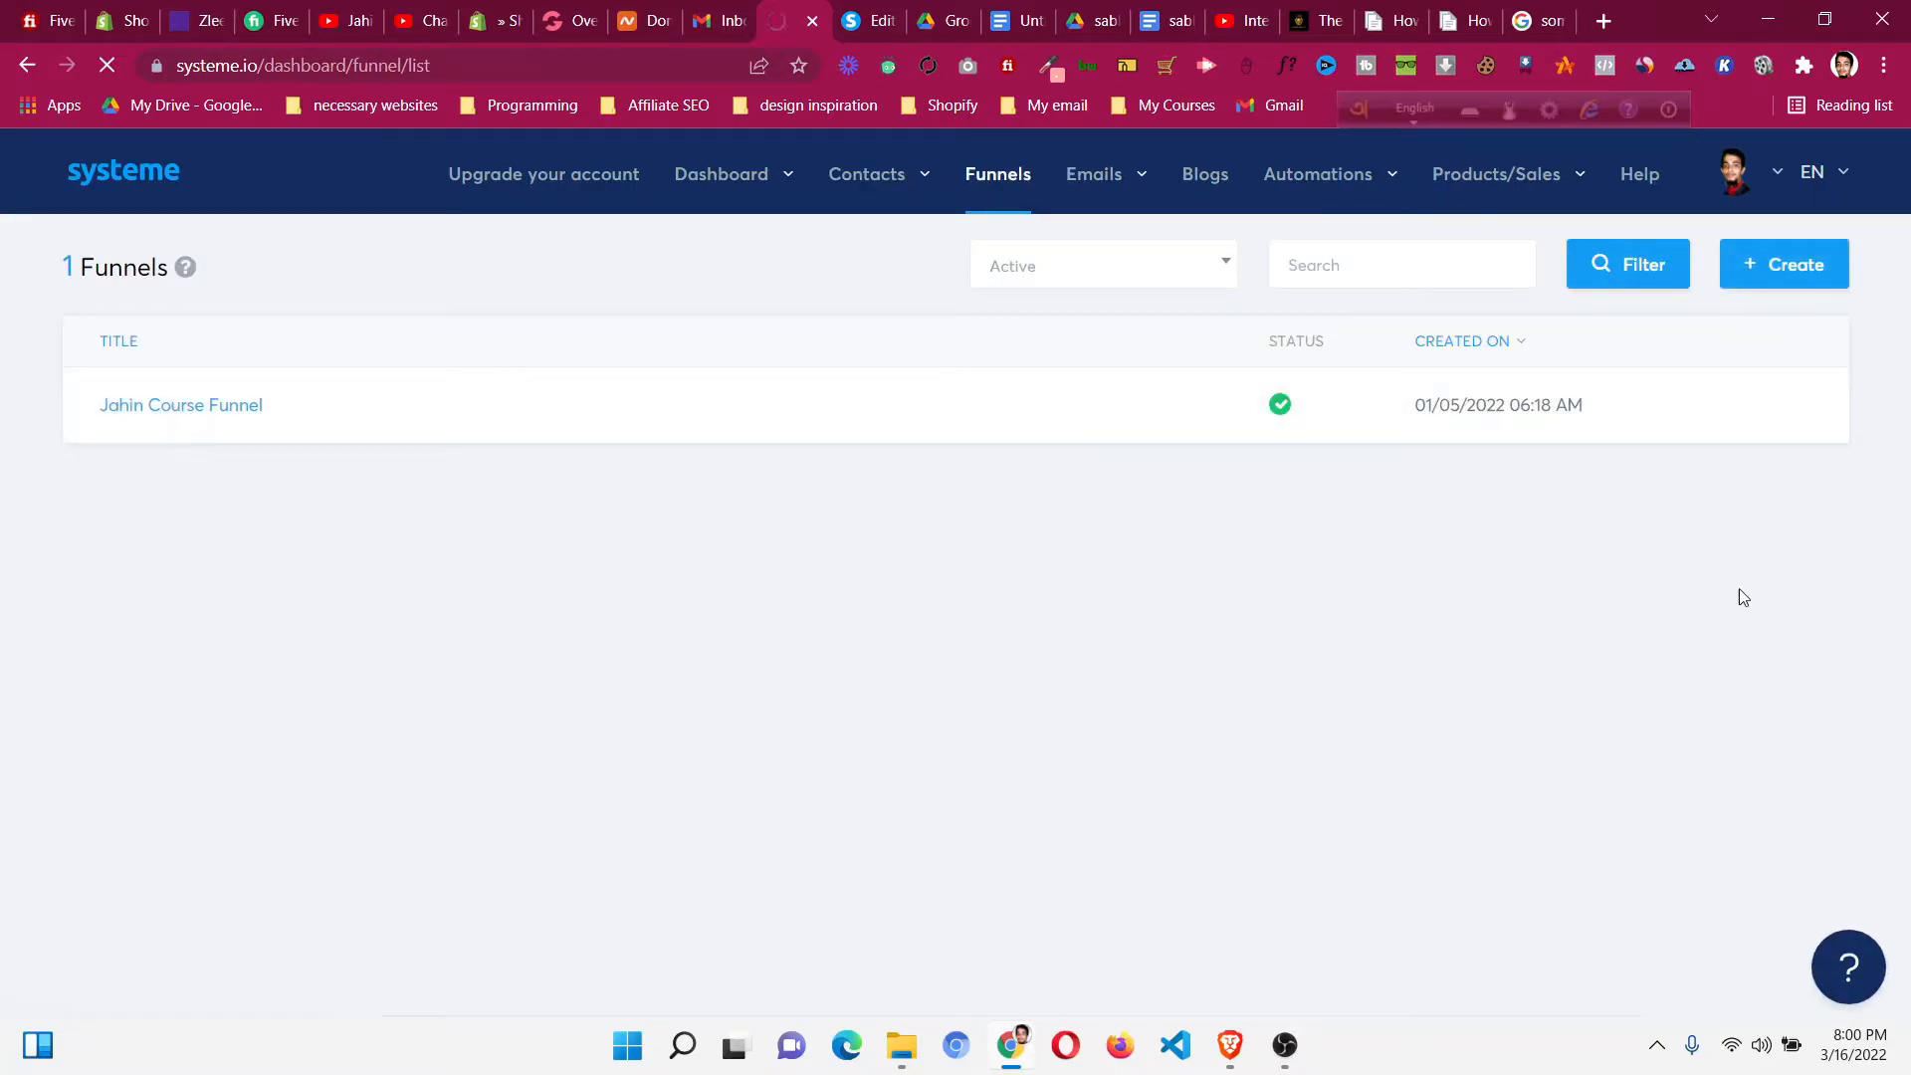
Open the Jahin Course Funnel and edit its Sales Page step.
left_click(181, 404)
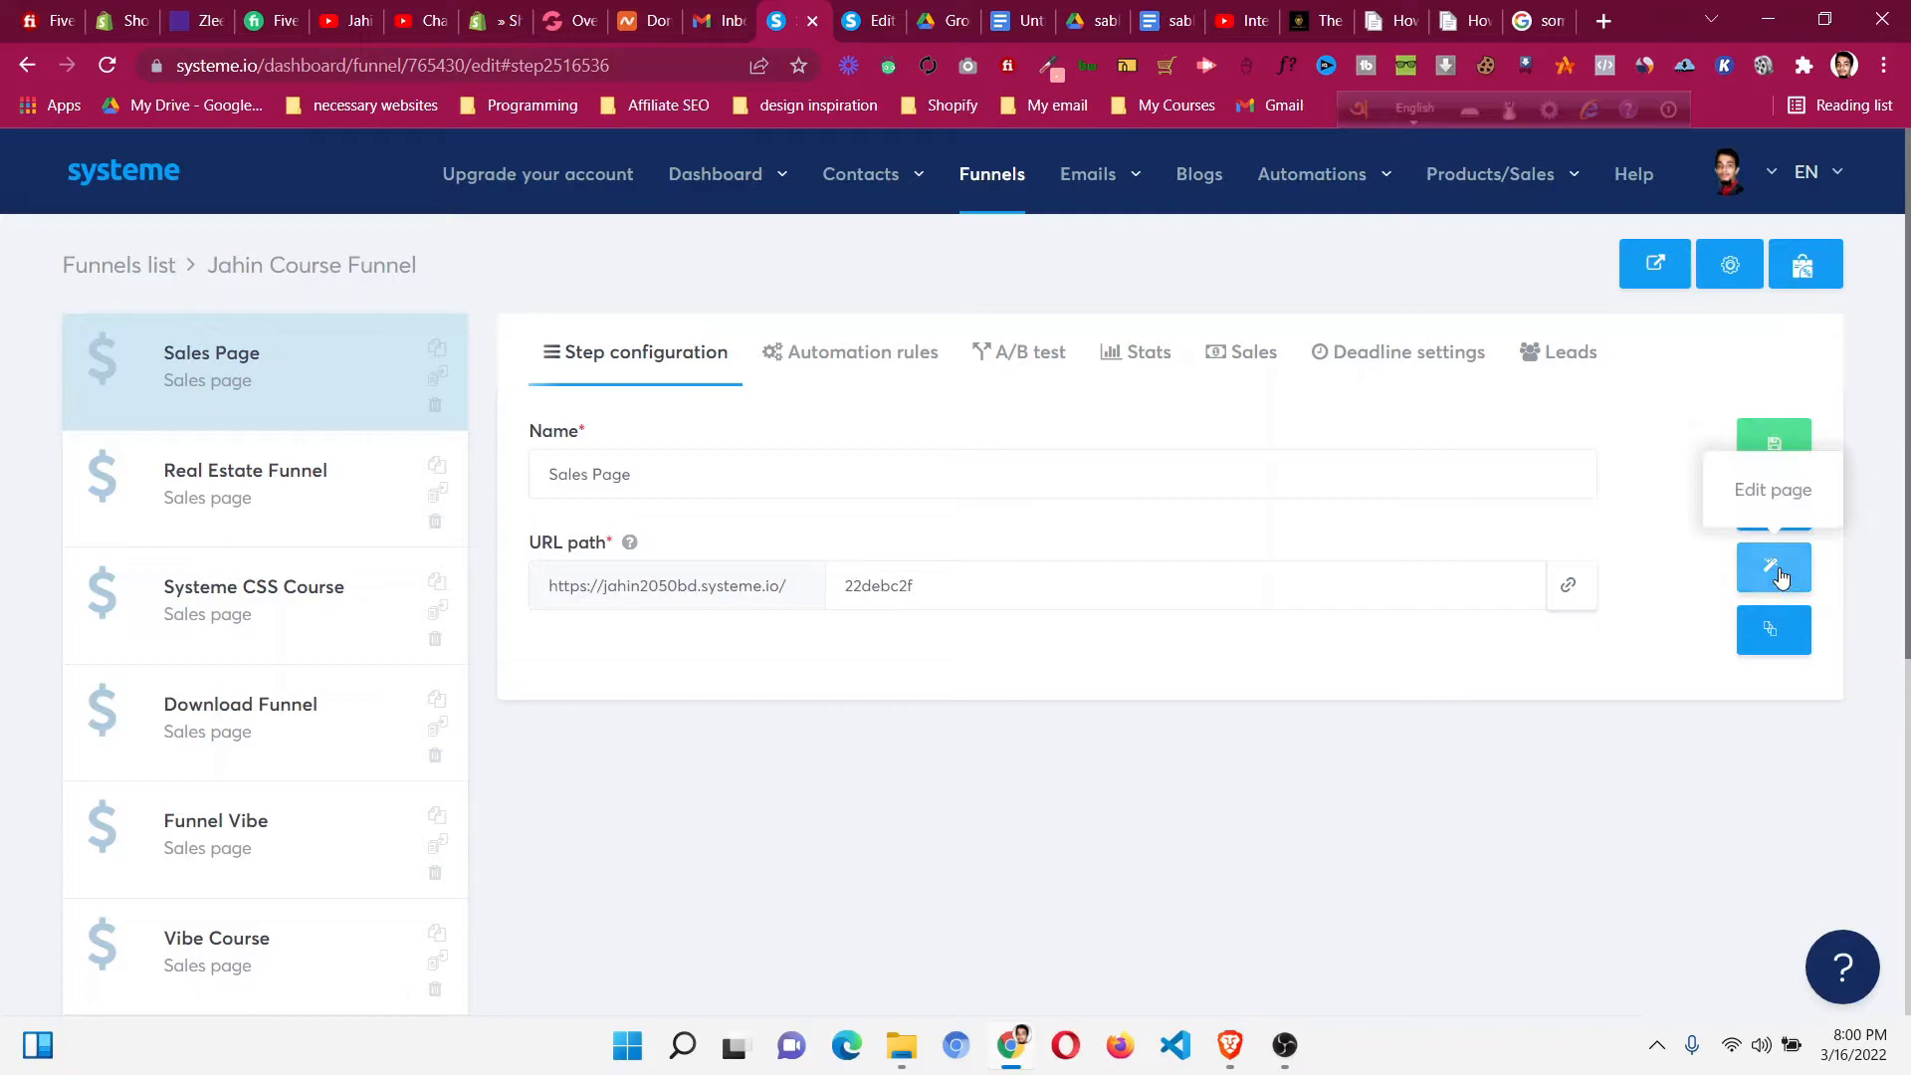
left_click(1774, 567)
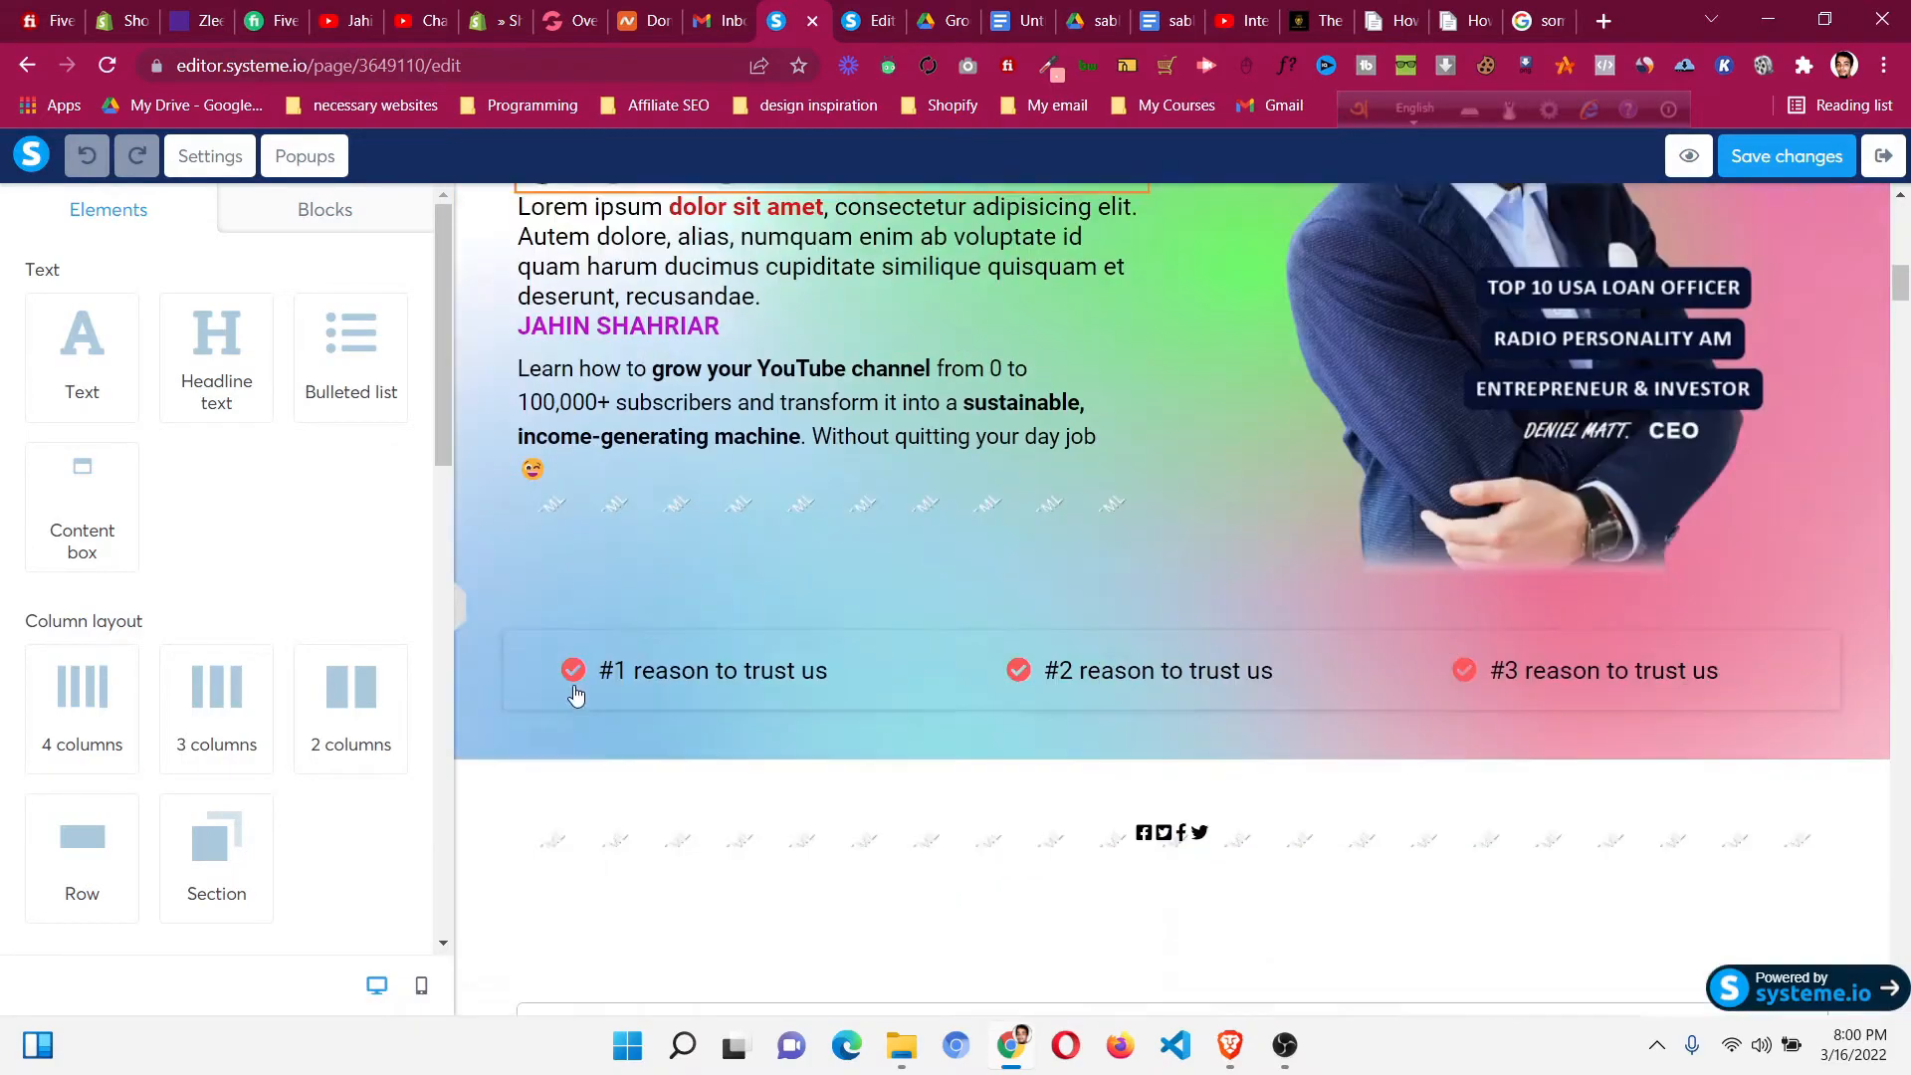
Select the new form input under Email and list its Input type choices.
scroll("down", 3)
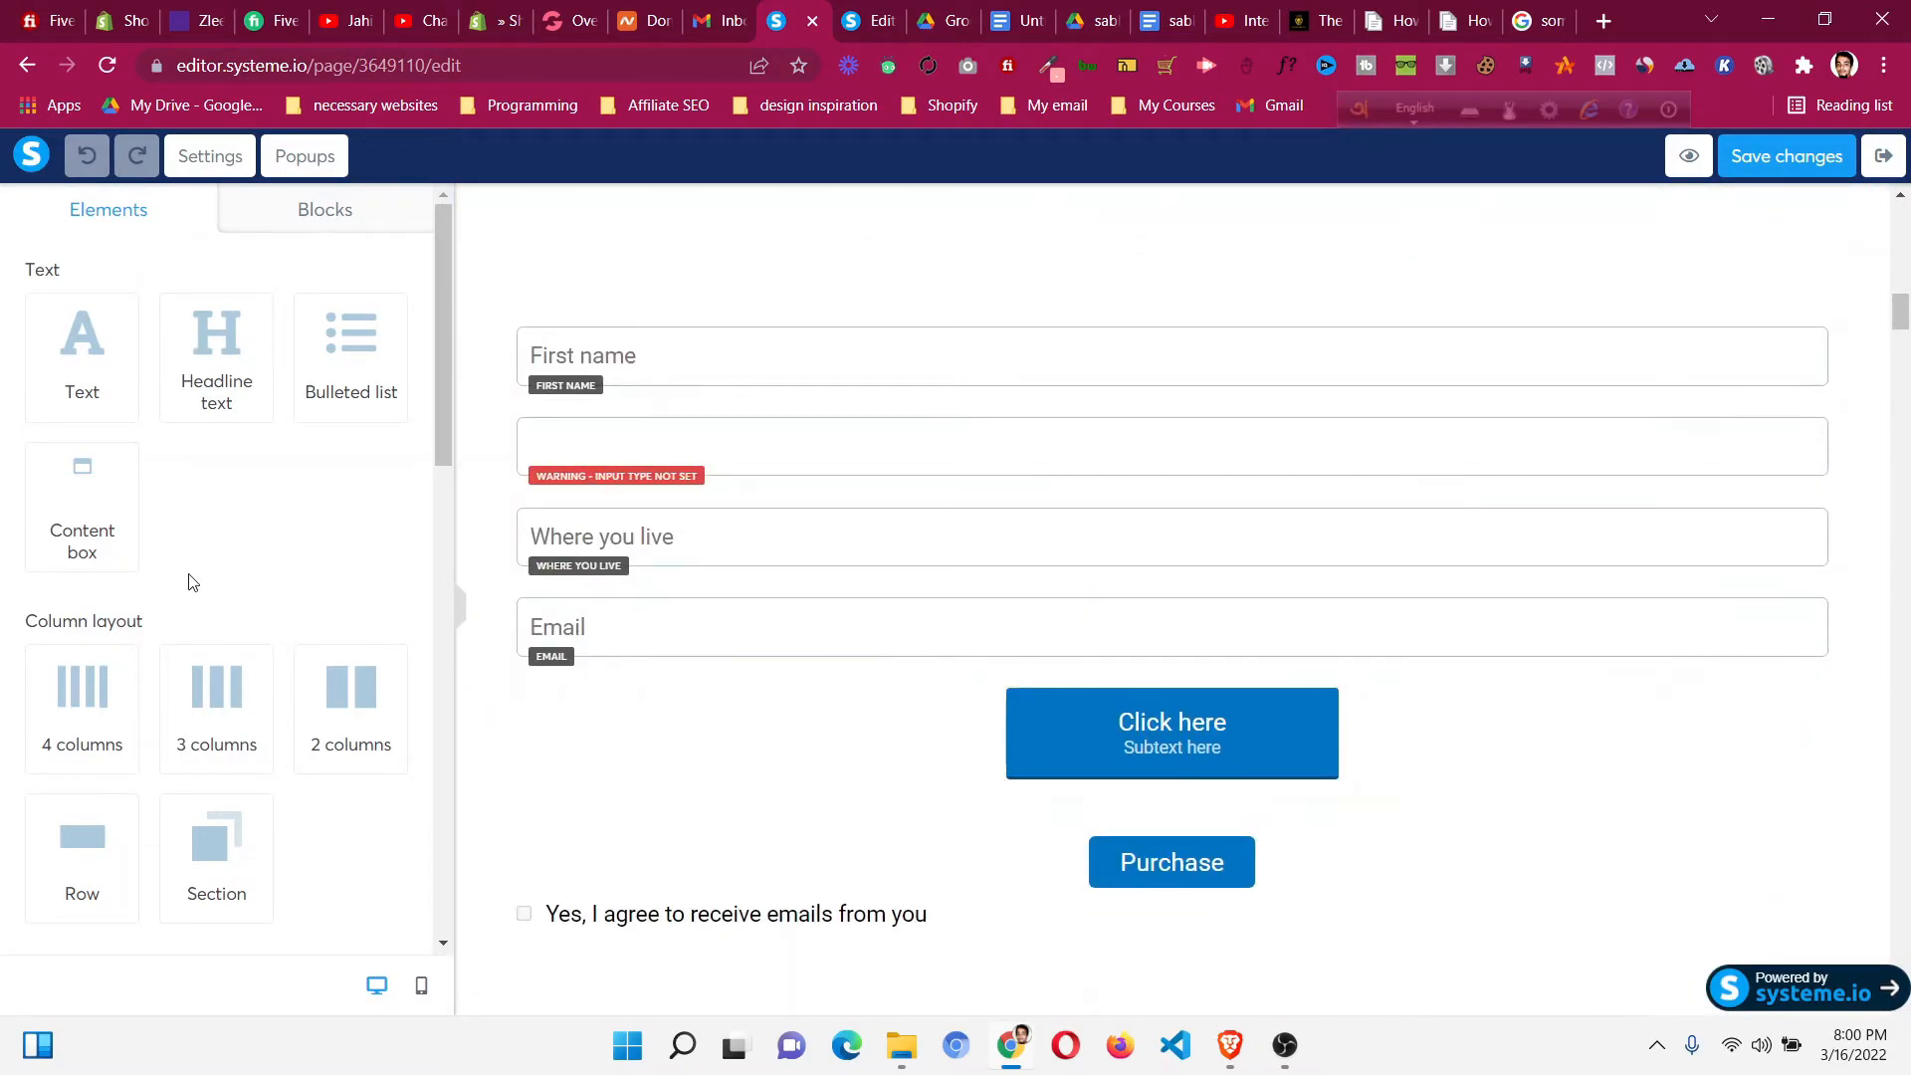
scroll("down", 3)
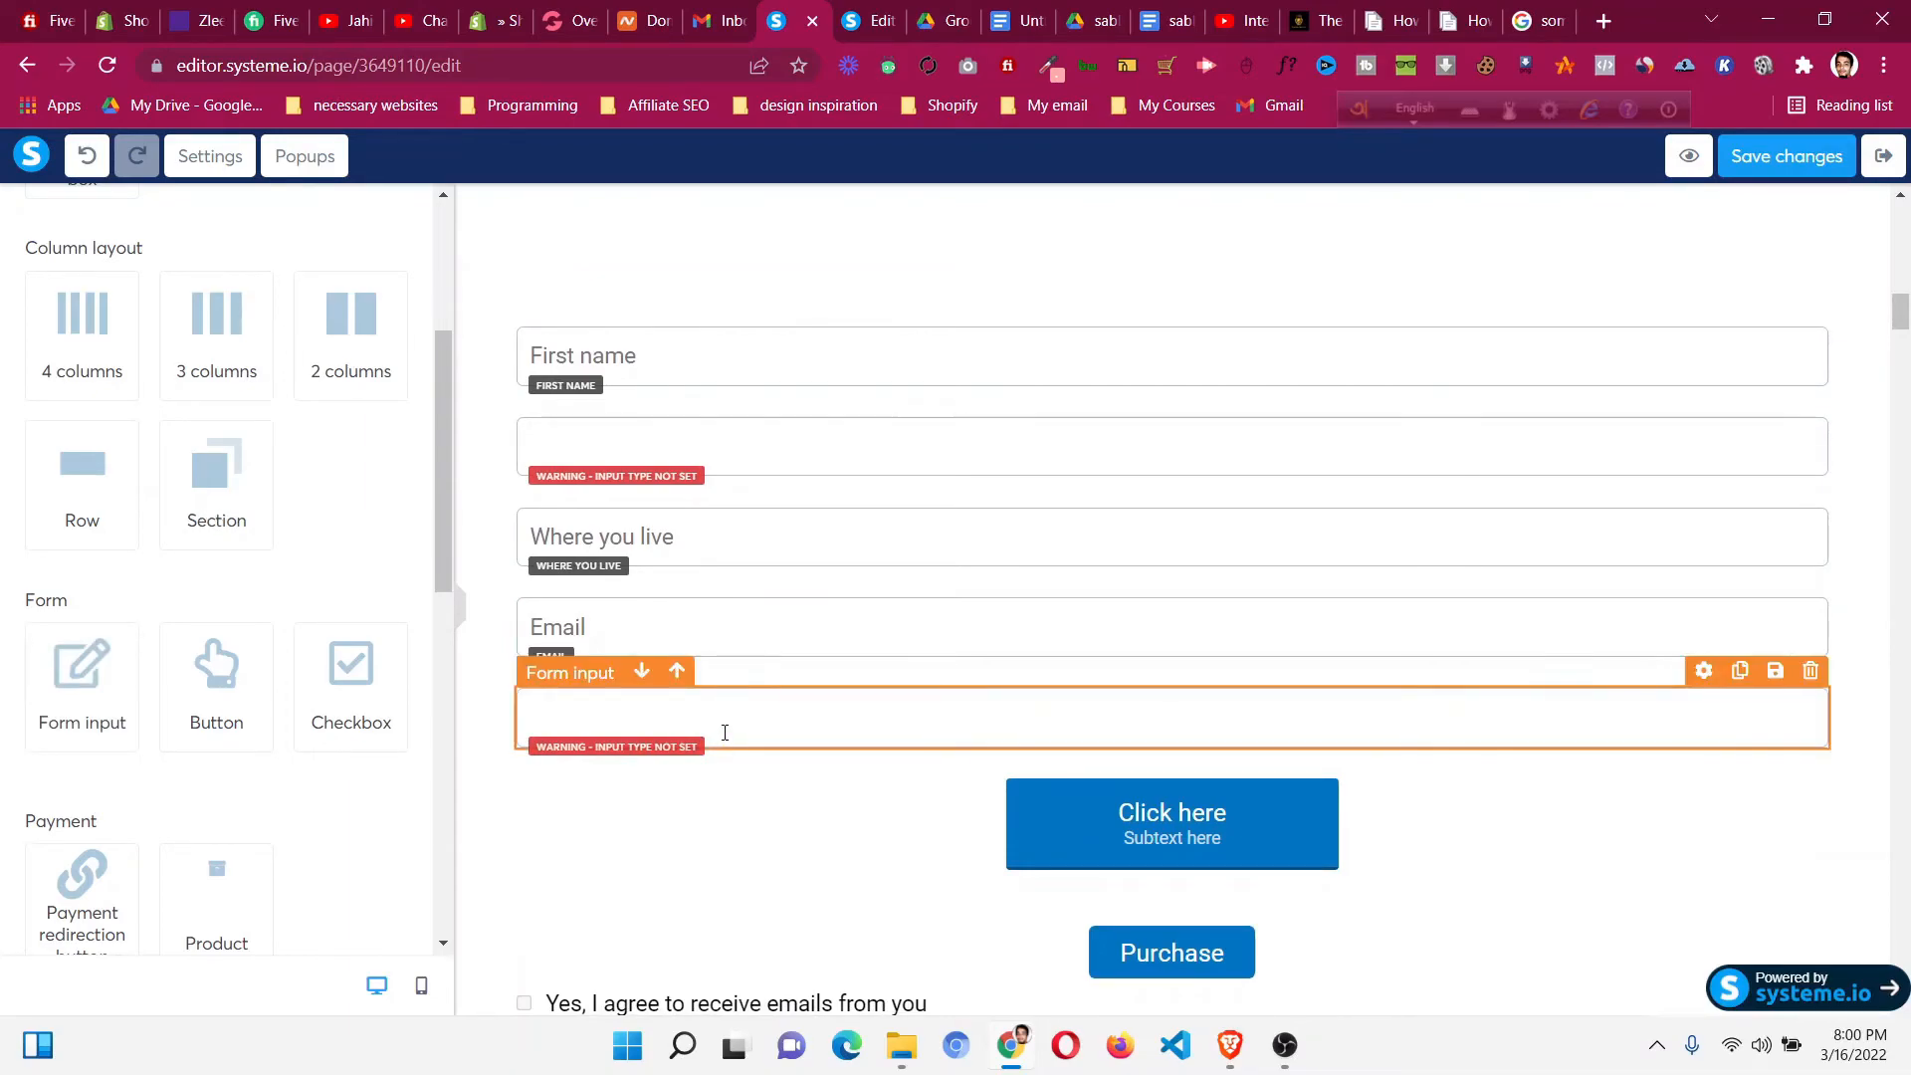
left_click(217, 312)
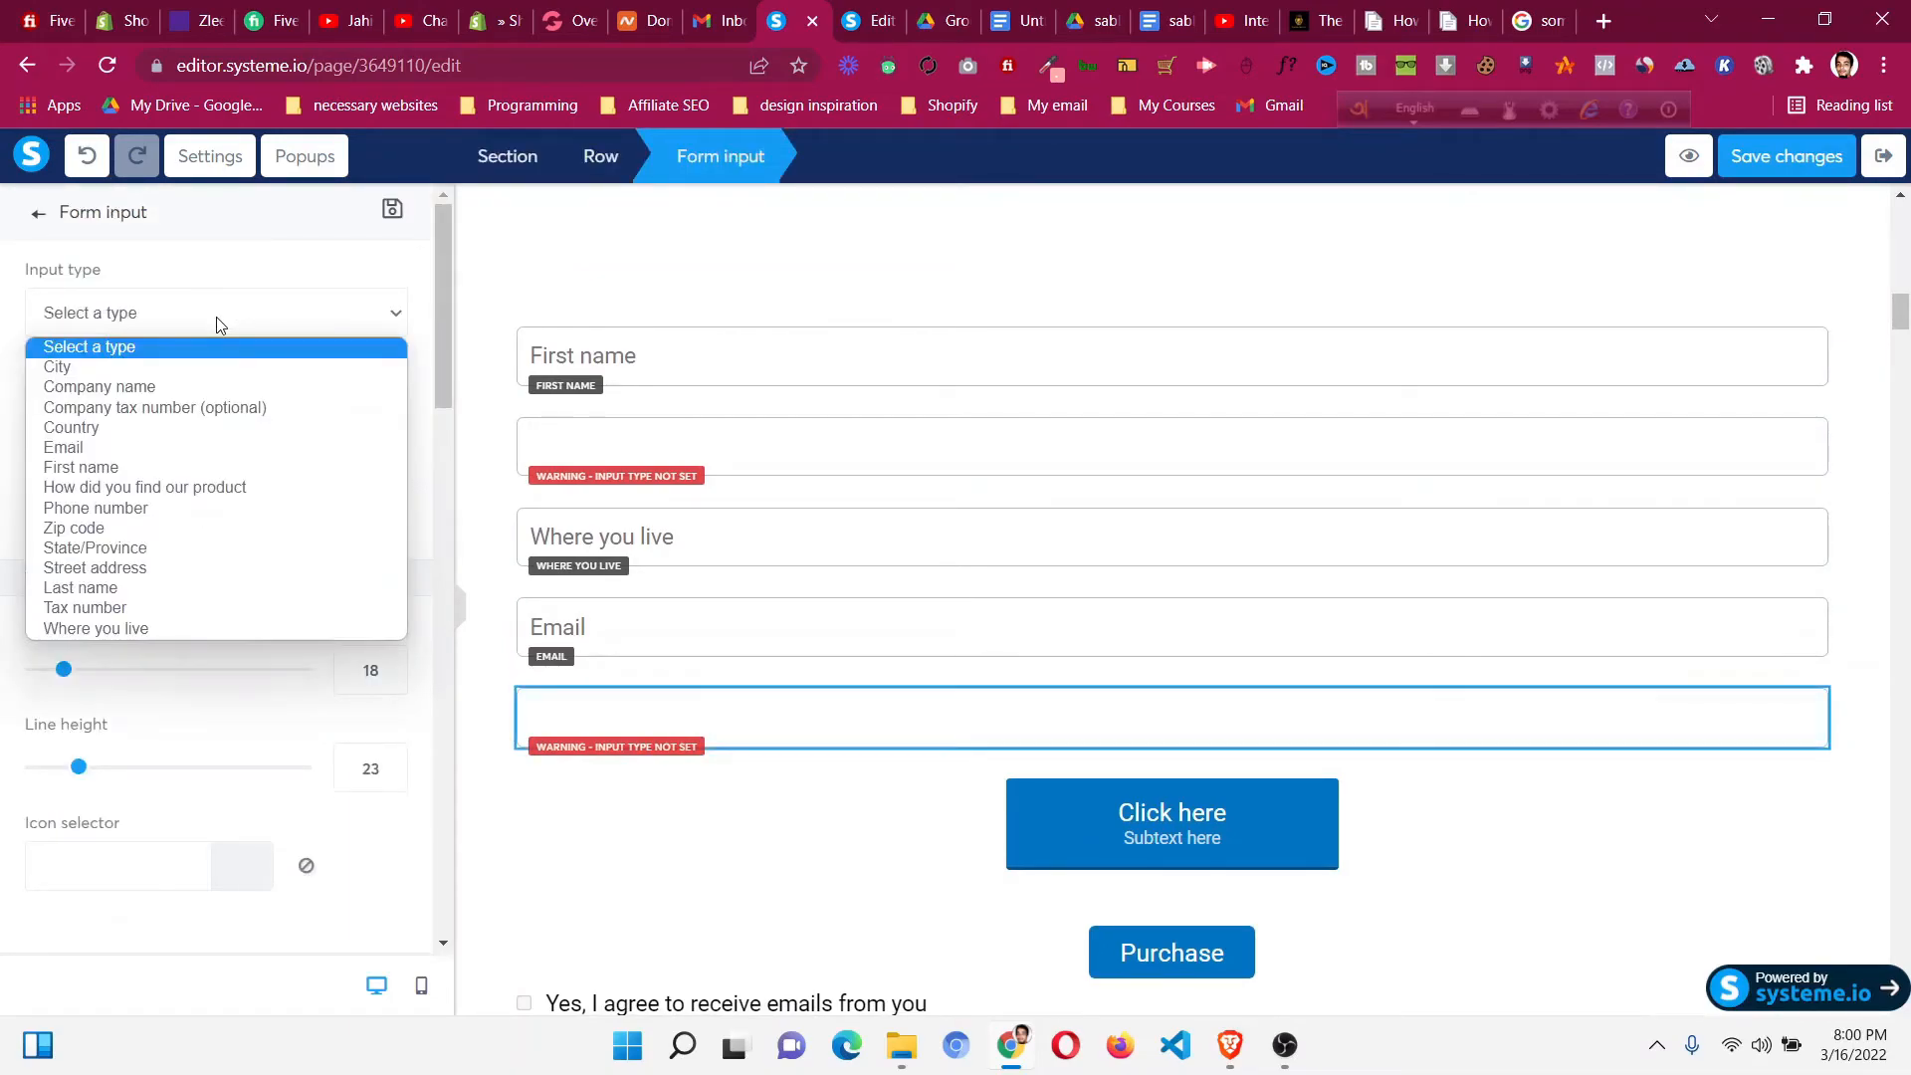
mouse_move(144, 486)
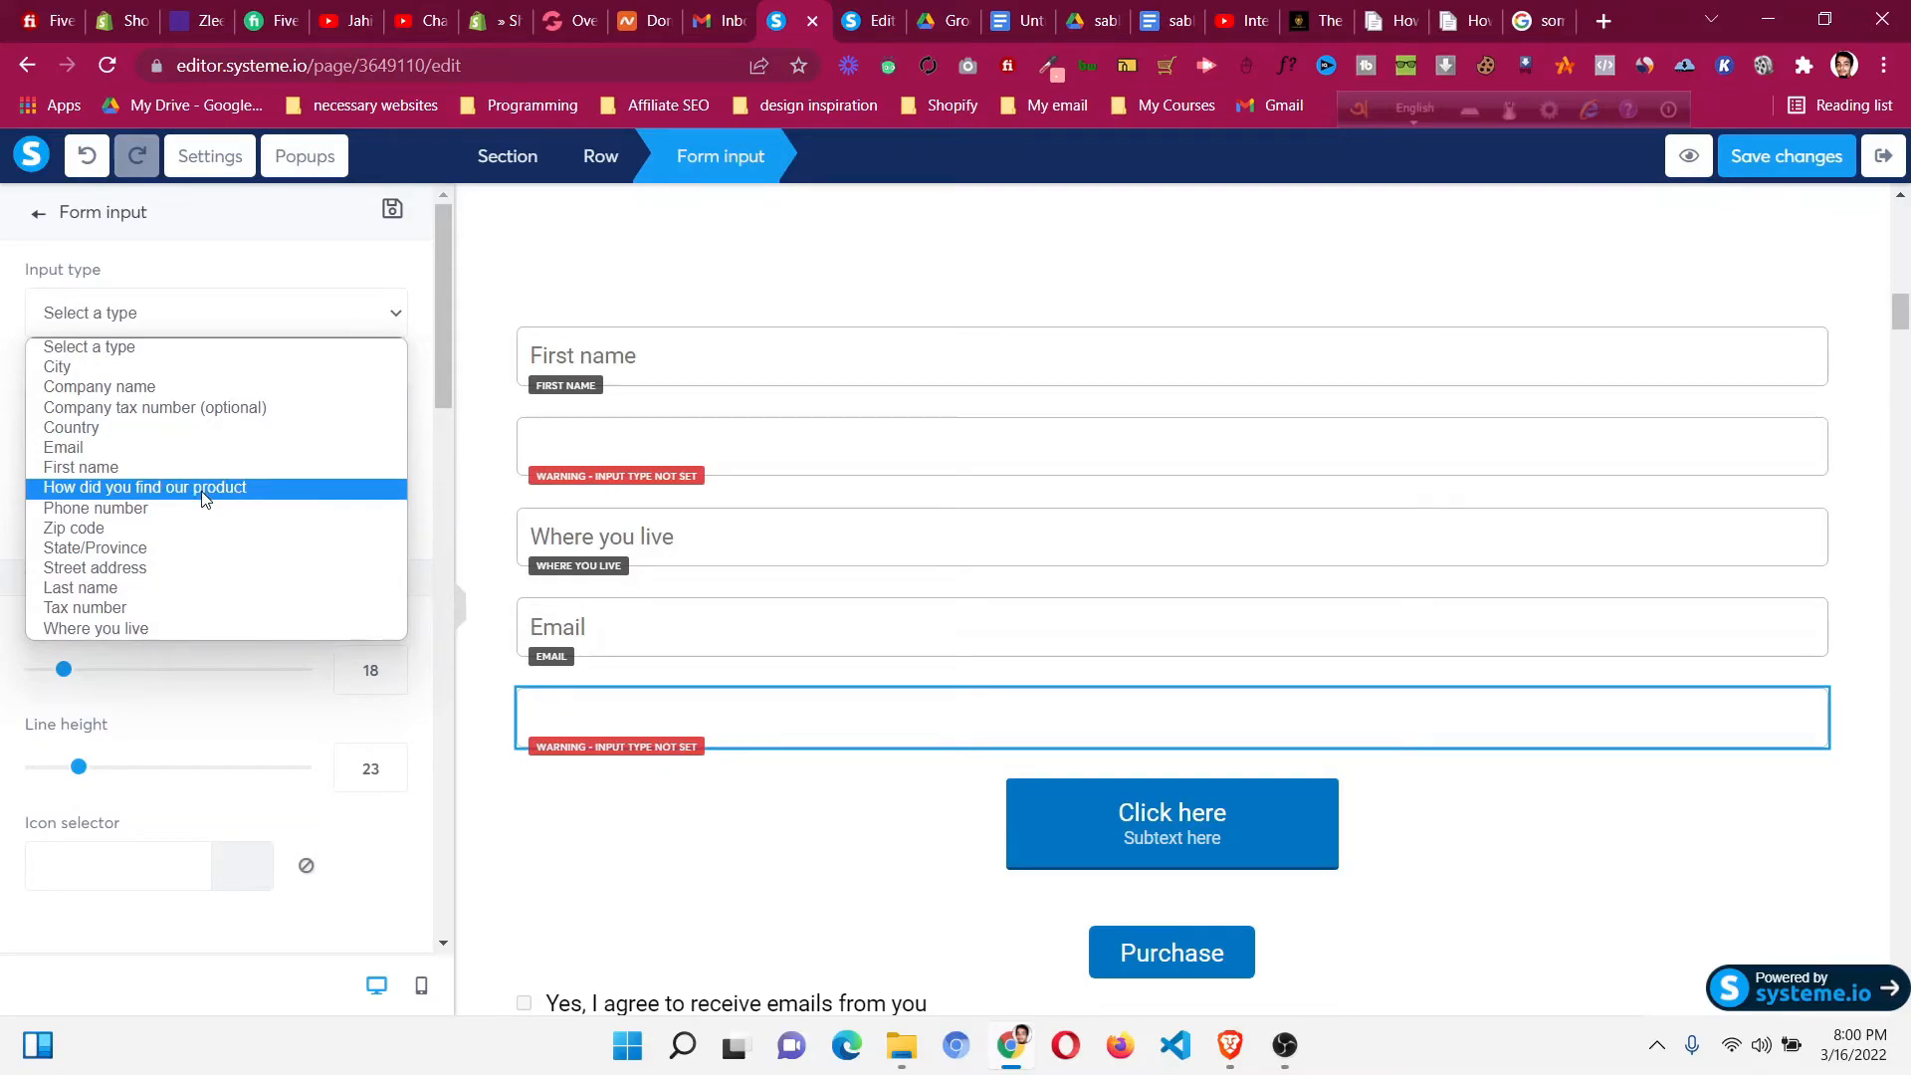
Set the input to 'How did you find our product' and save the sales page.
left_click(143, 486)
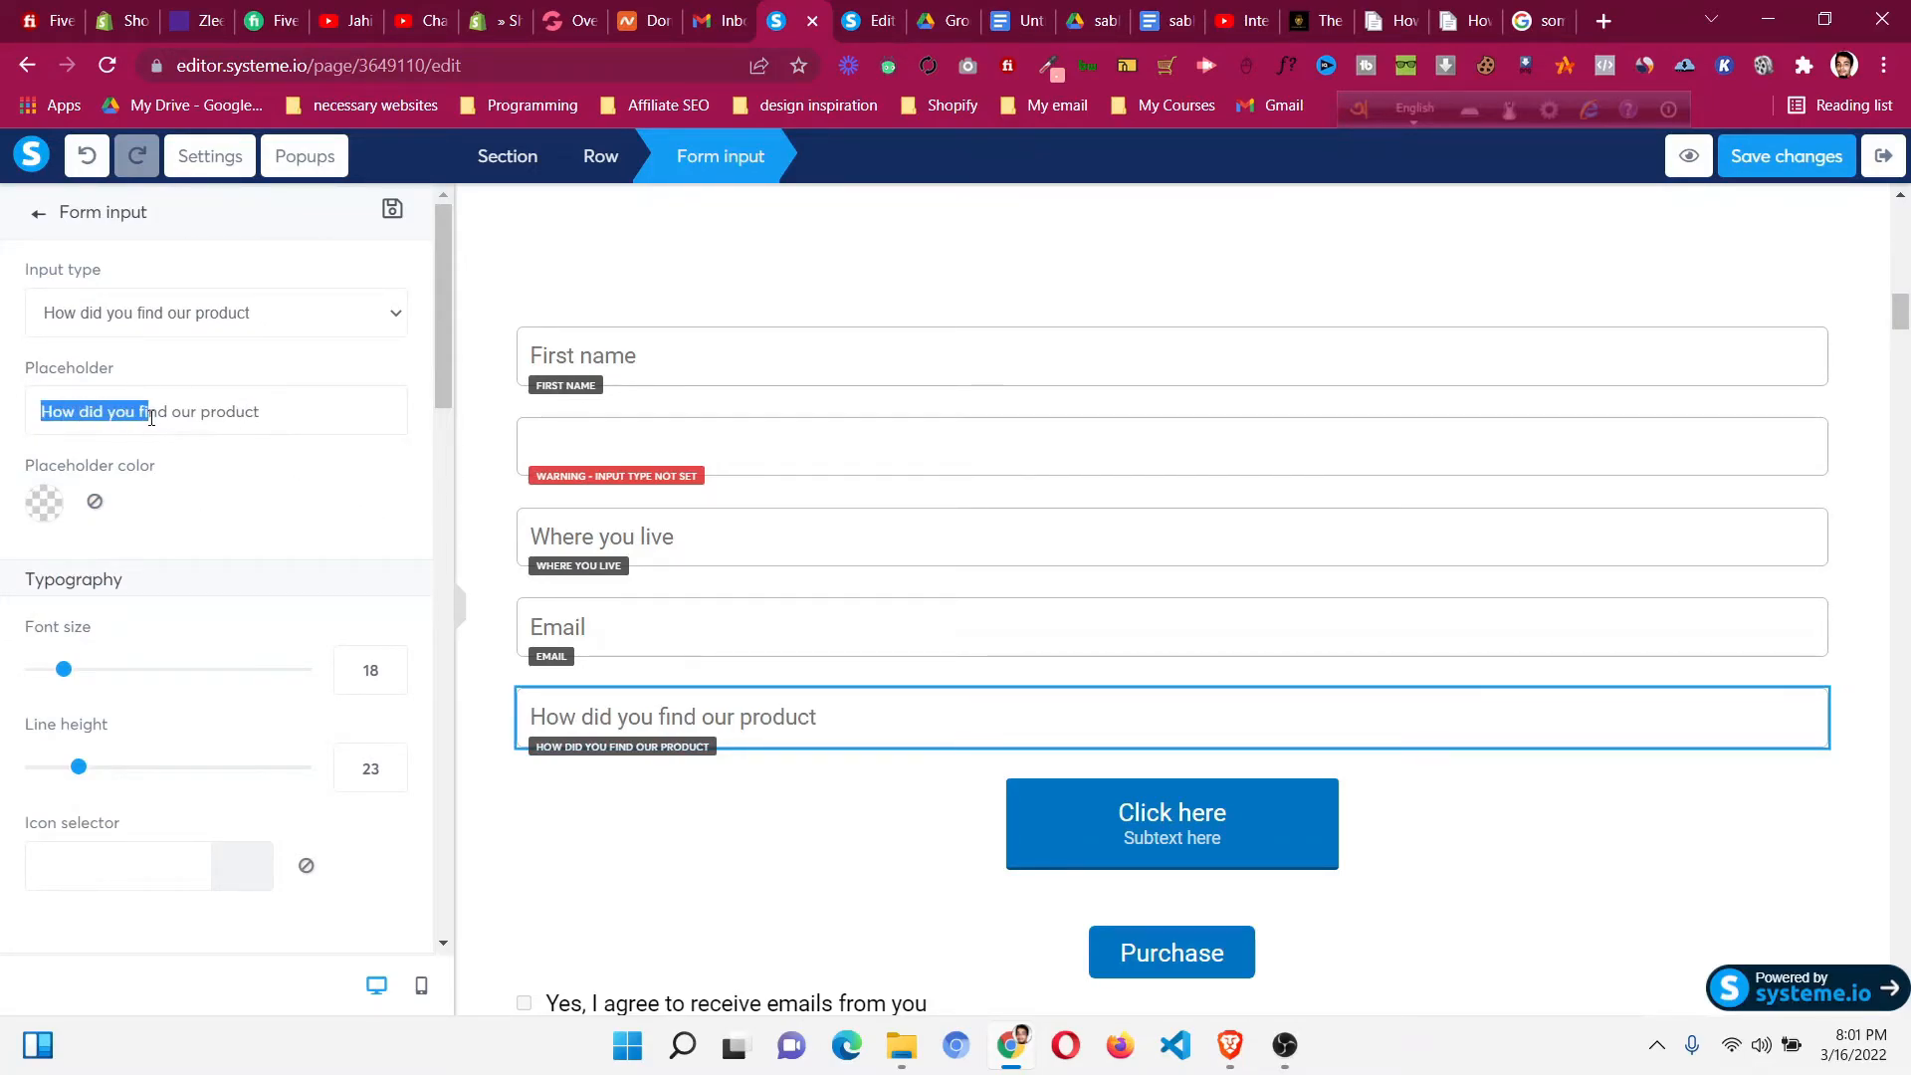
left_click(273, 356)
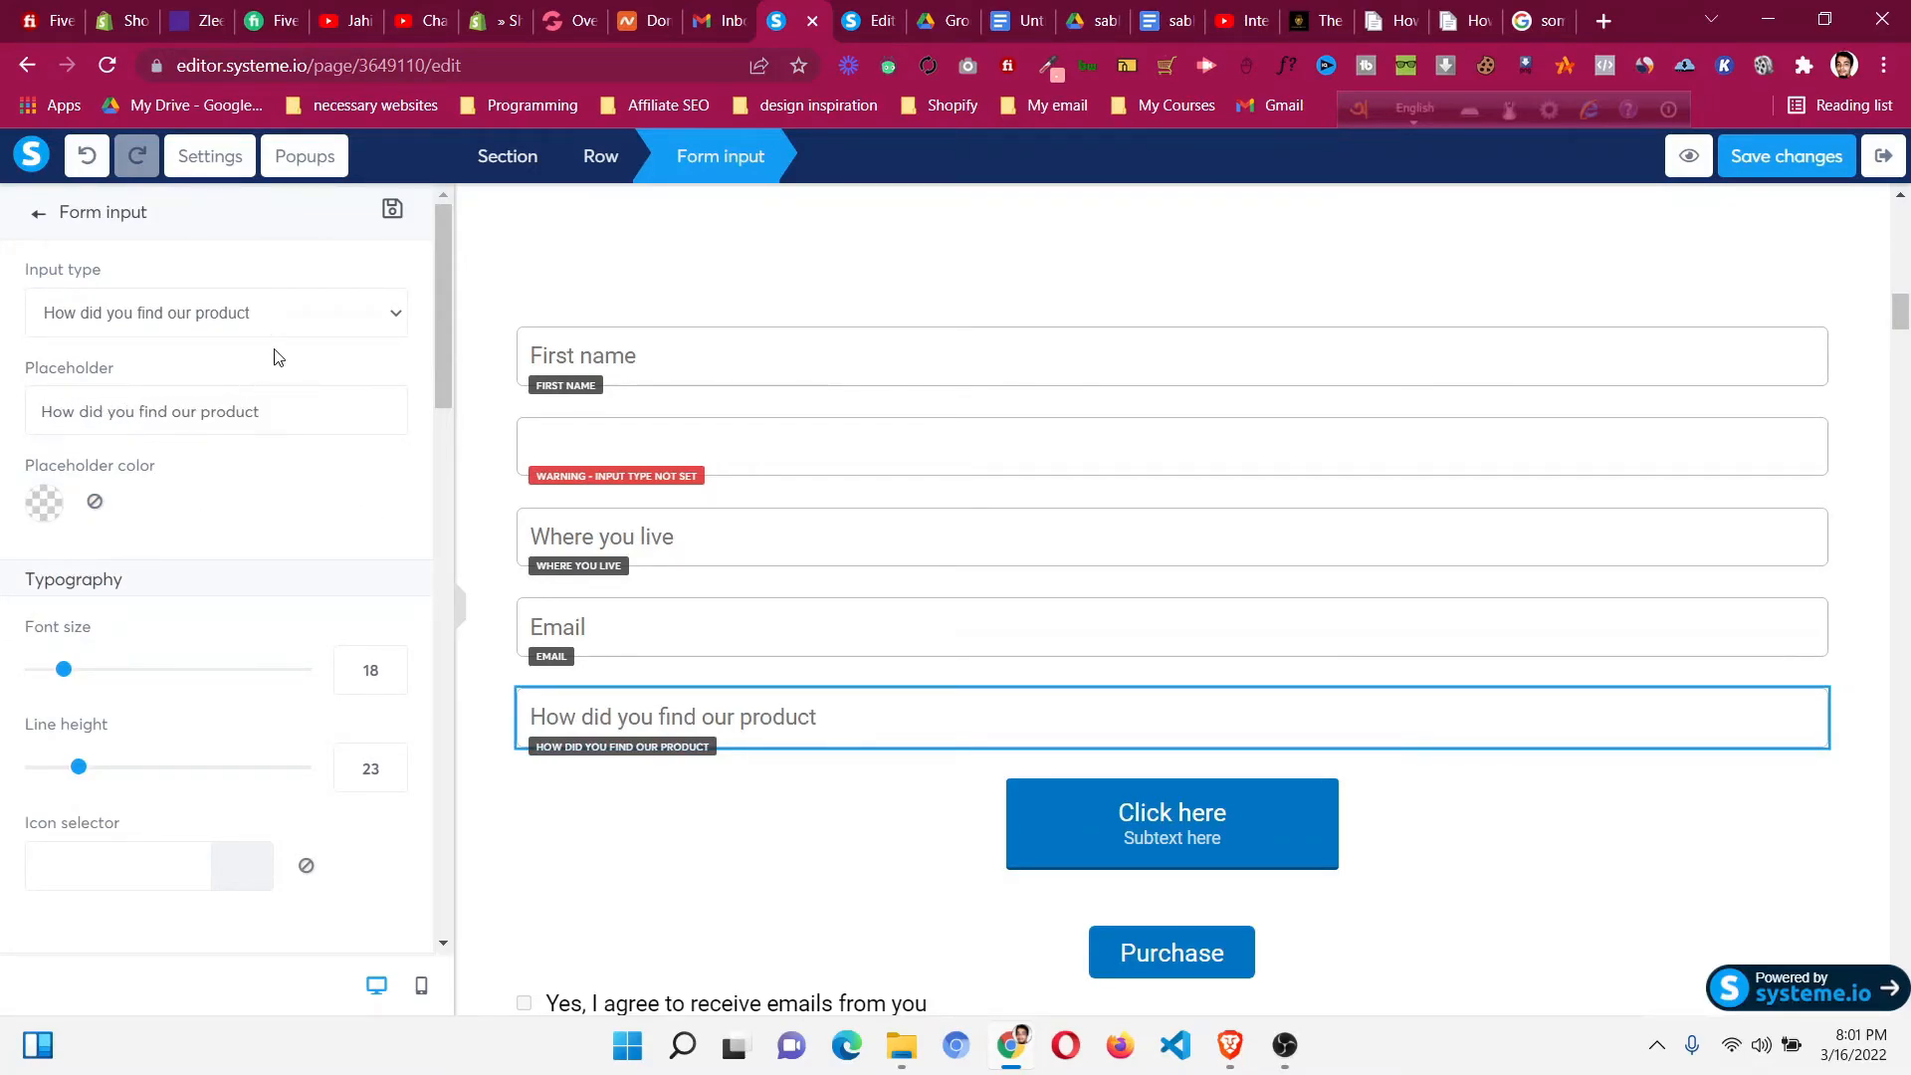
mouse_move(245, 555)
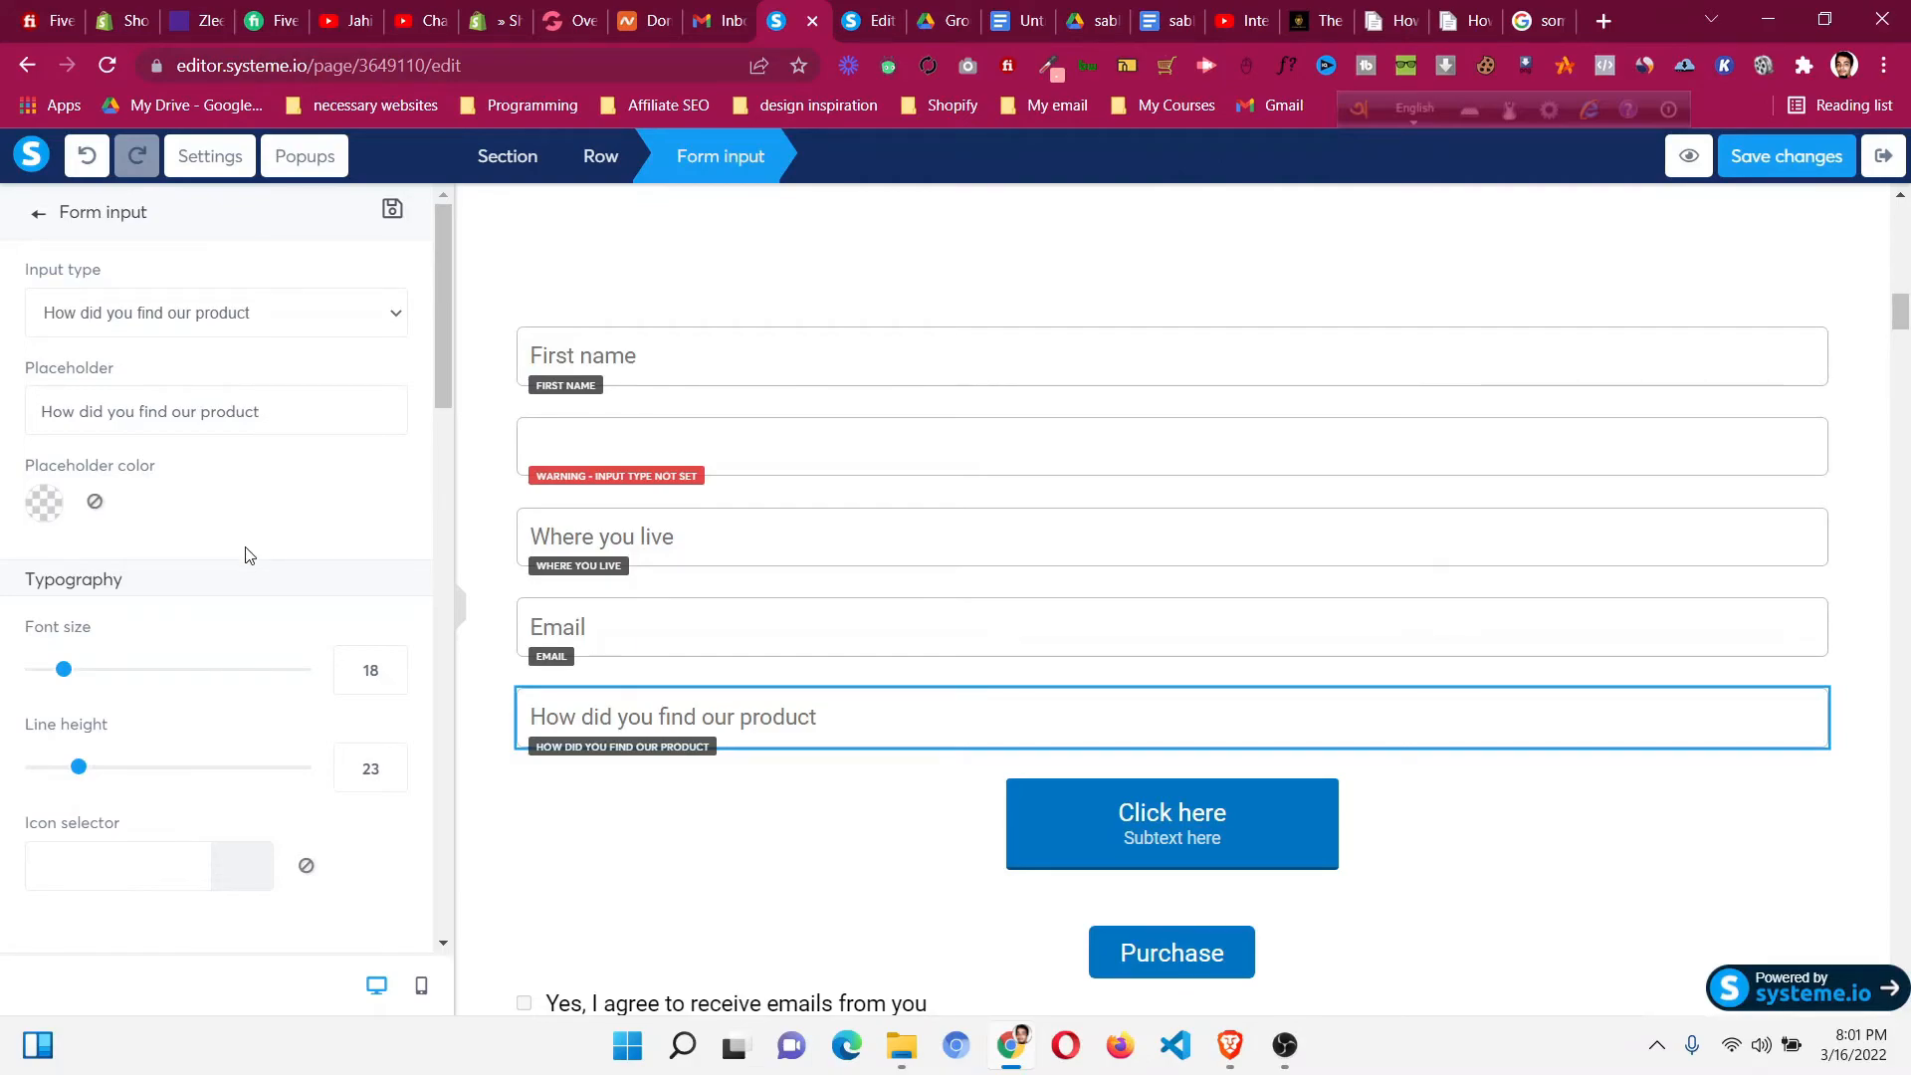
mouse_move(533, 651)
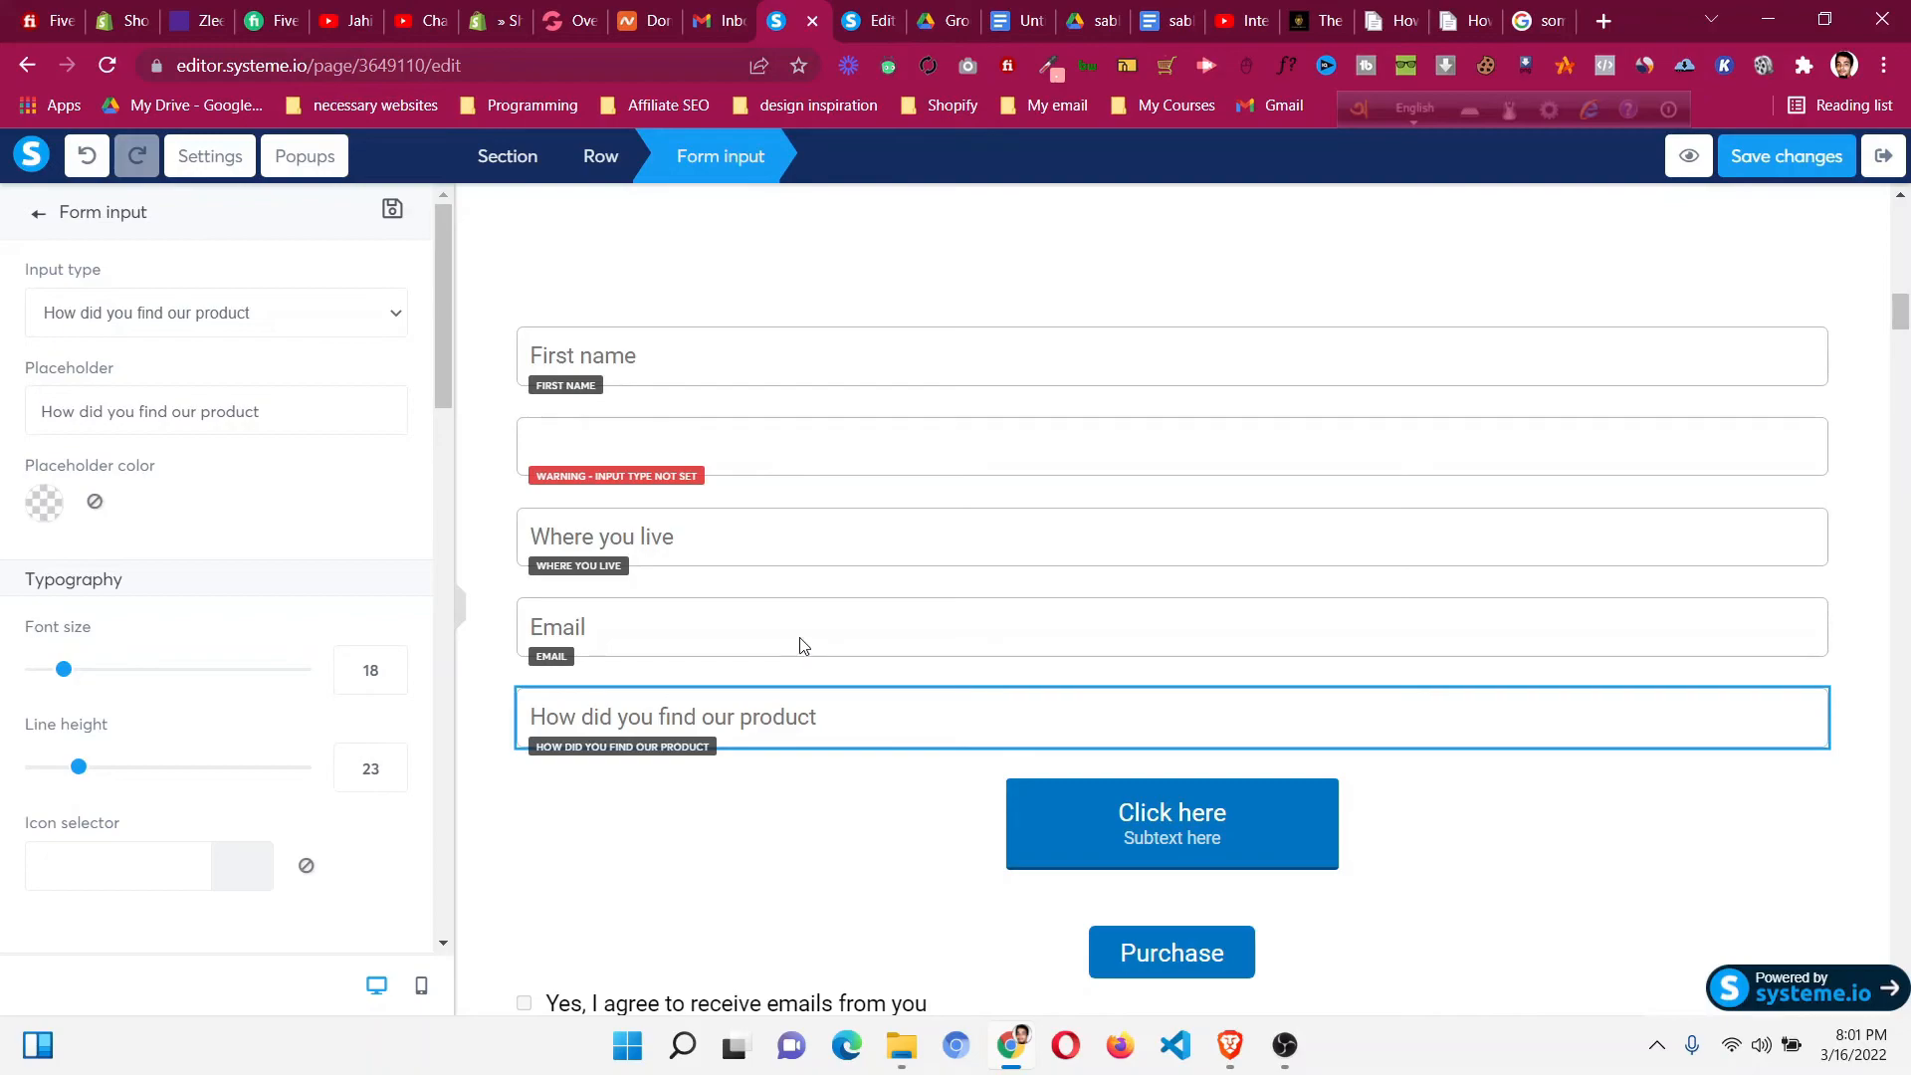
mouse_move(1882, 550)
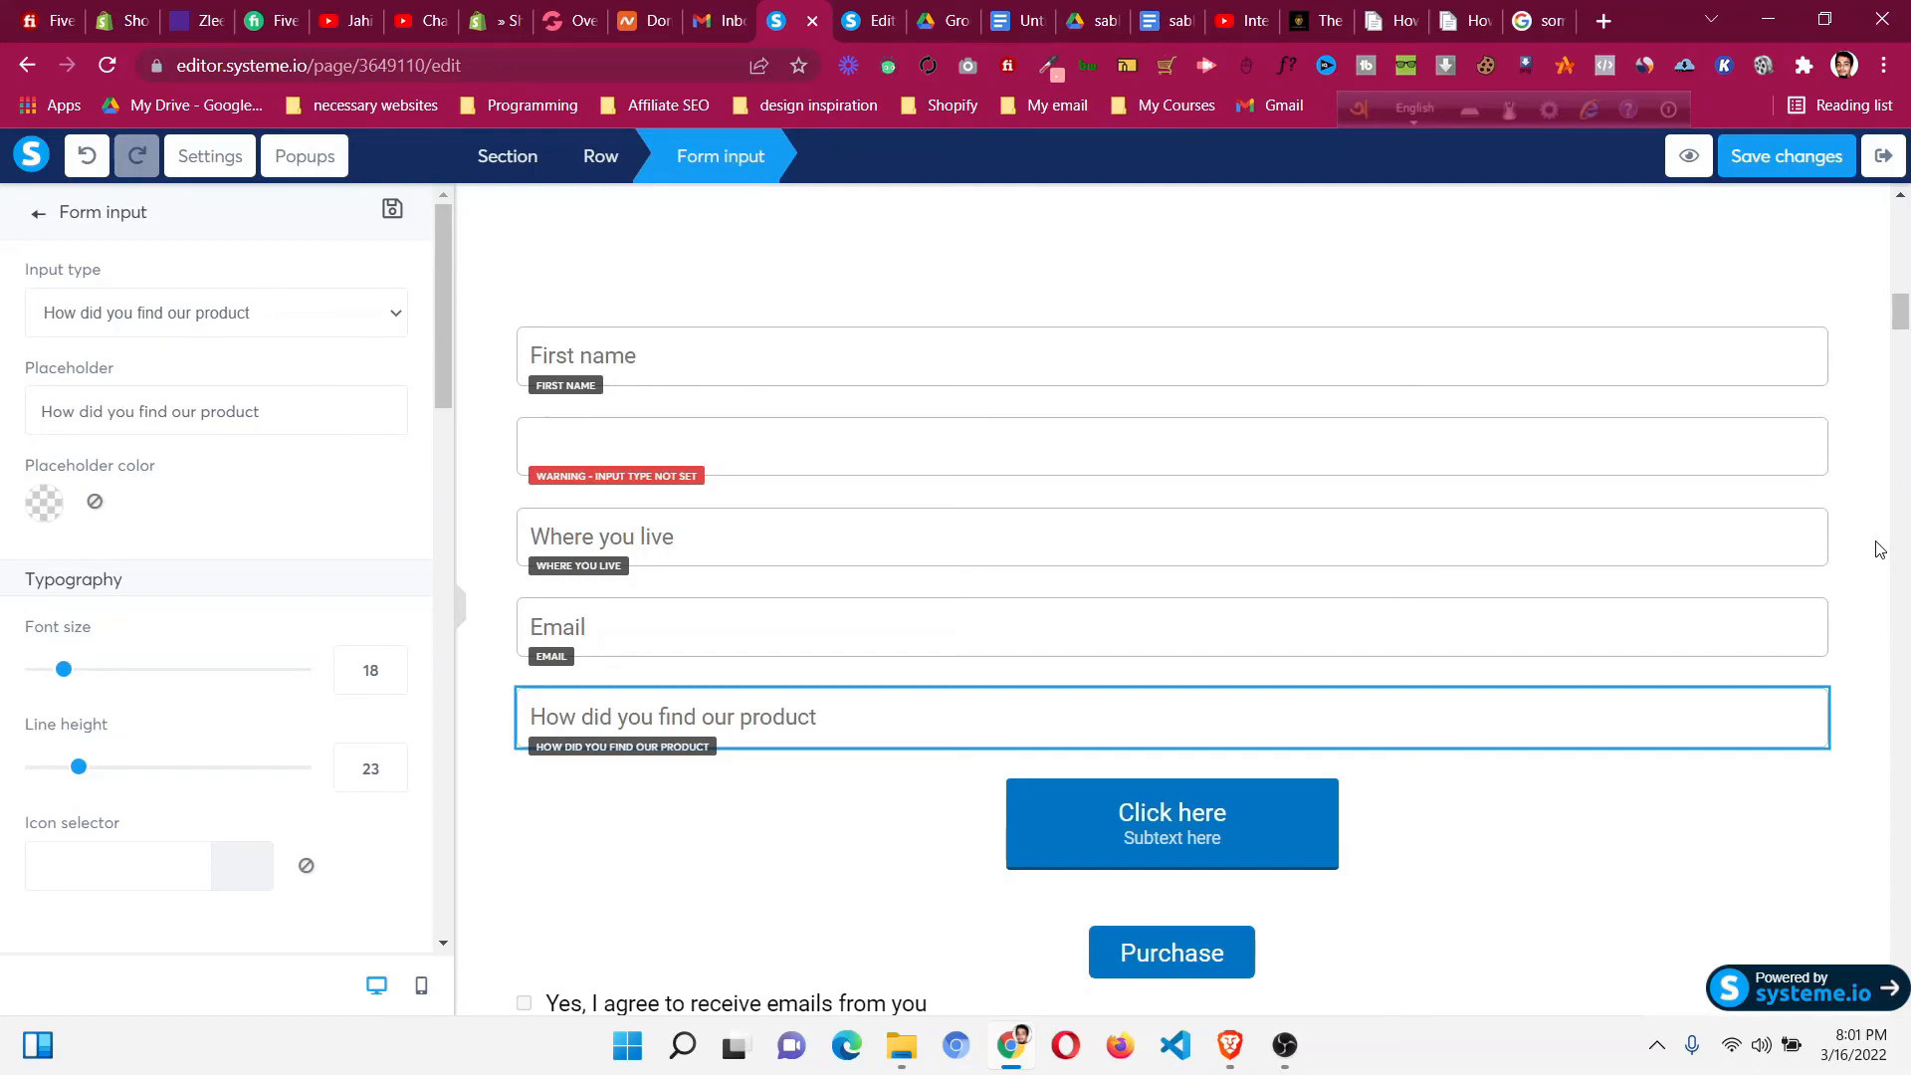
left_click(38, 213)
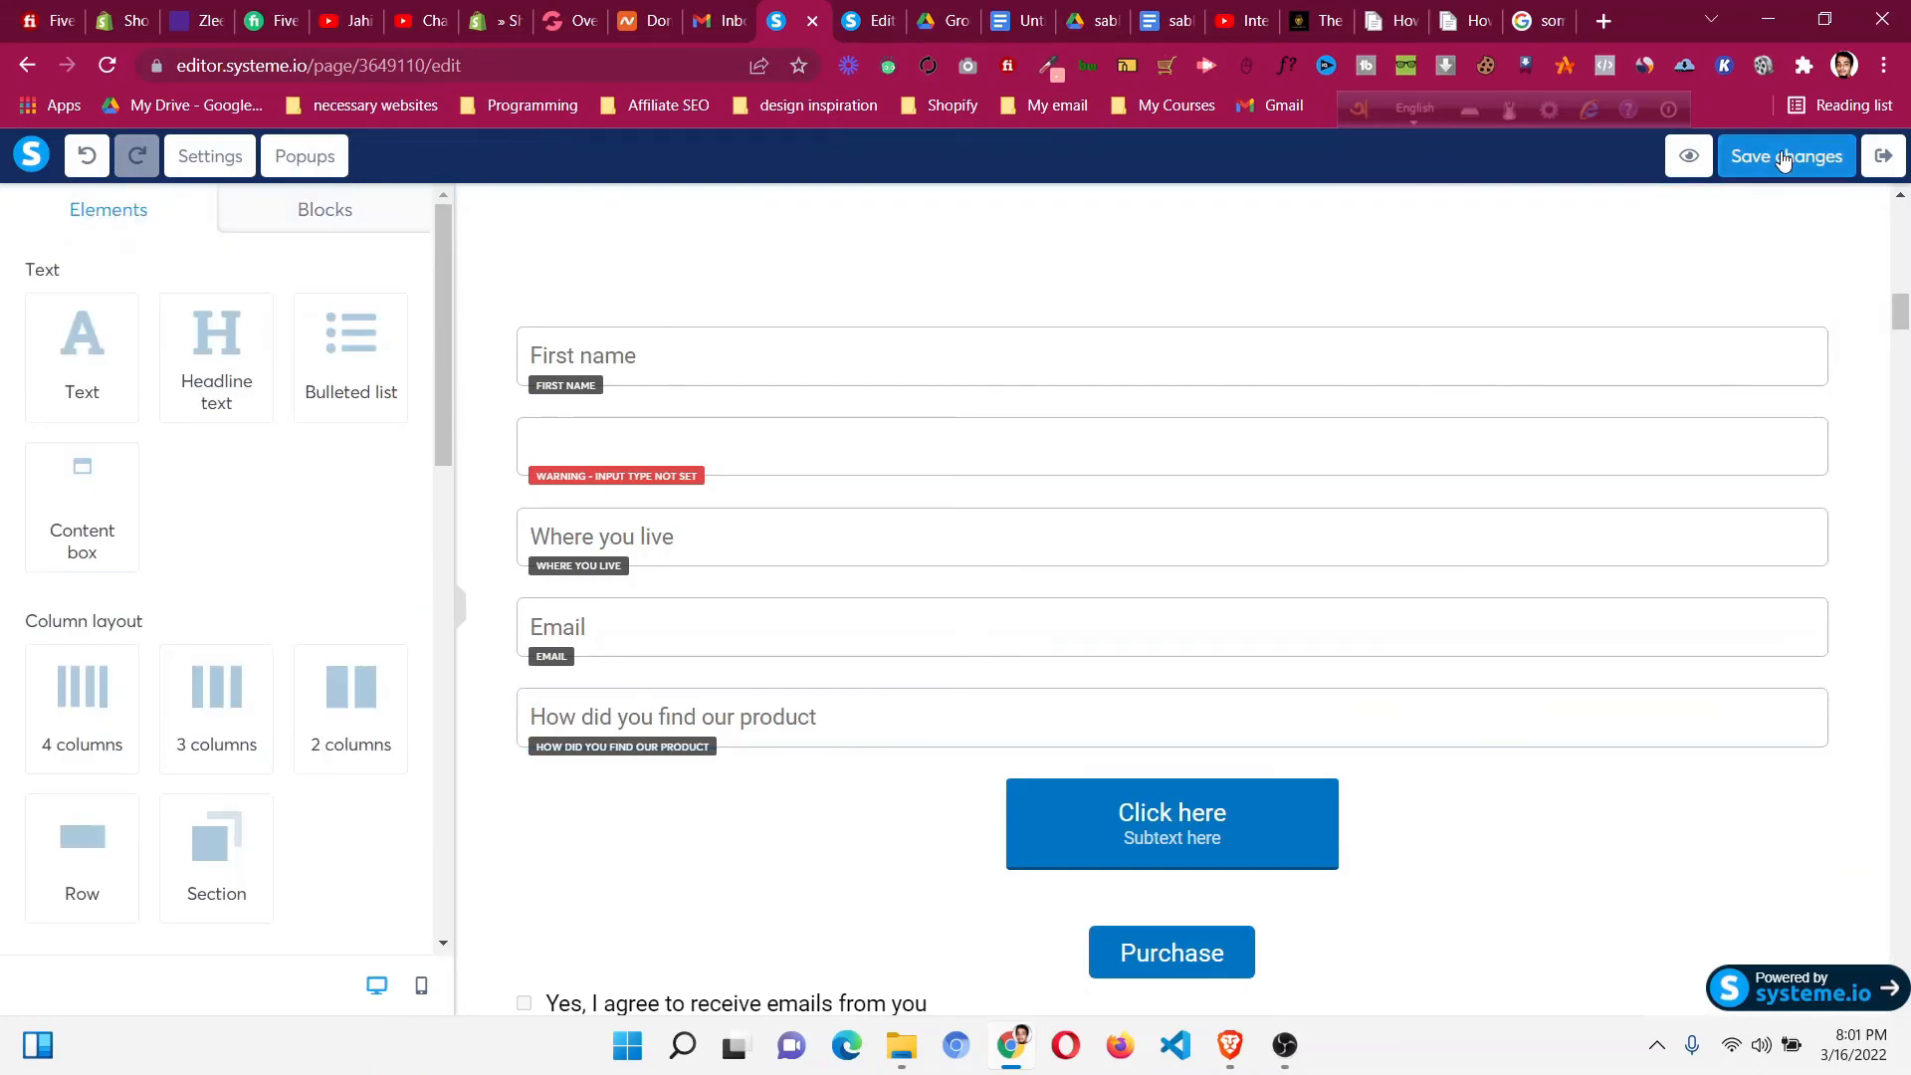